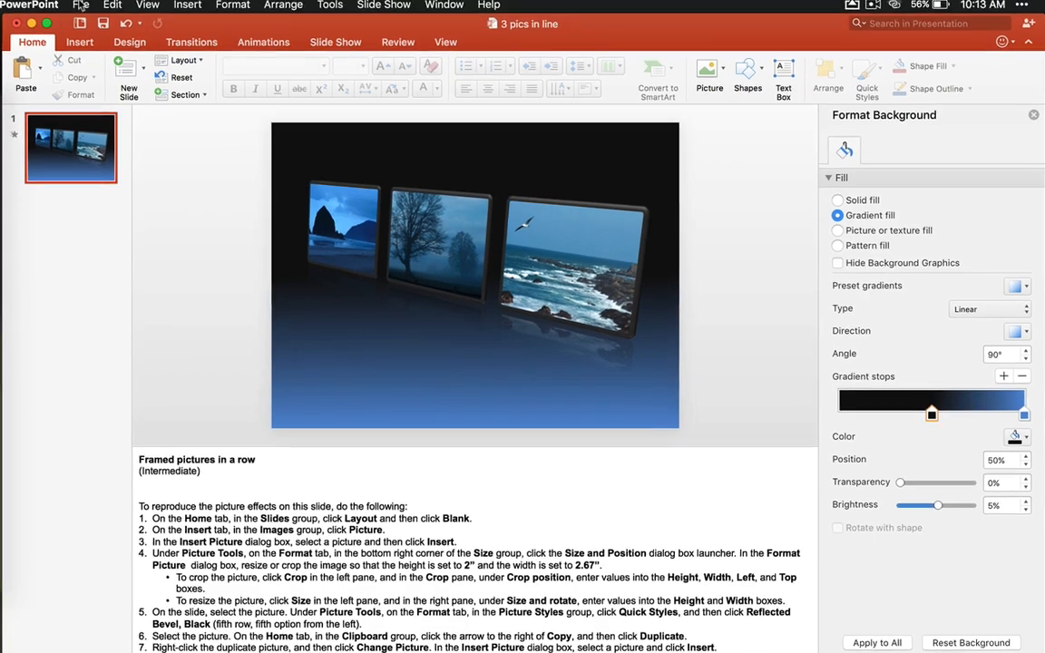
Open the new-presentation template gallery and scroll through the available designs
{"action": "left_click", "coordinate": [81, 7]}
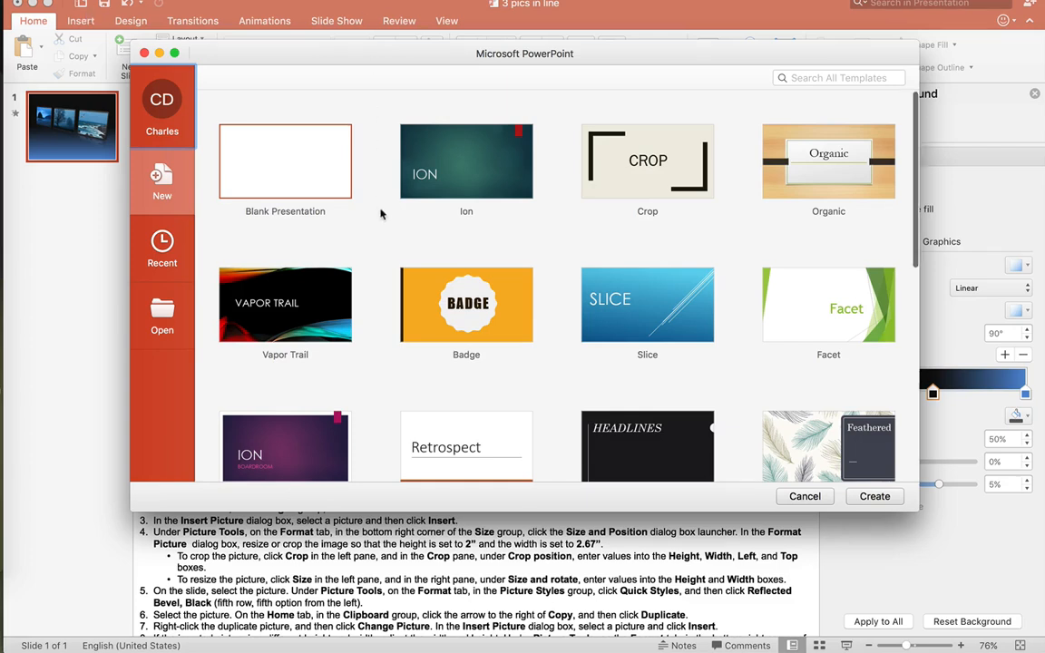
{"action": "scroll", "scroll_direction": "down", "scroll_amount": 3}
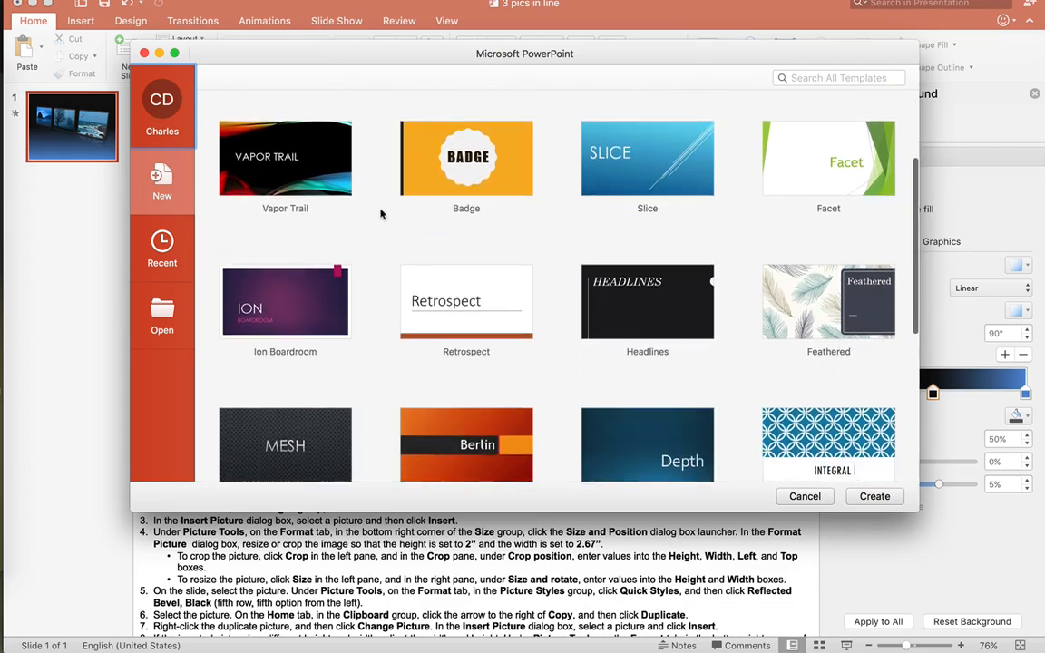
{"action": "scroll", "scroll_direction": "down", "scroll_amount": 3}
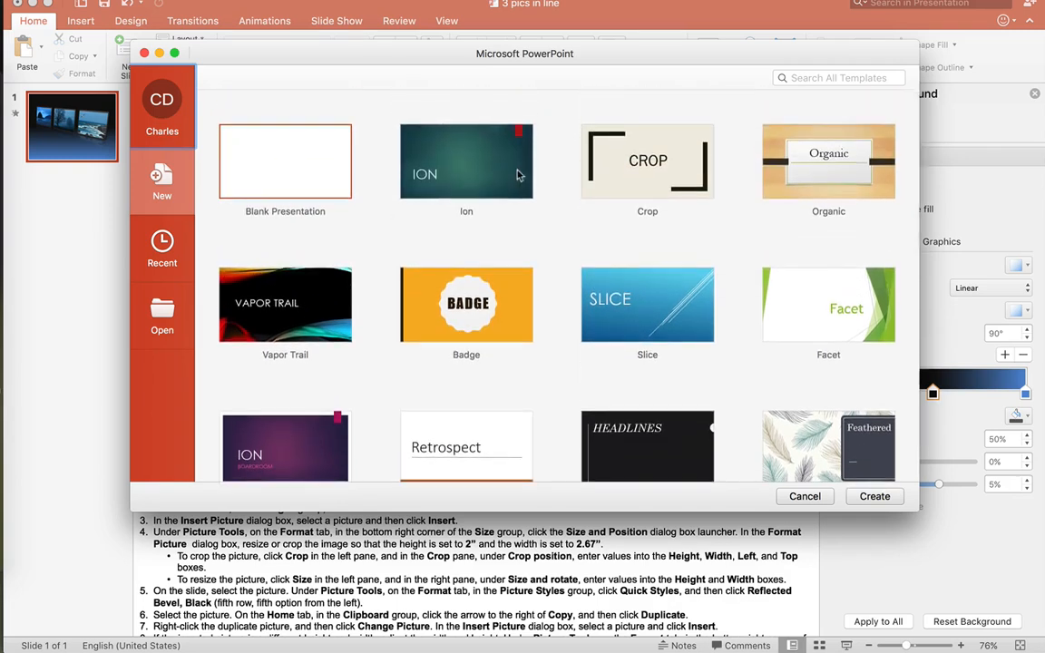
Search the templates for 'picture' and scroll through the matching results
{"action": "left_click", "coordinate": [837, 77]}
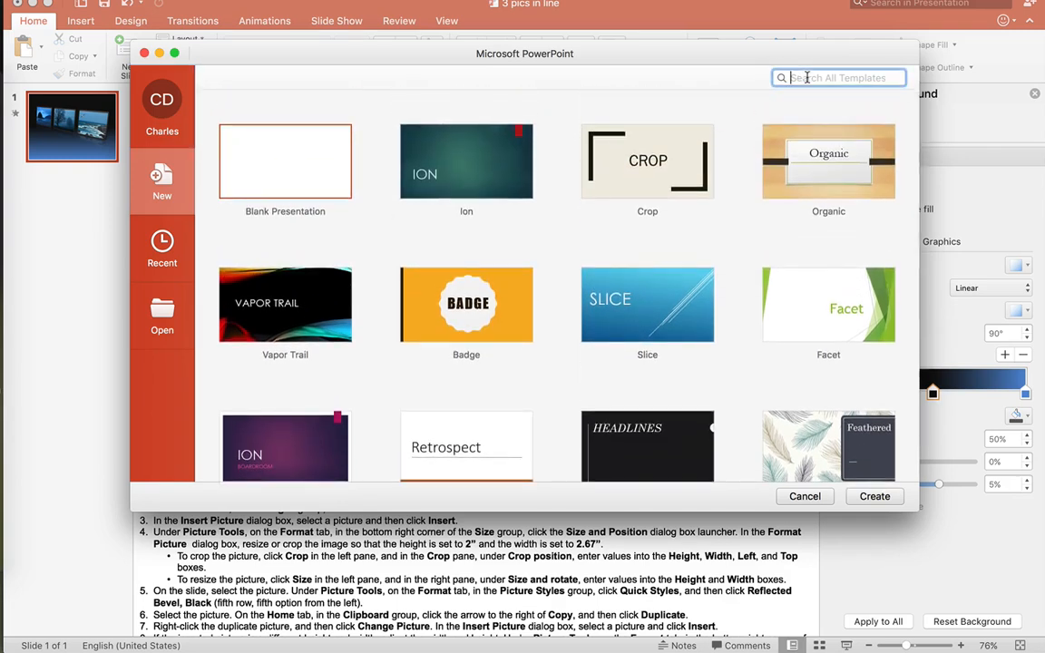
{"action": "type", "text": "picture"}
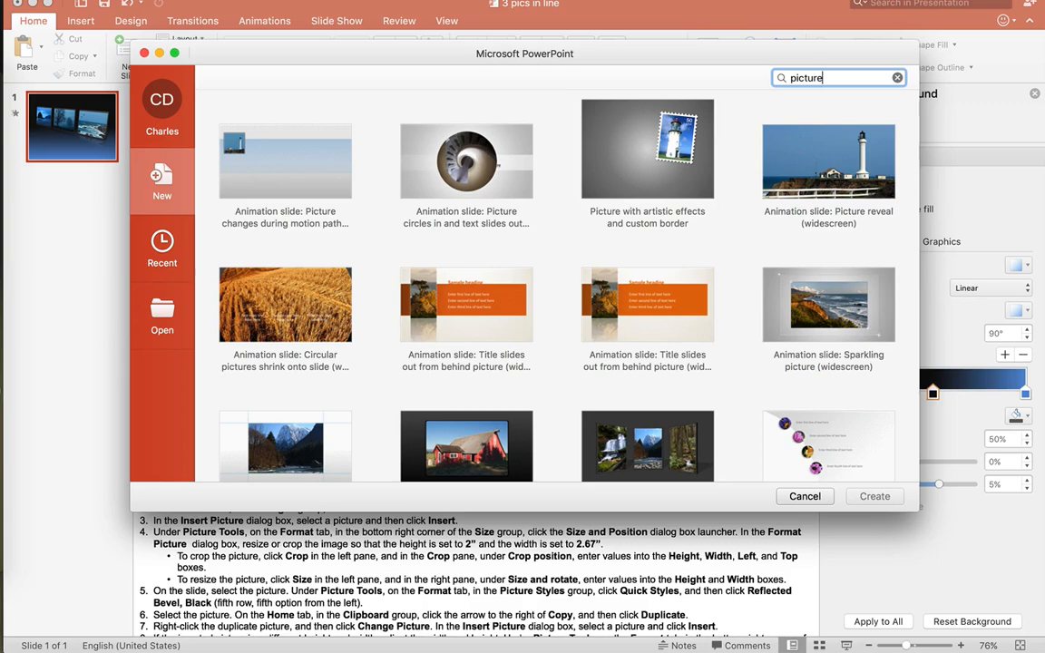
{"action": "scroll", "scroll_direction": "down", "scroll_amount": 3}
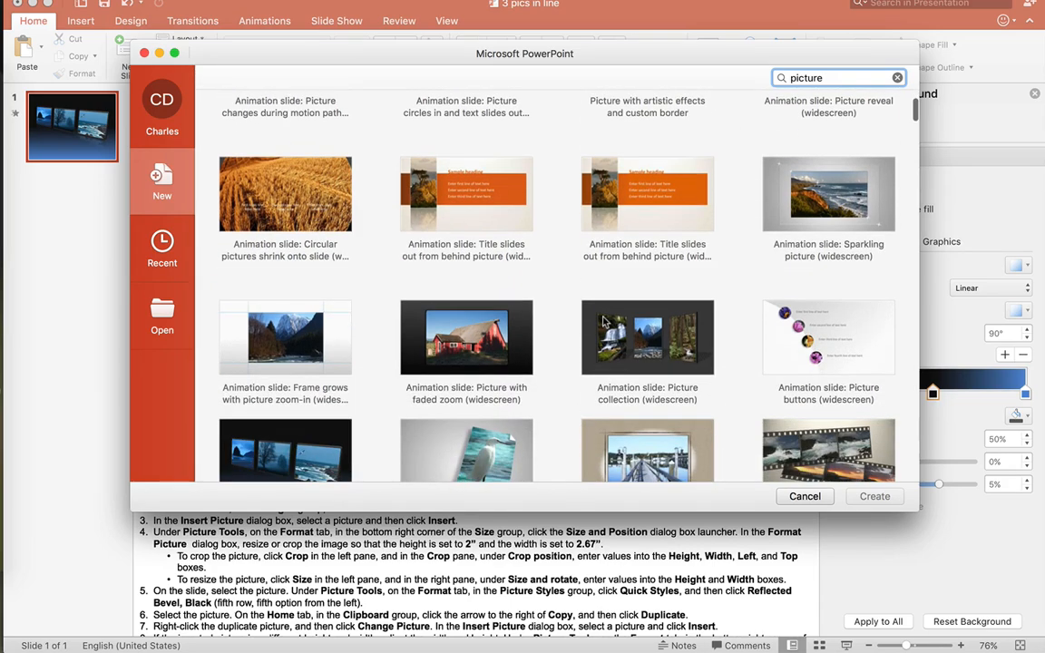
{"action": "scroll", "scroll_direction": "down", "scroll_amount": 3}
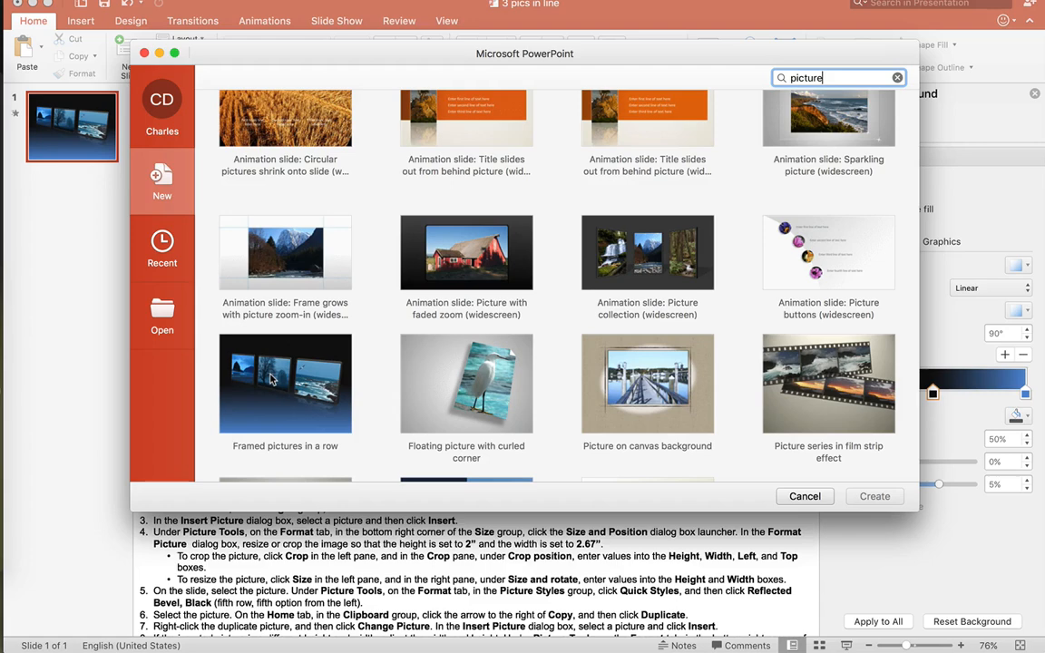
{"action": "scroll", "scroll_direction": "down", "scroll_amount": 3}
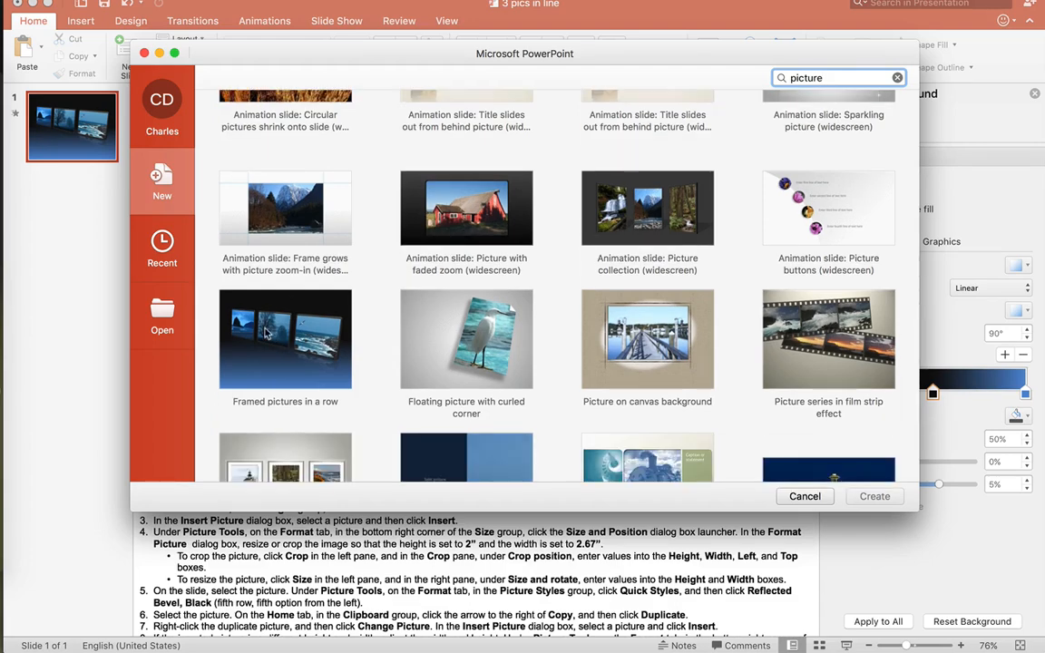
{"action": "scroll", "scroll_direction": "down", "scroll_amount": 3}
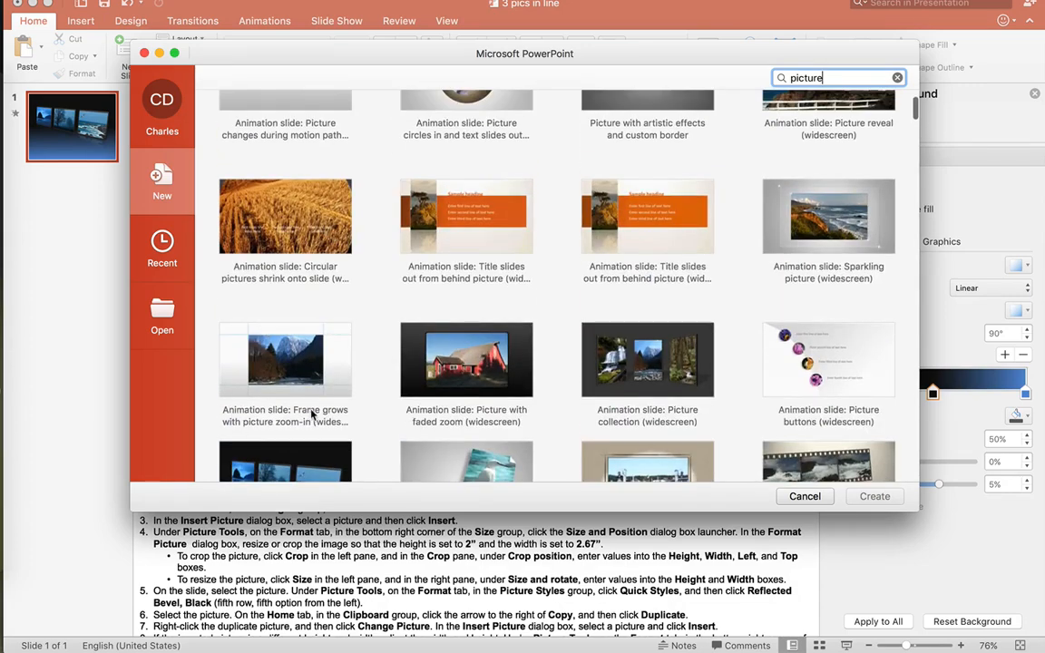
{"action": "scroll", "scroll_direction": "down", "scroll_amount": 3}
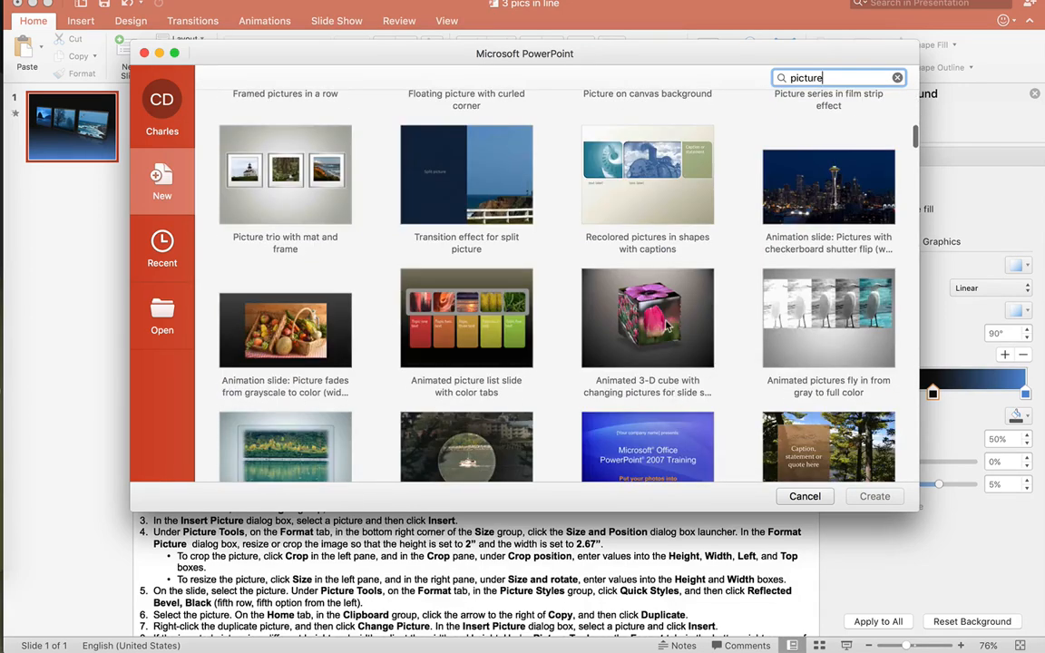
{"action": "scroll", "scroll_direction": "down", "scroll_amount": 3}
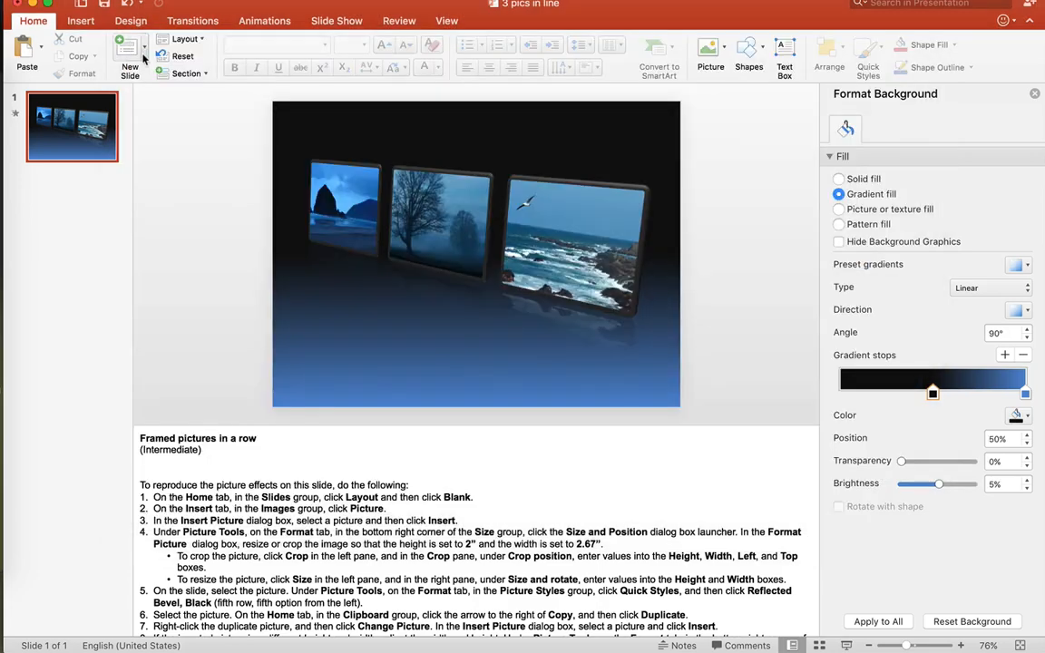
{"action": "mouse_move", "coordinate": [752, 222]}
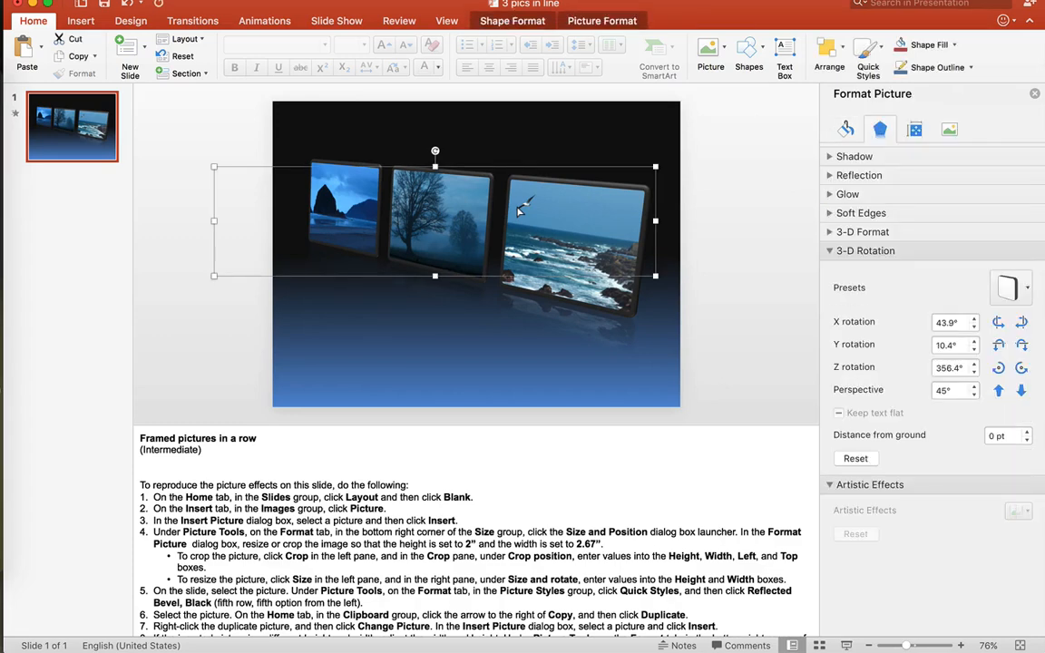
Split the grouped framed pictures into three separate pictures with Group > Ungroup
{"action": "right_click", "coordinate": [522, 211]}
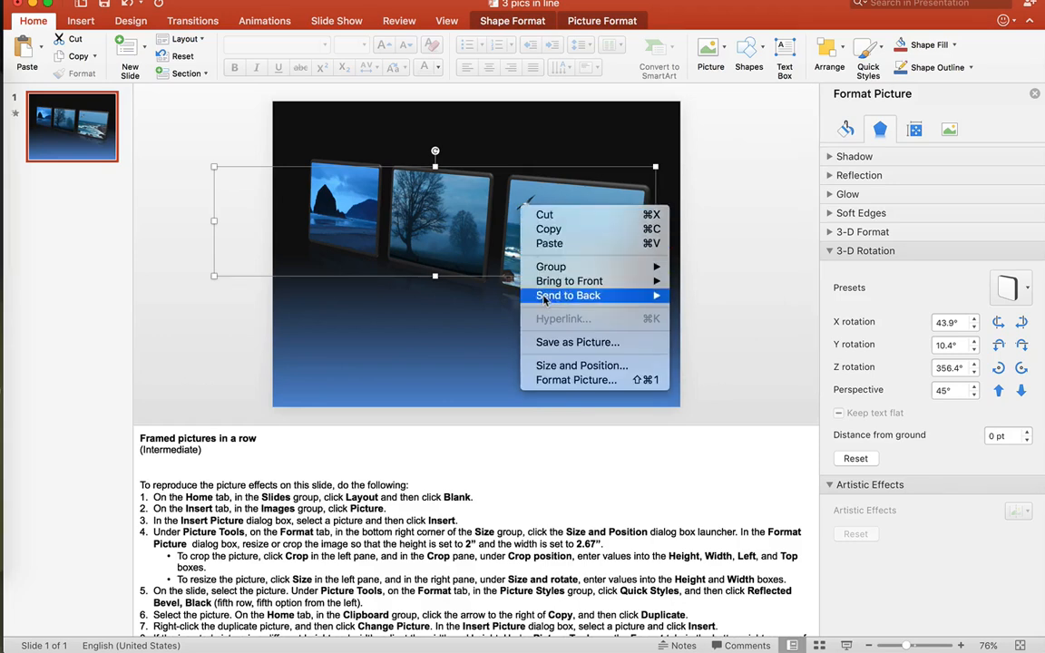
{"action": "mouse_move", "coordinate": [551, 266]}
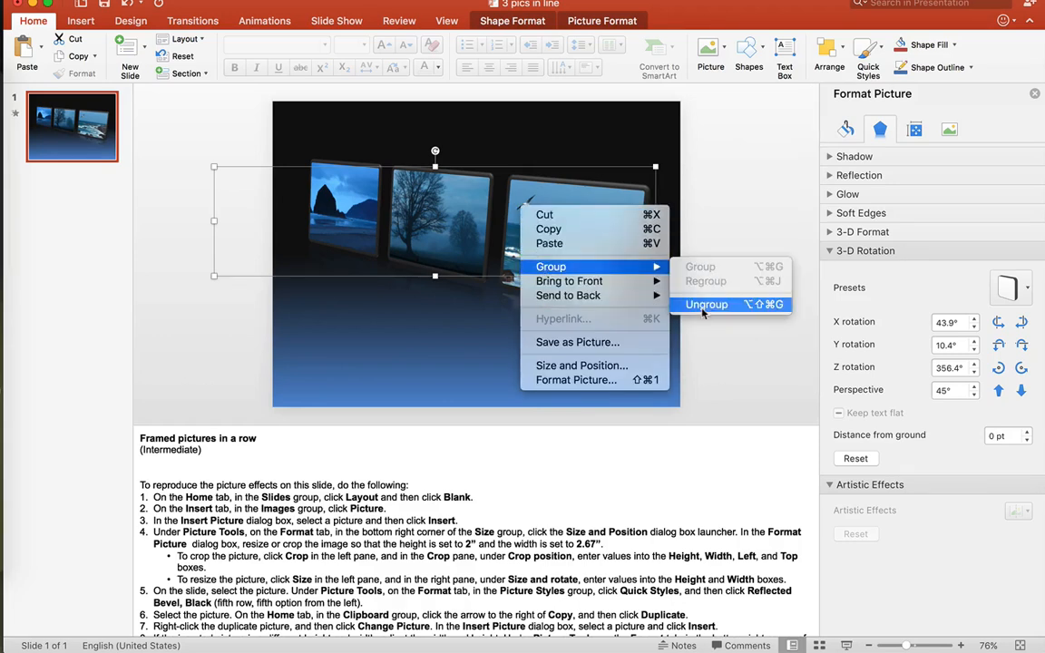
{"action": "left_click", "coordinate": [707, 304]}
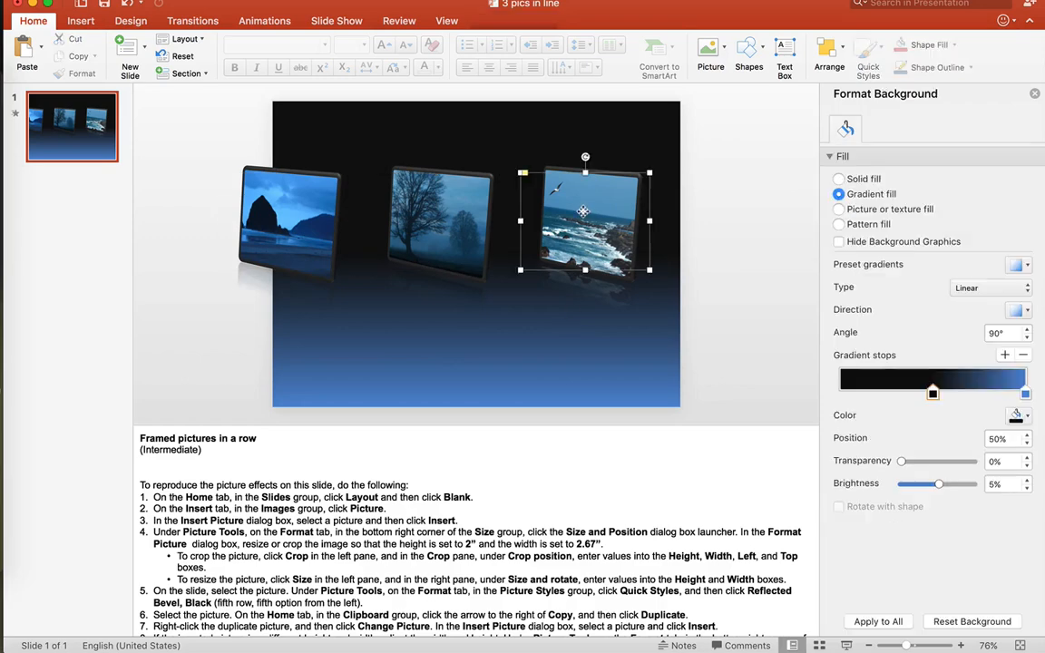
Swap the right-hand seaside photo for the horses-in-snow photo from Pictures > Contest
{"action": "right_click", "coordinate": [586, 220]}
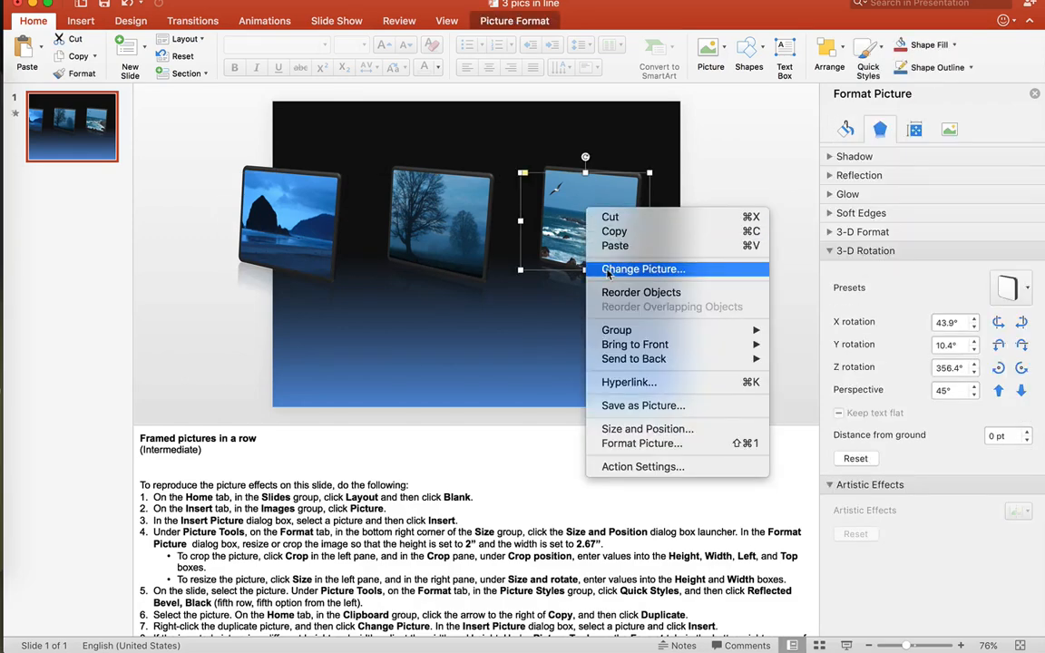
{"action": "left_click", "coordinate": [643, 268]}
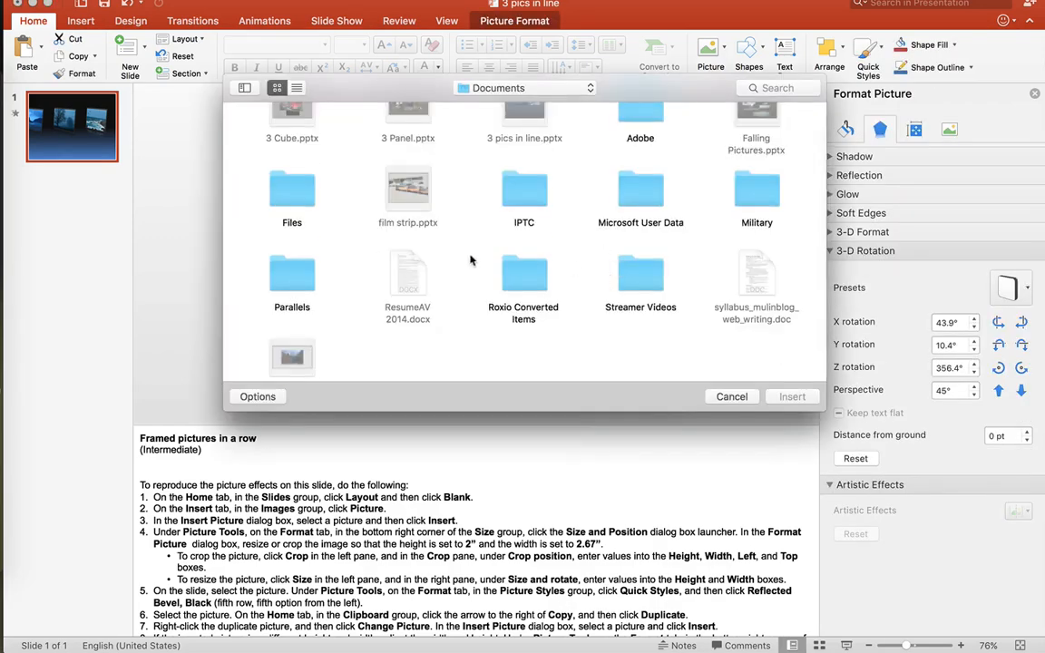
{"action": "left_click", "coordinate": [525, 88]}
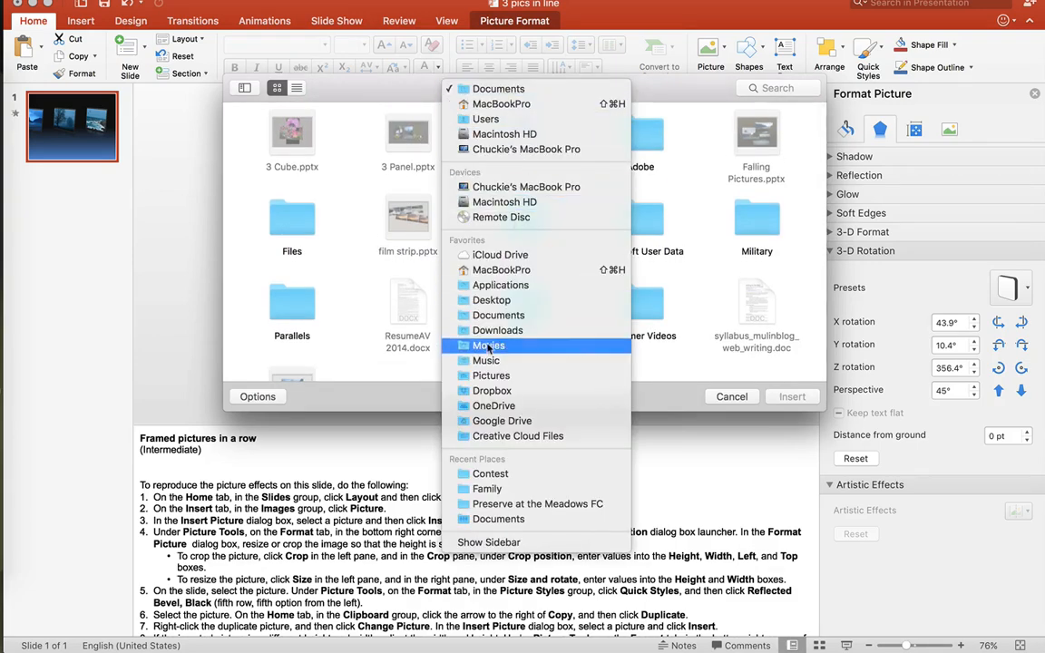
{"action": "left_click", "coordinate": [491, 374]}
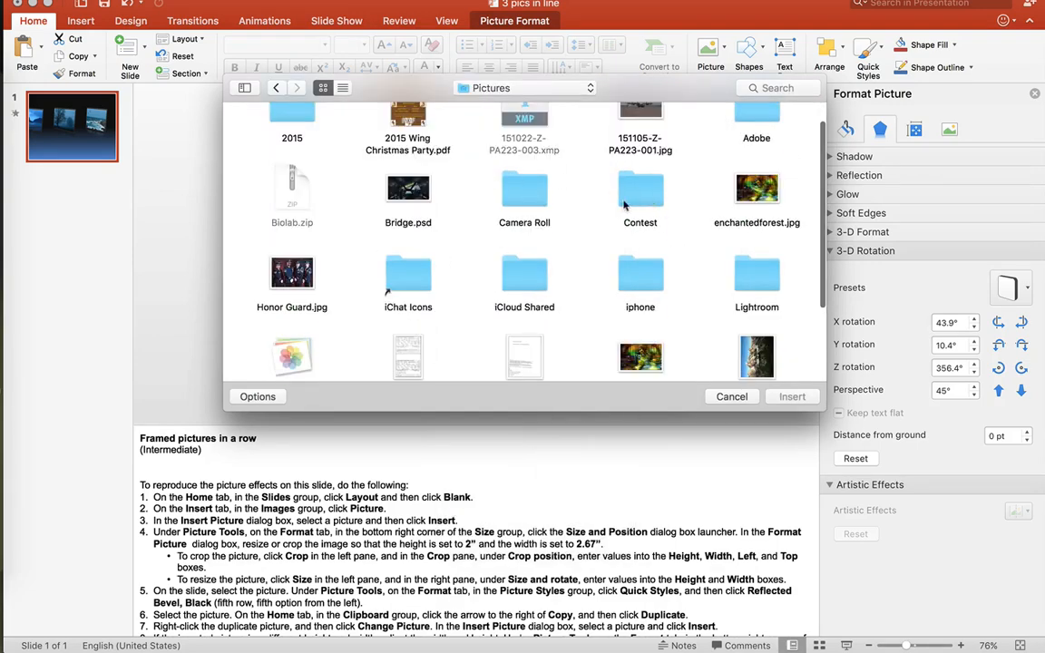
{"action": "double_click", "coordinate": [640, 195]}
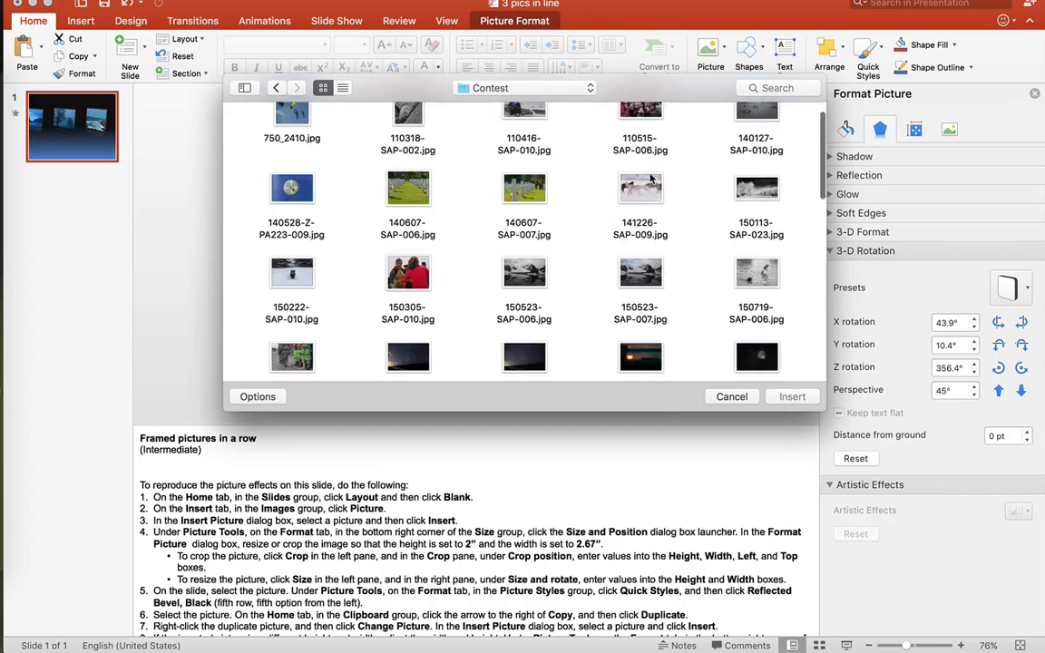
{"action": "left_click", "coordinate": [792, 396]}
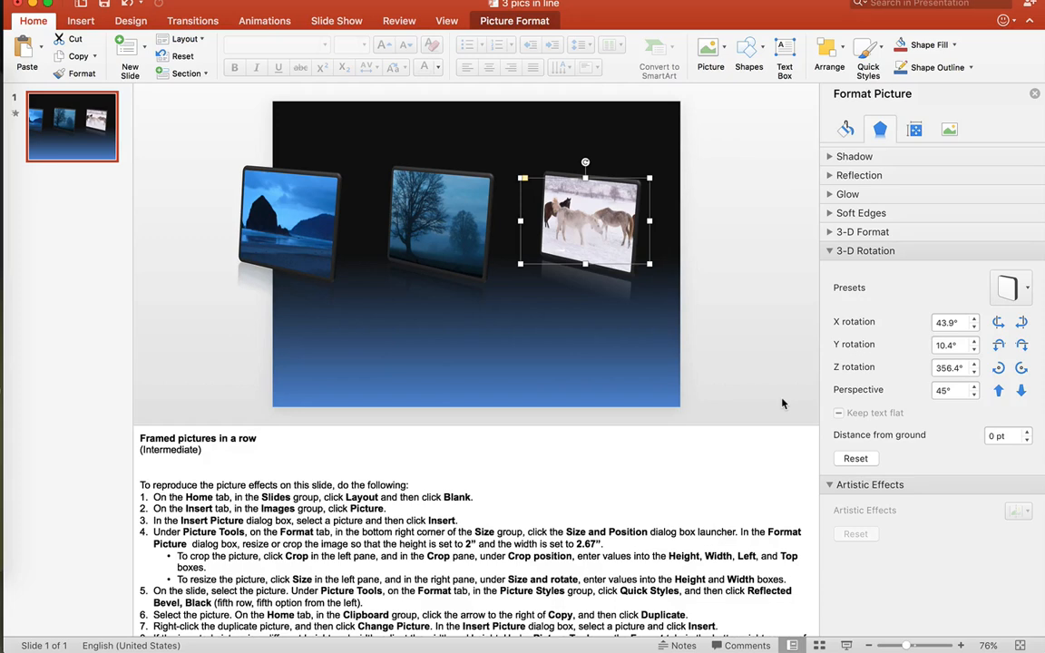
{"action": "mouse_move", "coordinate": [452, 245]}
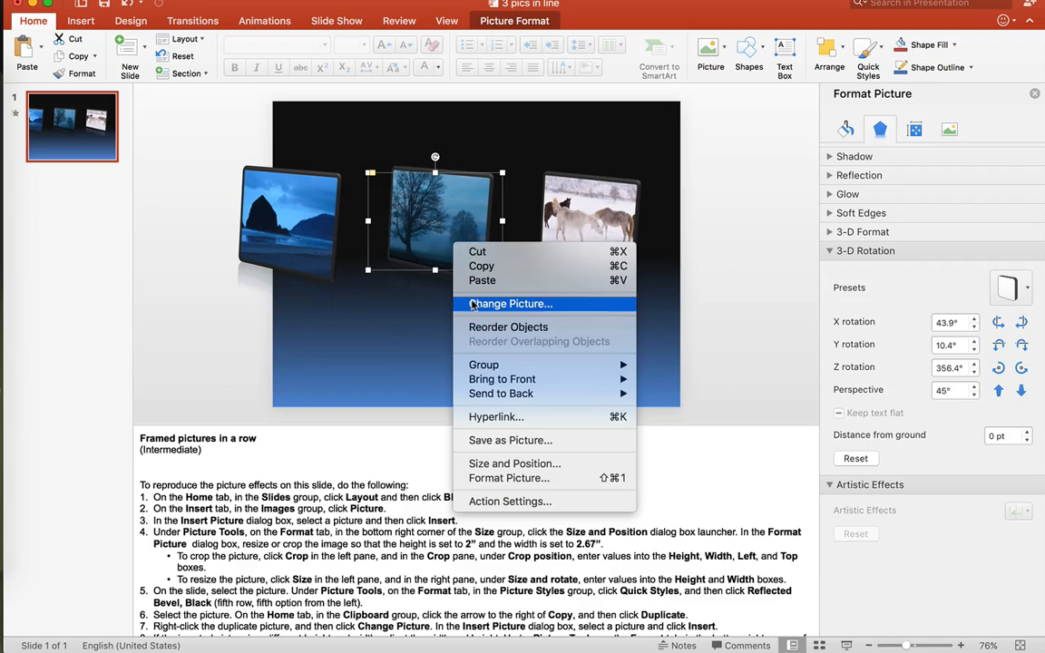
Replace the middle tree photo, then put 150719-SAP-006.jpg into the left frame
{"action": "left_click", "coordinate": [510, 304]}
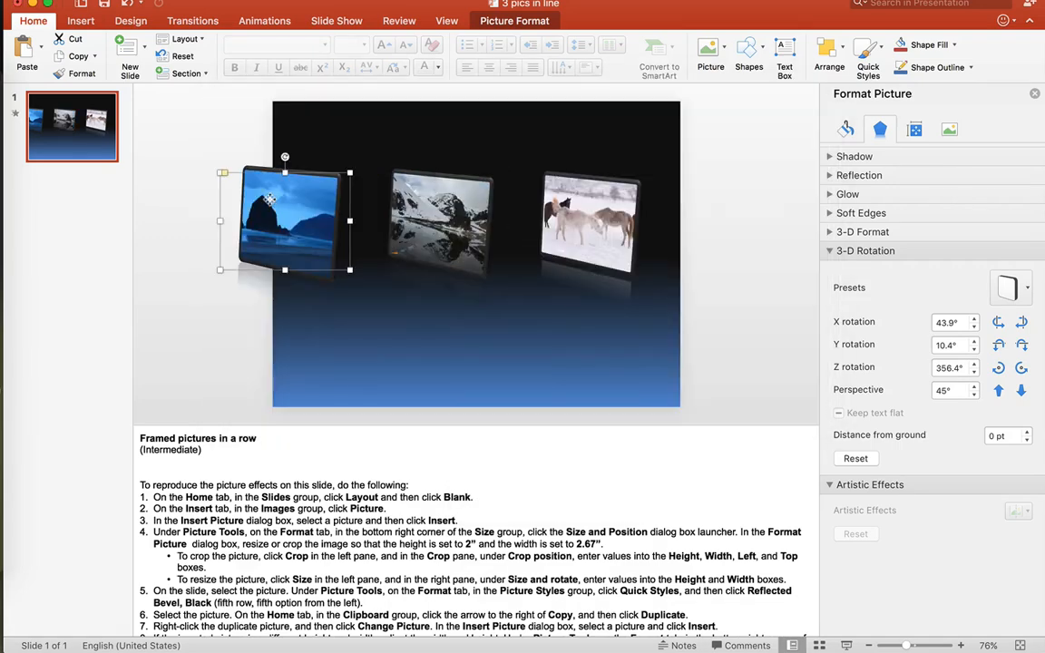
{"action": "right_click", "coordinate": [286, 218]}
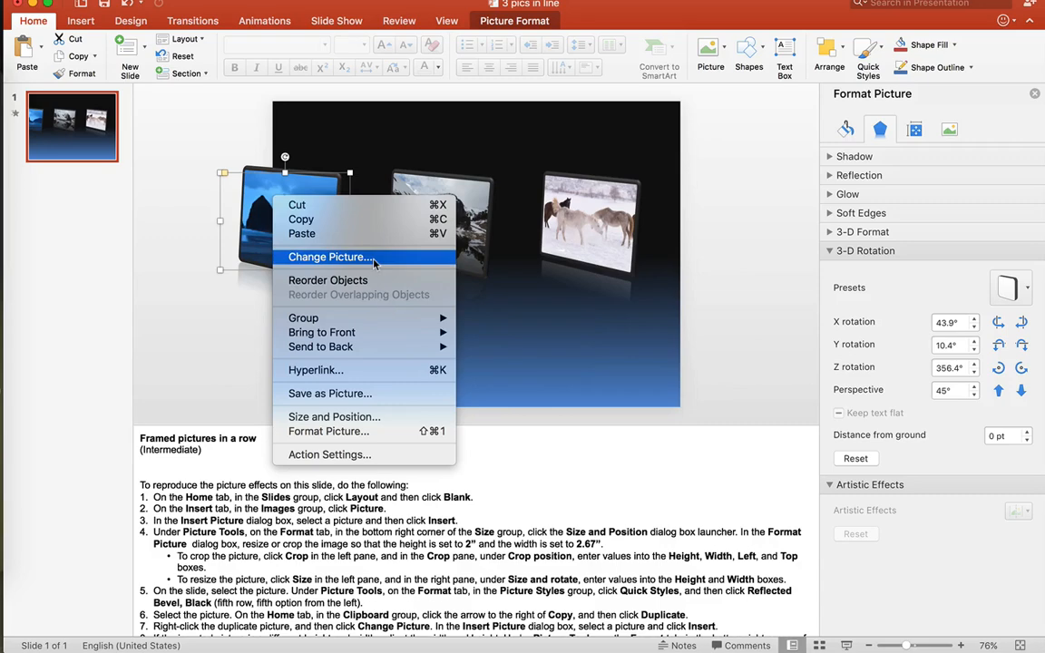
{"action": "left_click", "coordinate": [330, 257]}
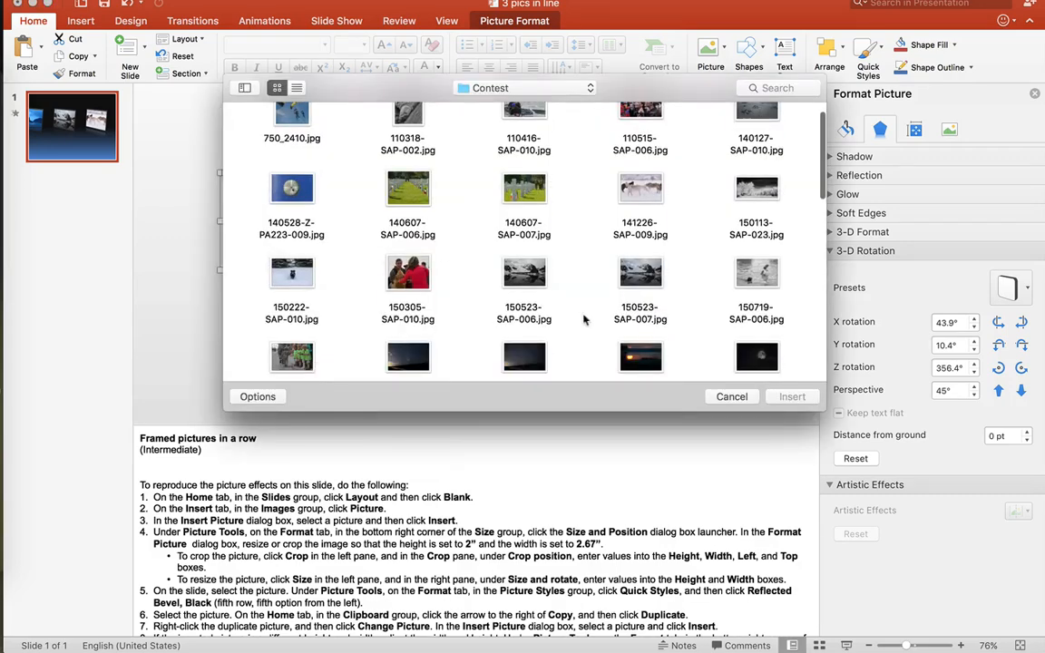
{"action": "left_click", "coordinate": [756, 273]}
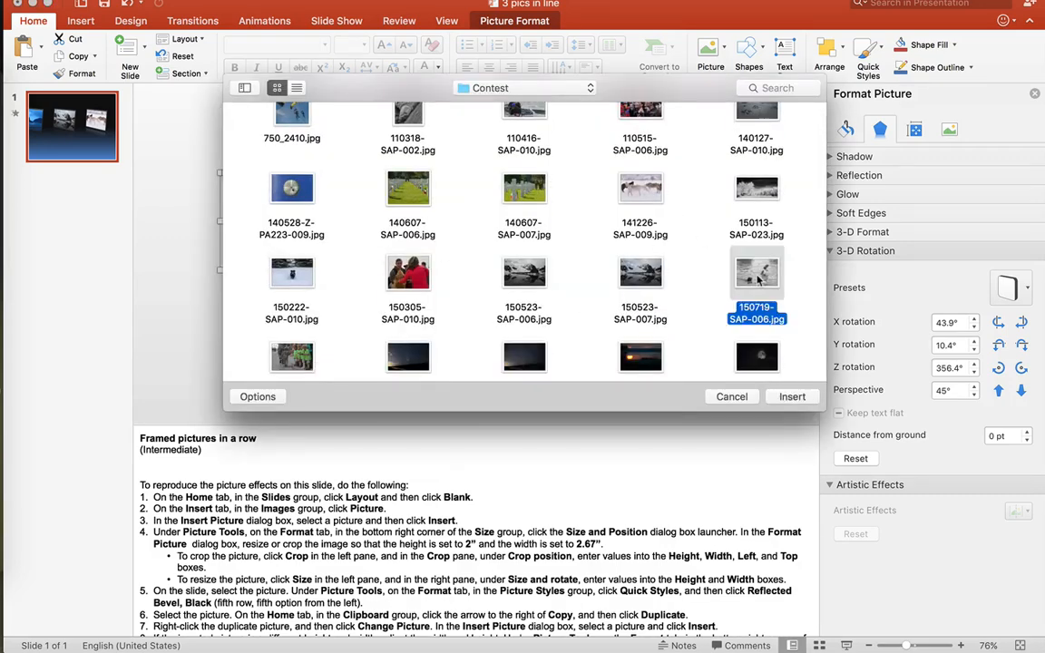
{"action": "left_click", "coordinate": [791, 396]}
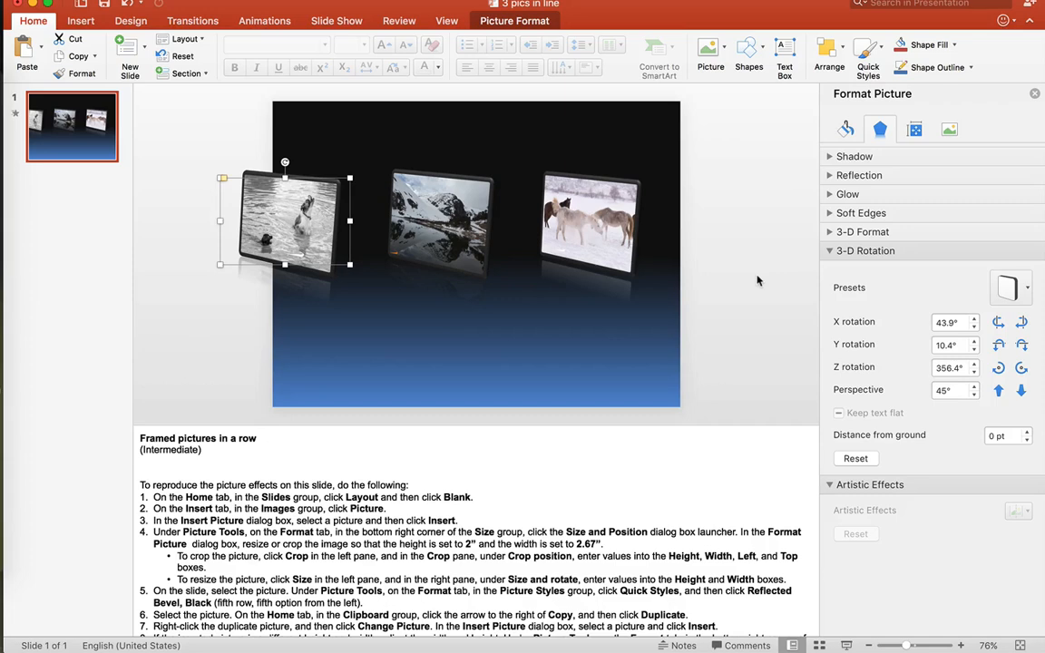
Select the horse, mountain and left pictures together and bring up the grouping options
{"action": "left_click", "coordinate": [585, 220]}
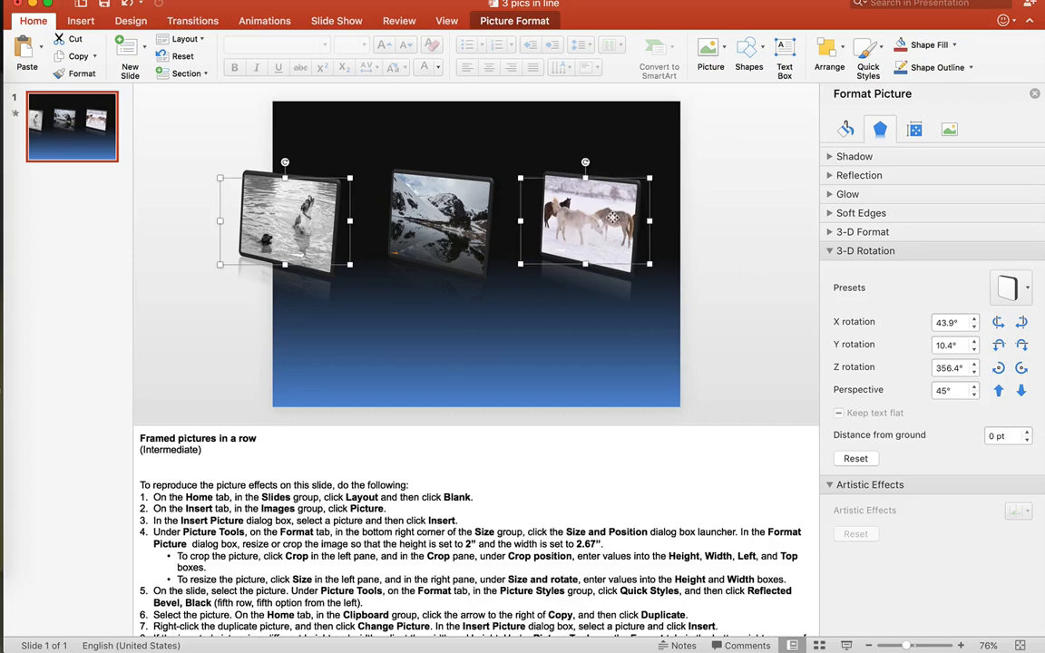
{"action": "left_click", "coordinate": [436, 218]}
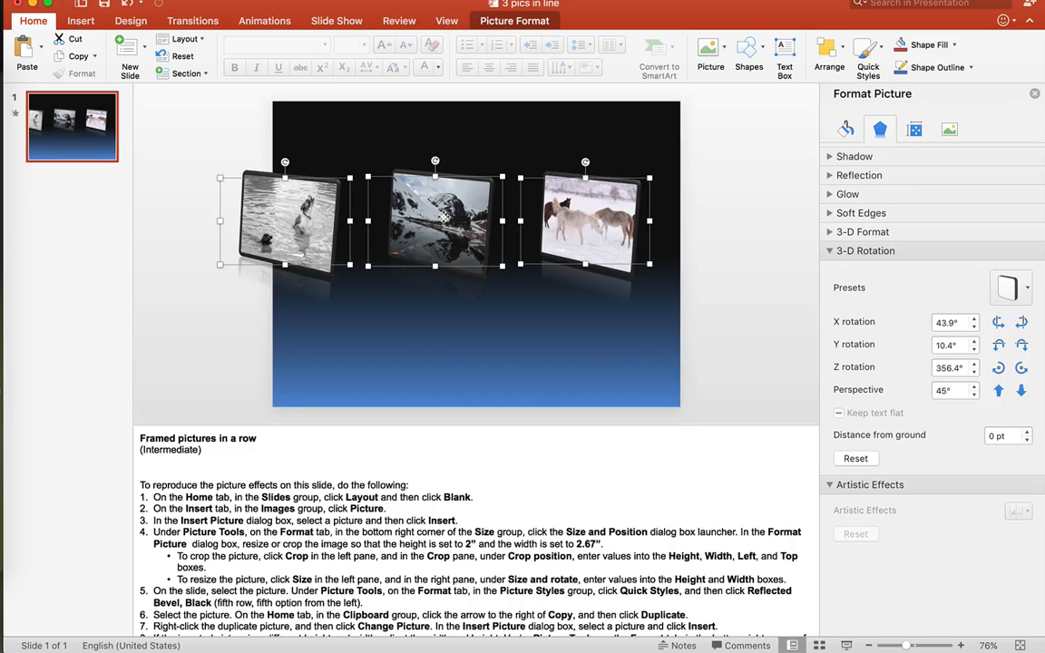
{"action": "right_click", "coordinate": [435, 221]}
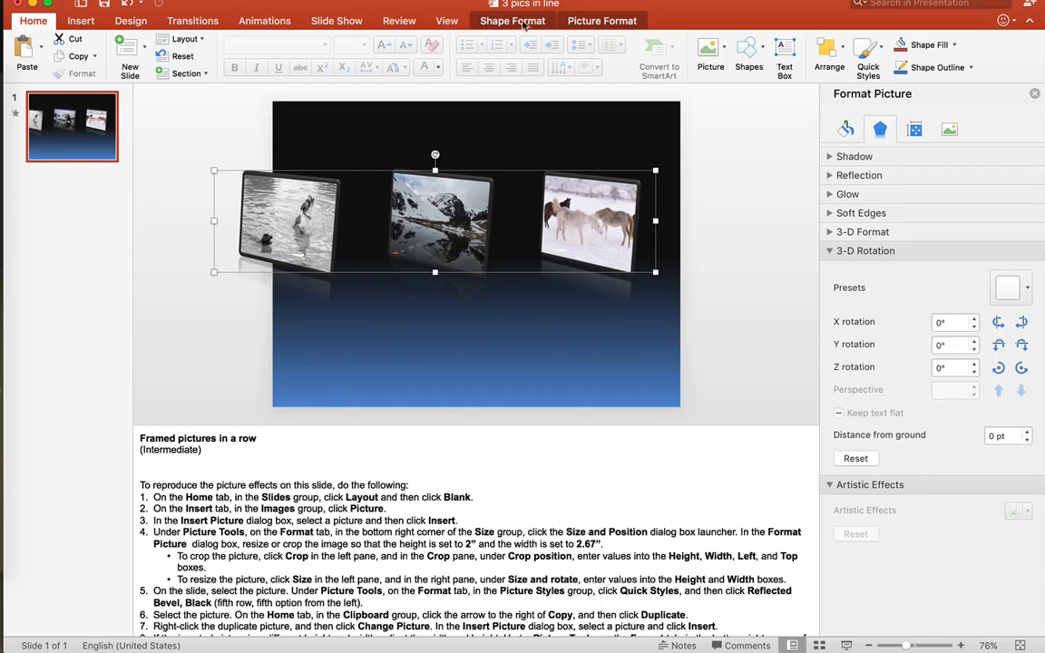
Apply the Off Axis 2 Left 3-D rotation preset to the picture group
{"action": "left_click", "coordinate": [512, 20]}
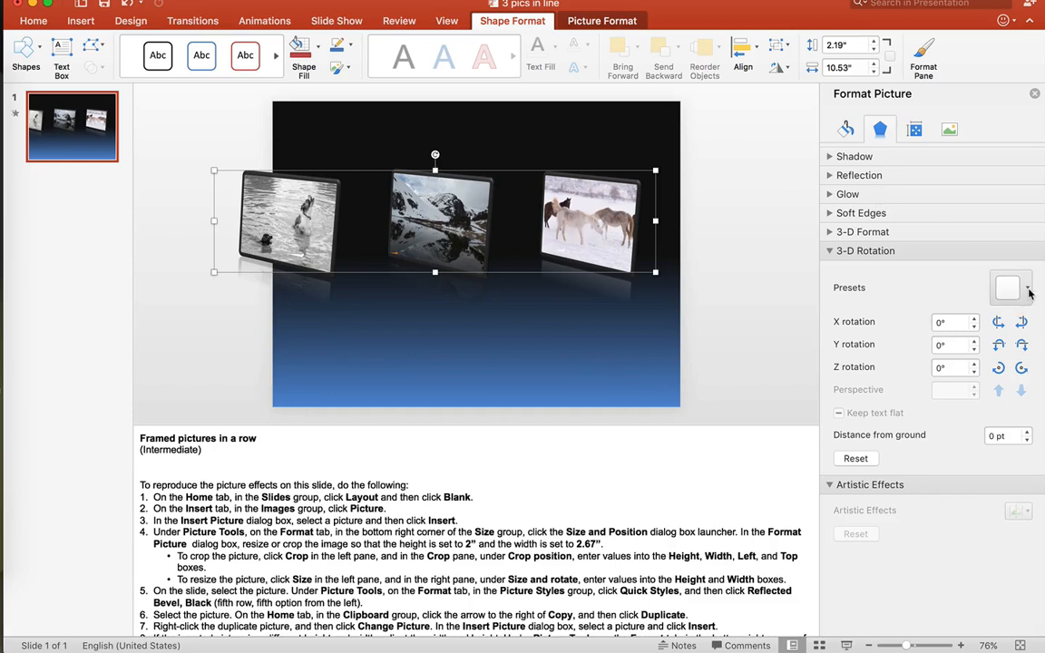
{"action": "left_click", "coordinate": [1010, 287]}
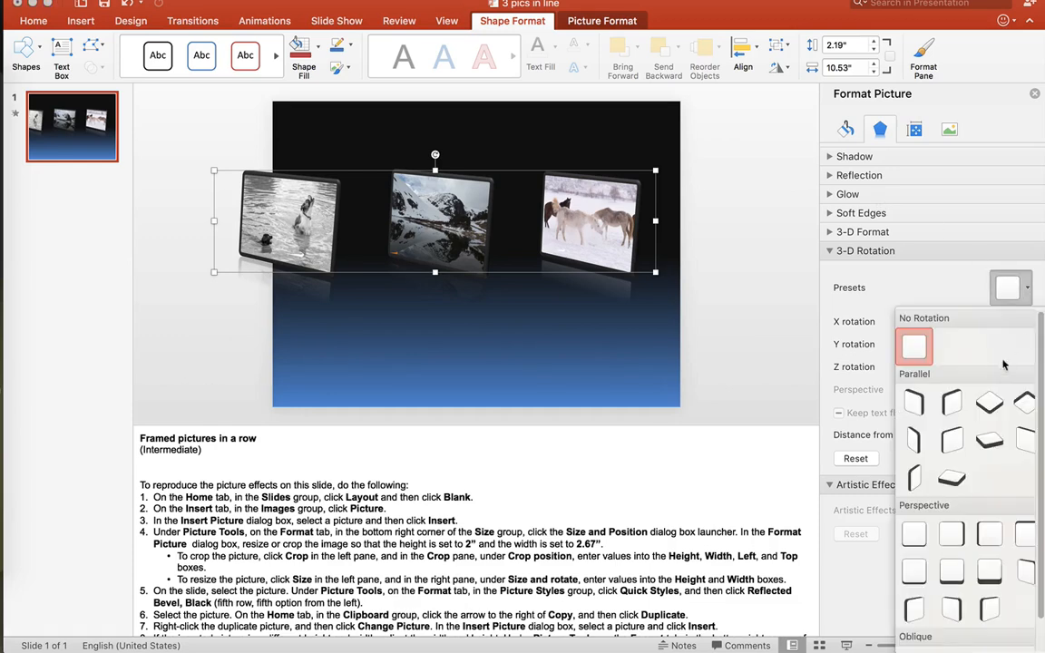
{"action": "mouse_move", "coordinate": [952, 404]}
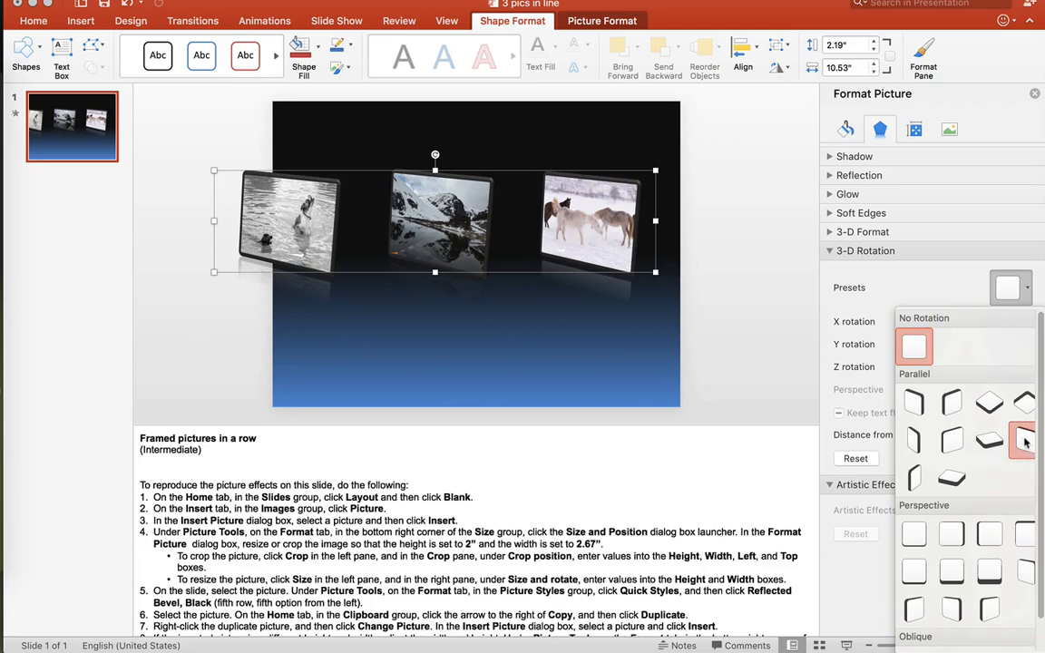
{"action": "mouse_move", "coordinate": [1021, 442]}
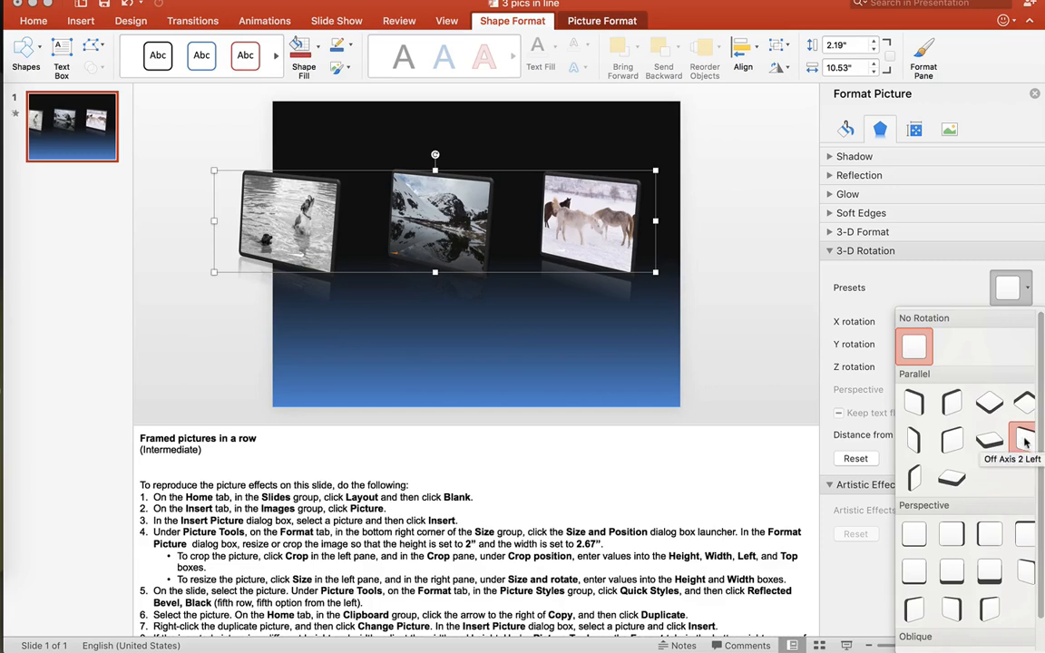
{"action": "left_click", "coordinate": [1022, 440]}
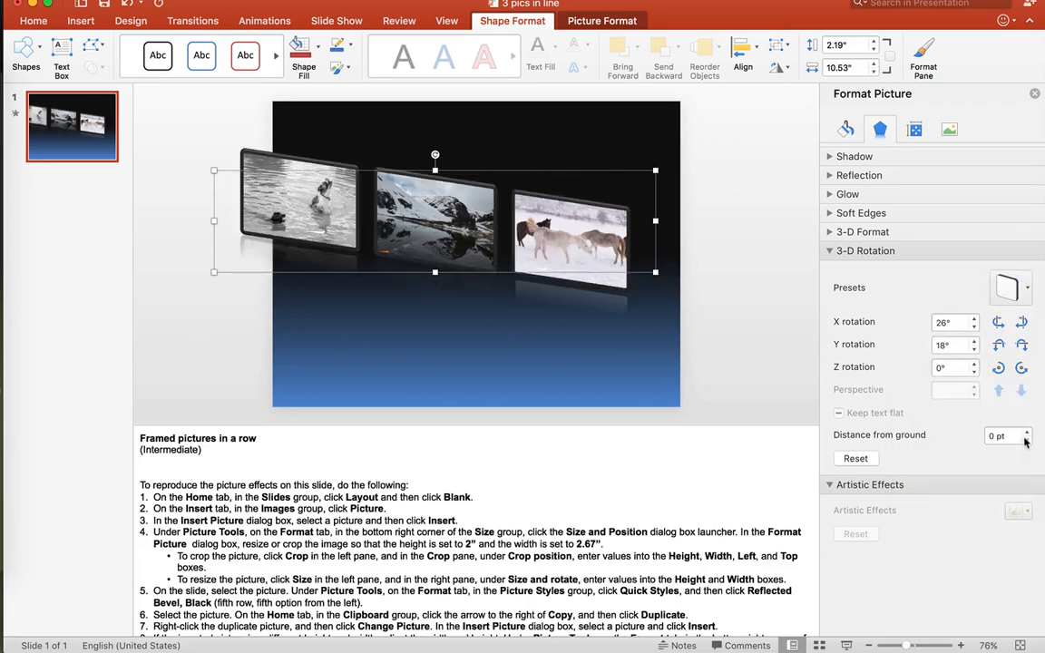
{"action": "mouse_move", "coordinate": [1007, 436]}
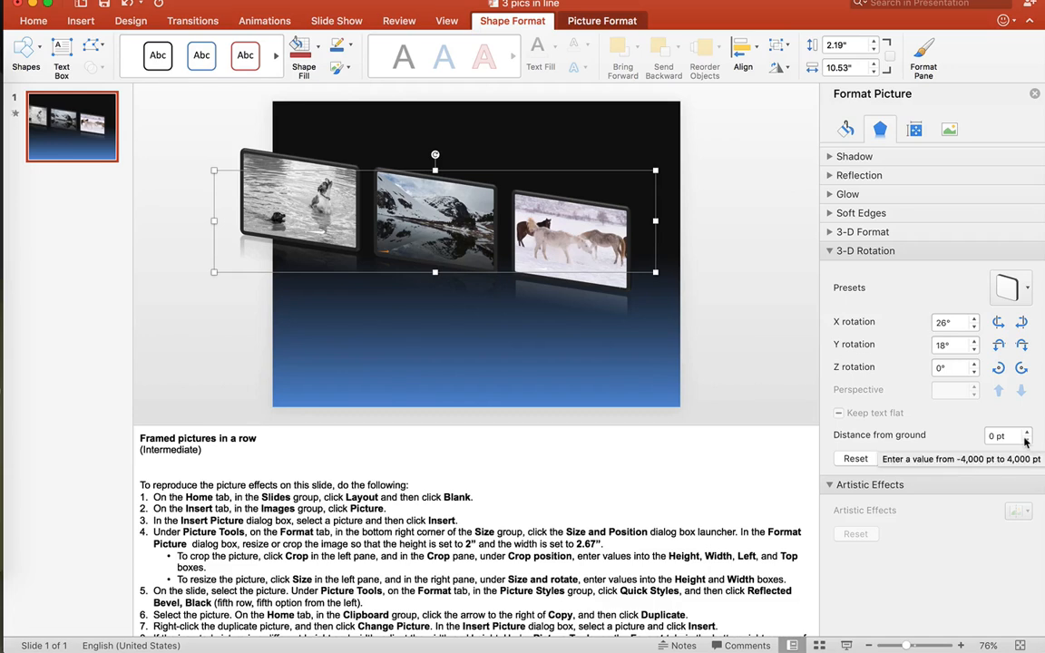
{"action": "mouse_move", "coordinate": [1012, 289]}
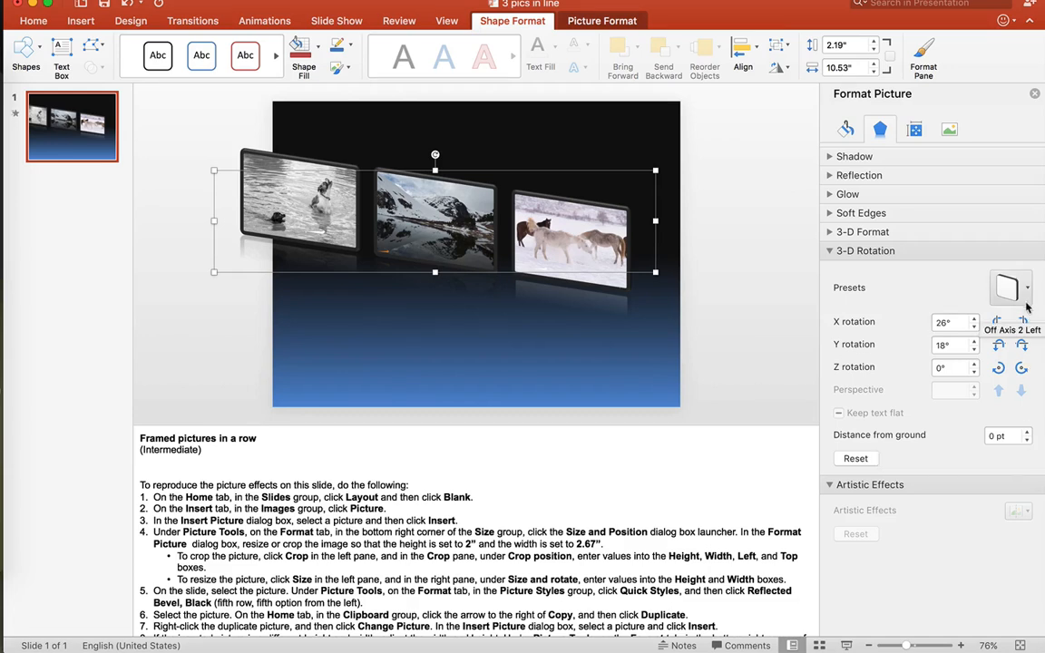
{"action": "left_click", "coordinate": [1011, 287]}
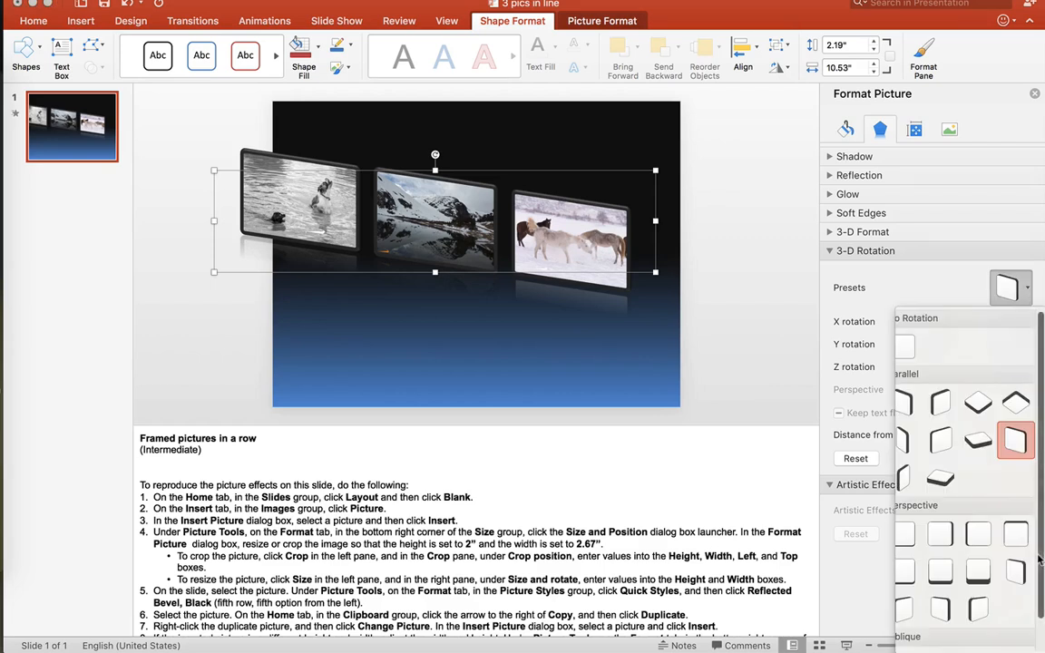
{"action": "mouse_move", "coordinate": [977, 608]}
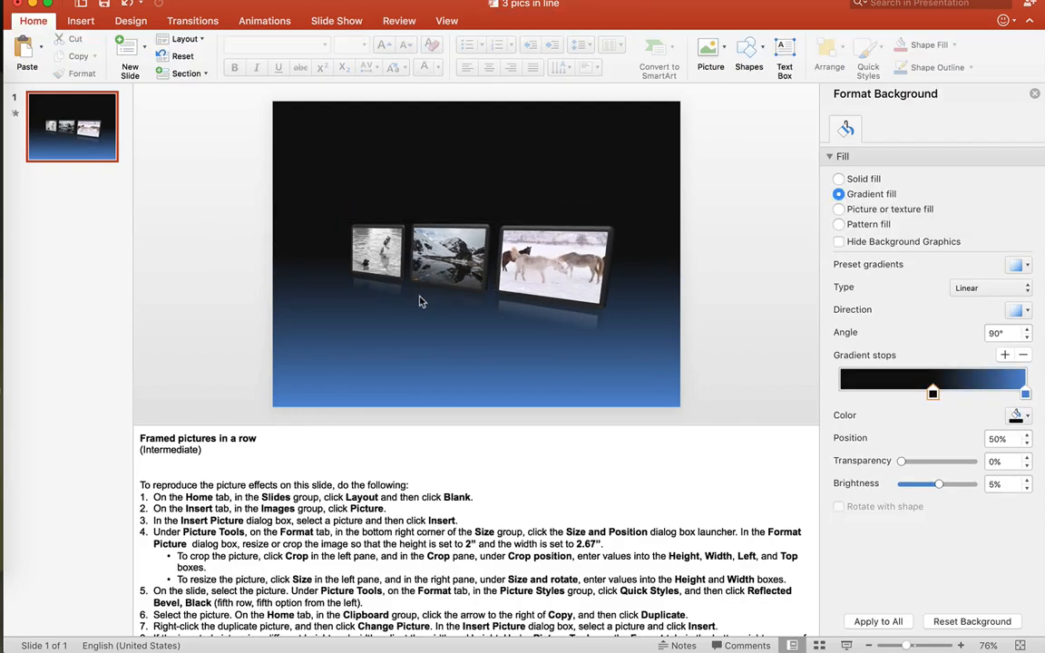
{"action": "mouse_move", "coordinate": [511, 315]}
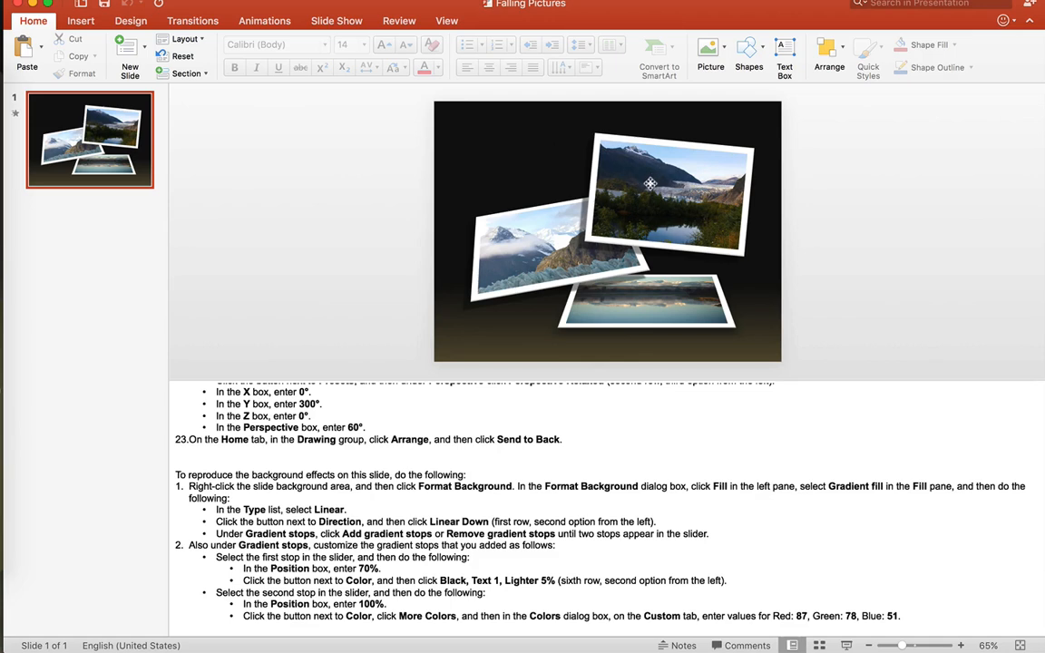
Change the top-right Falling Pictures photo to a parachute image, then switch to 3 Cube
{"action": "right_click", "coordinate": [651, 184]}
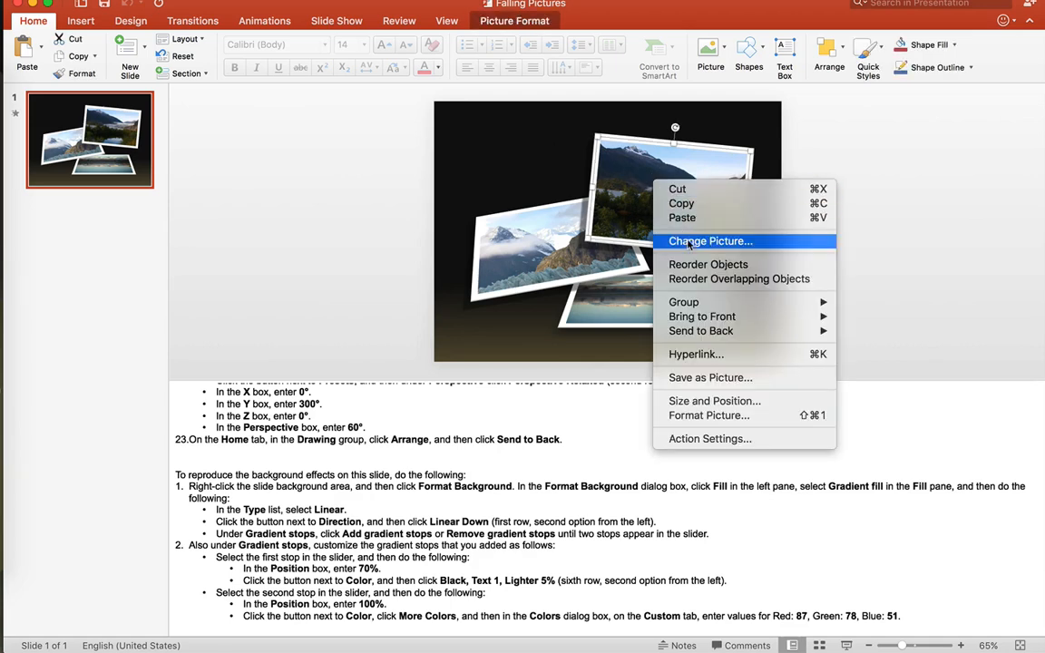
{"action": "left_click", "coordinate": [711, 240]}
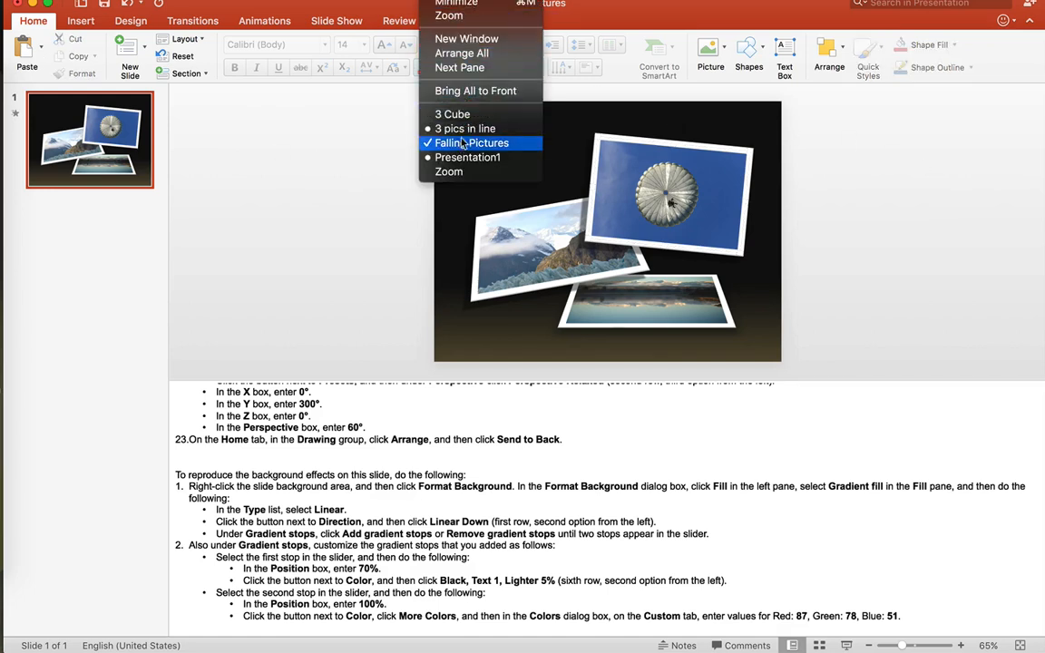
{"action": "left_click", "coordinate": [454, 113]}
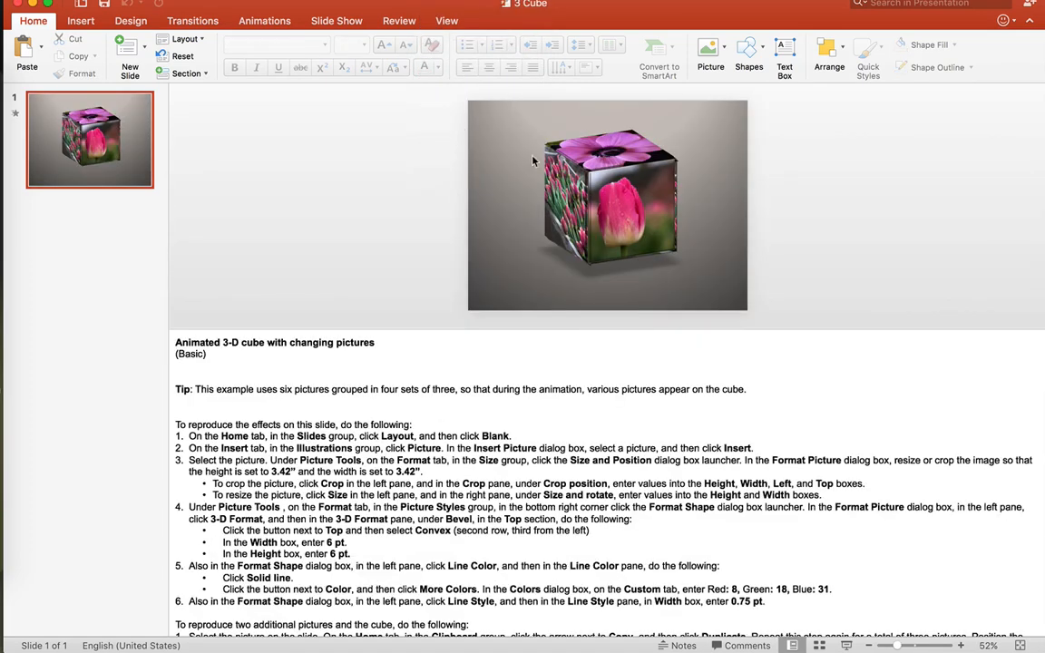
{"action": "mouse_move", "coordinate": [599, 331]}
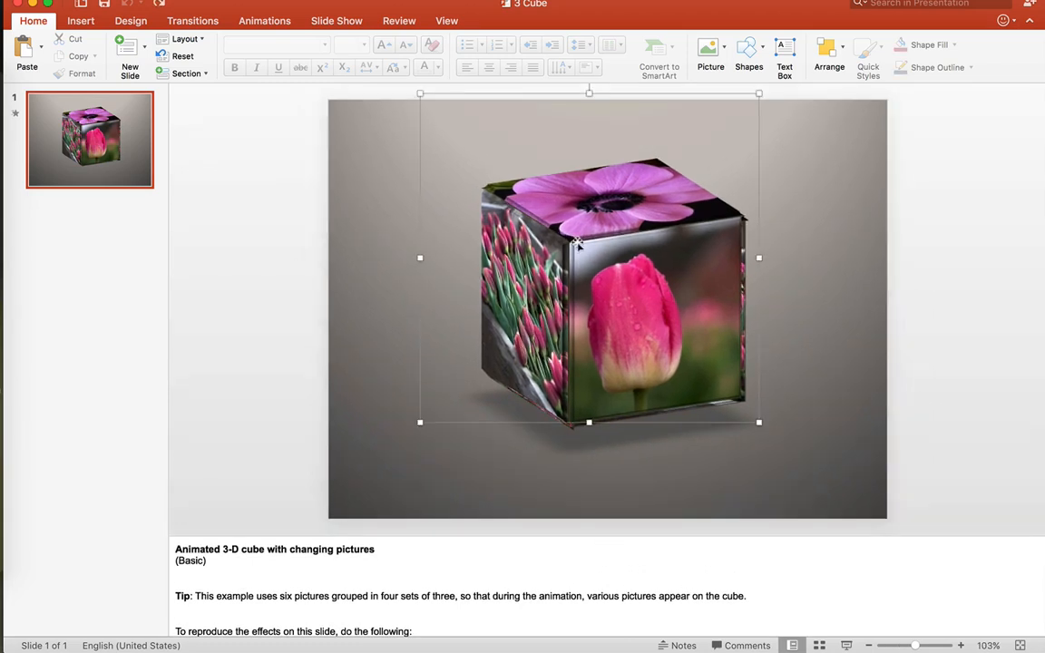
Ungroup the cube into separate pictures
{"action": "left_click", "coordinate": [578, 245]}
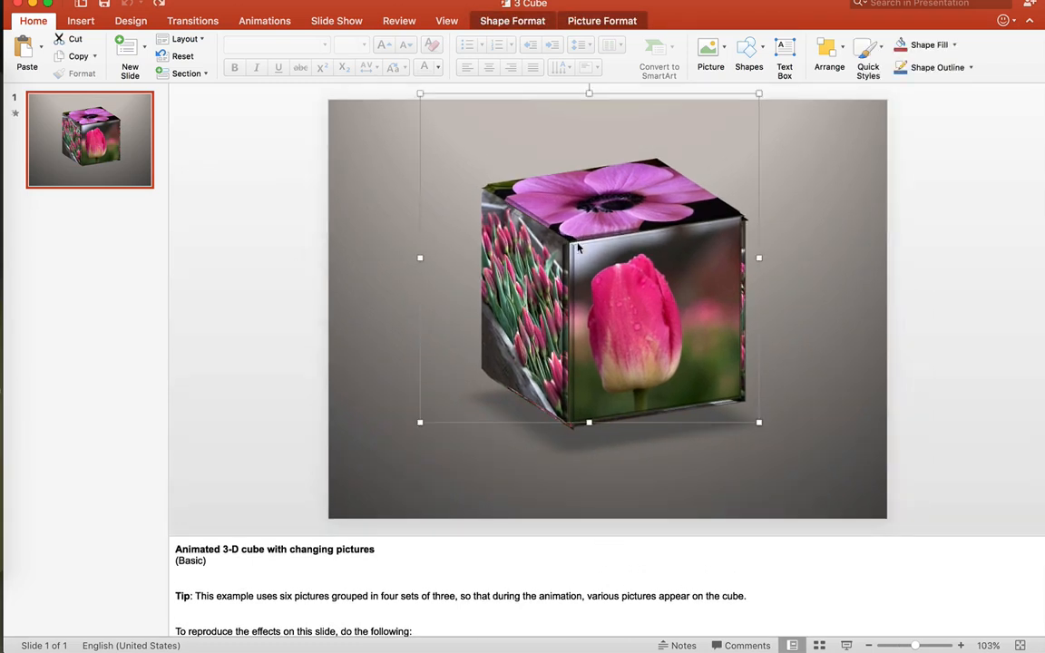
{"action": "right_click", "coordinate": [581, 258]}
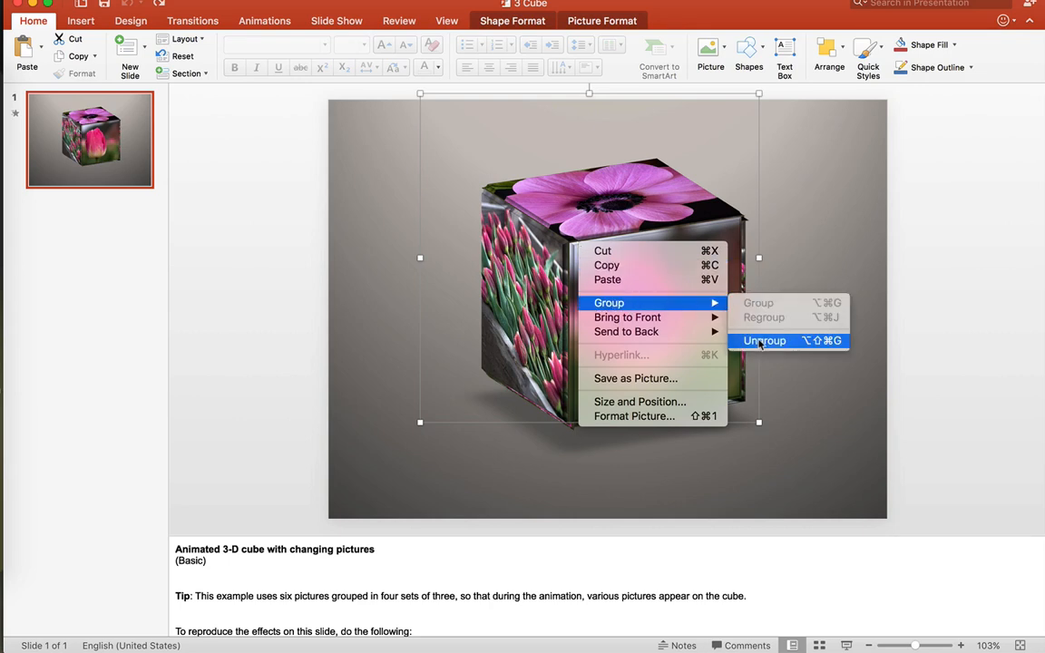
{"action": "left_click", "coordinate": [764, 341]}
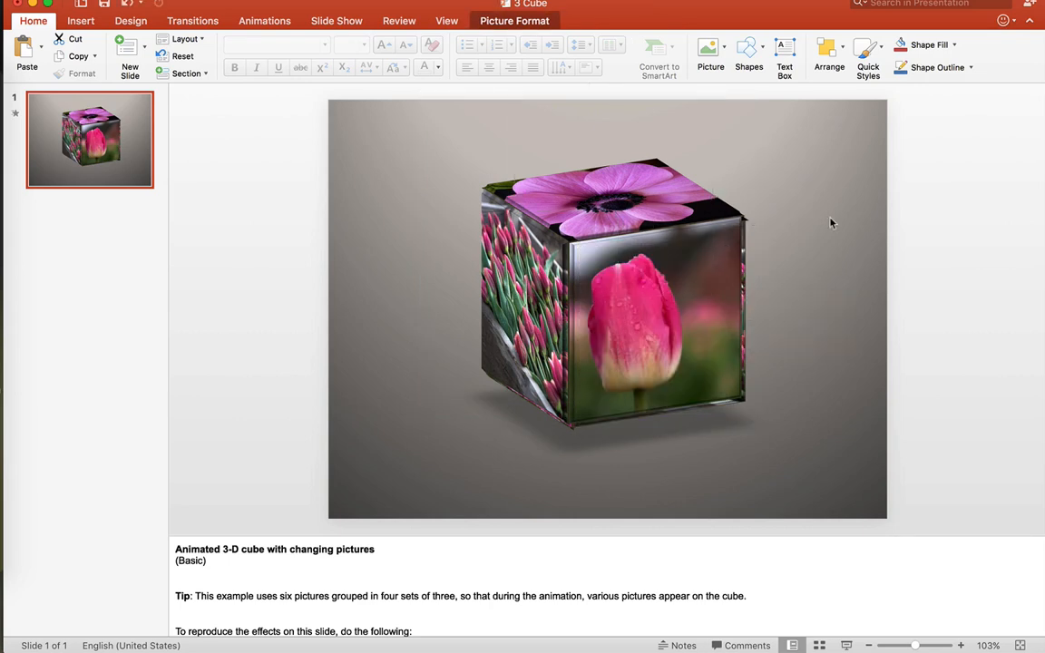
Start replacing the picture on the cube's front tulip face
{"action": "left_click", "coordinate": [640, 311]}
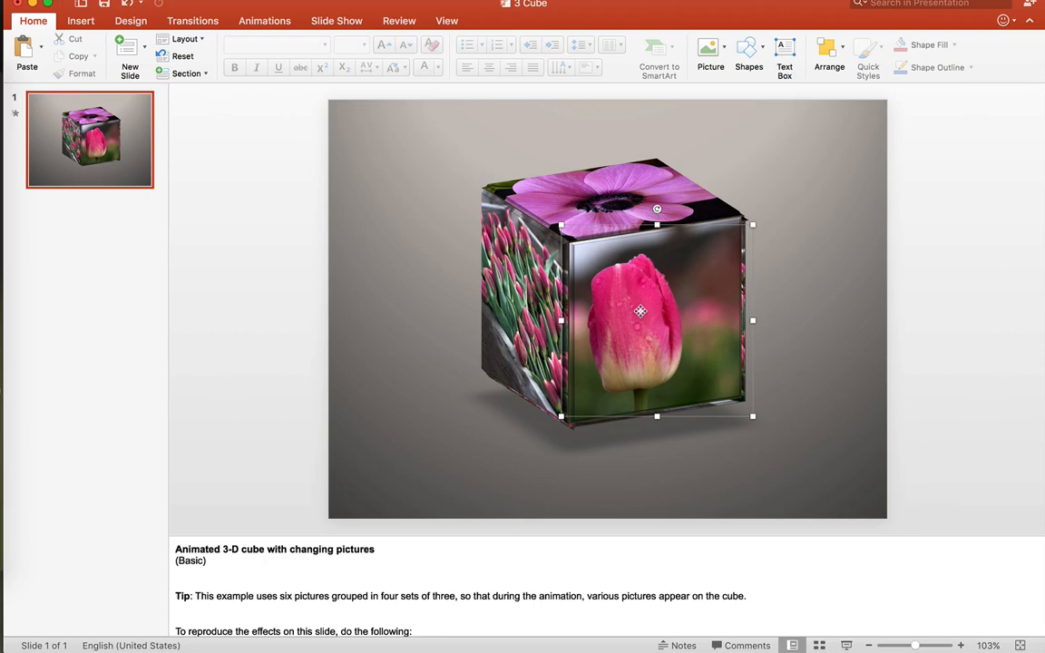
{"action": "right_click", "coordinate": [639, 311]}
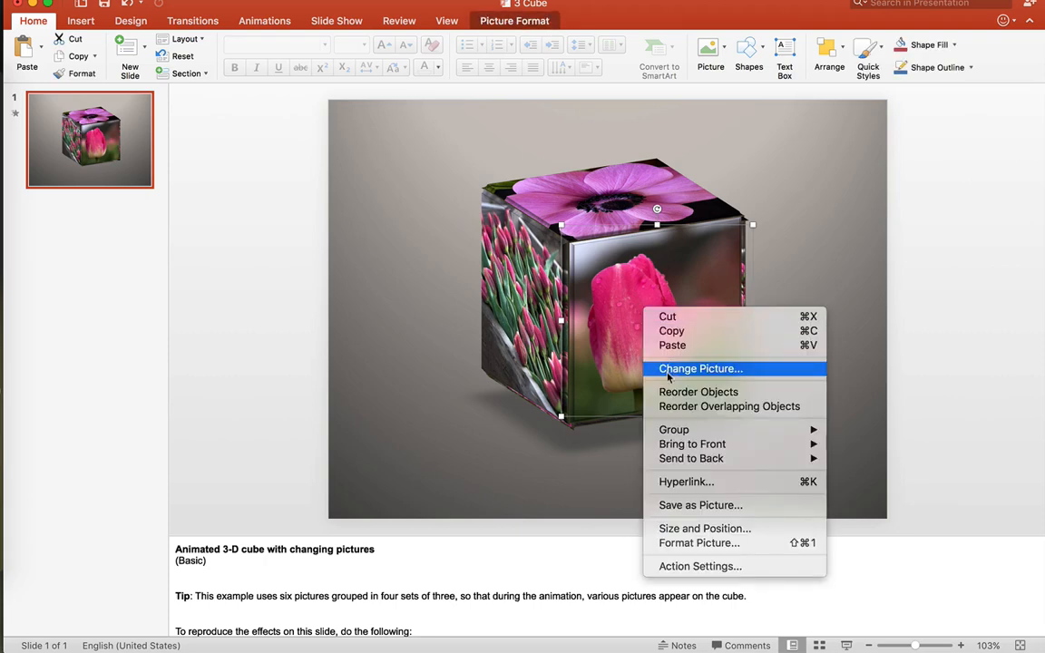
{"action": "left_click", "coordinate": [701, 368]}
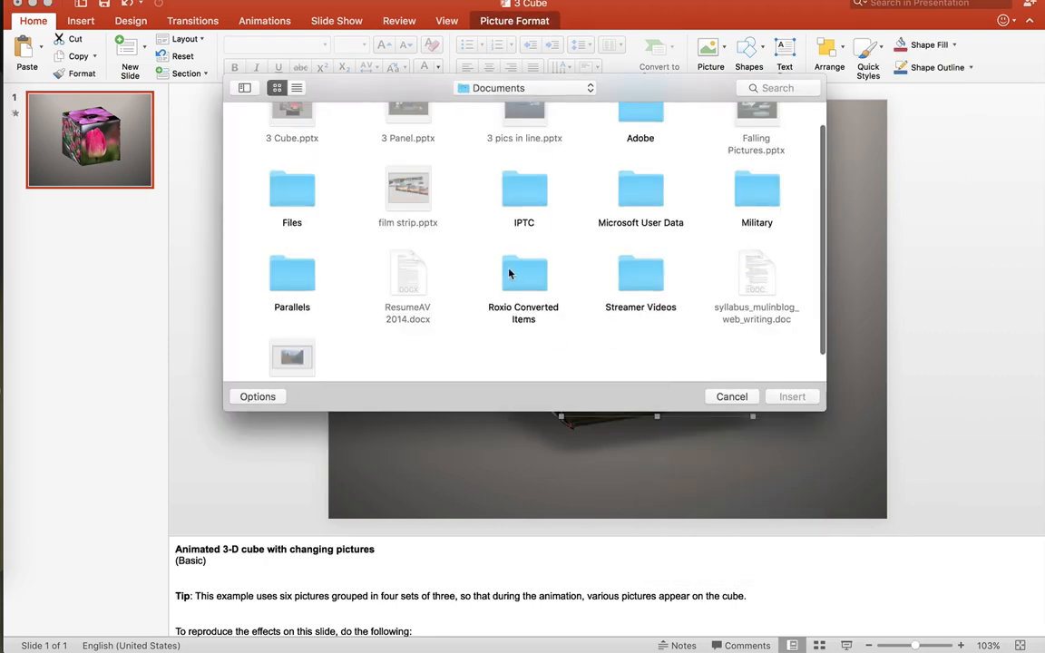
Insert the sunflower photo 150901-SAP-003.jpg from Pictures > Contest onto the cube's front face
{"action": "left_click", "coordinate": [524, 279]}
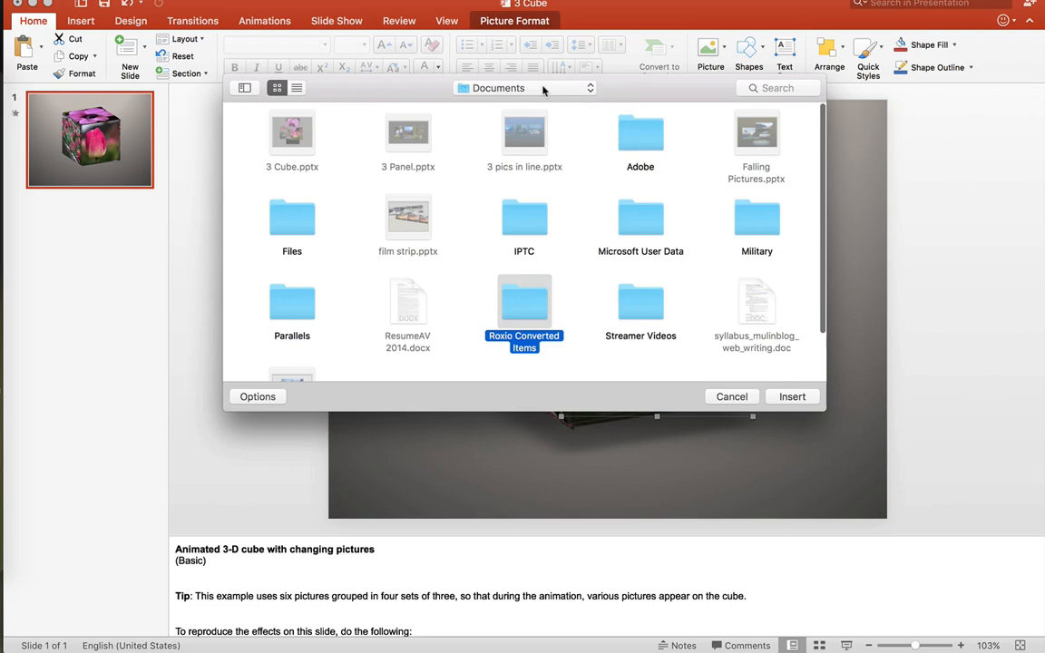
{"action": "left_click", "coordinate": [525, 88]}
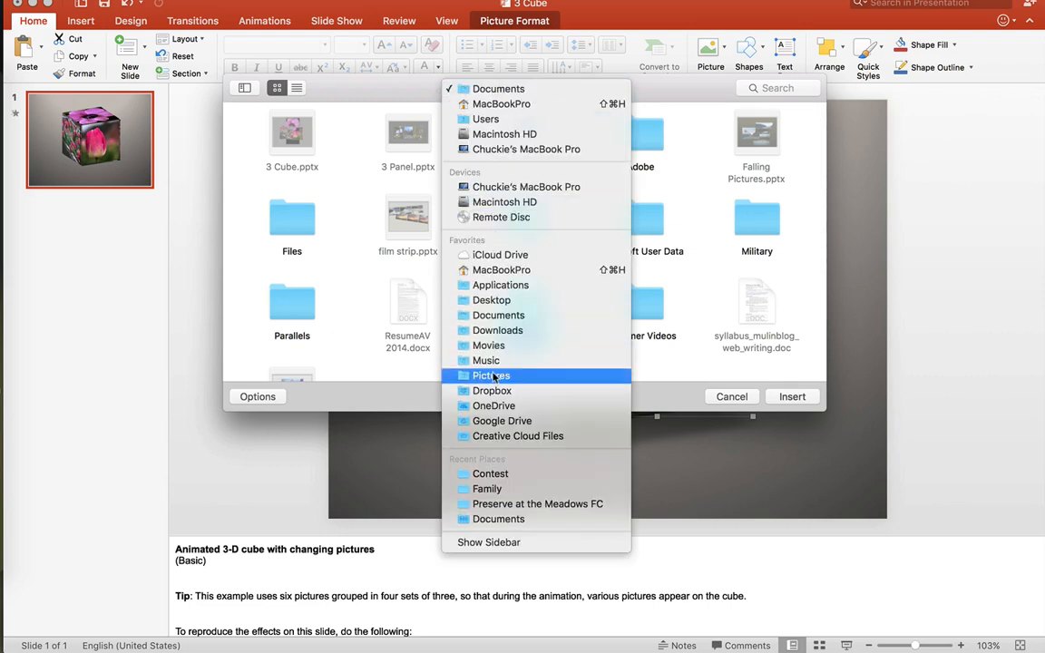
{"action": "left_click", "coordinate": [492, 376]}
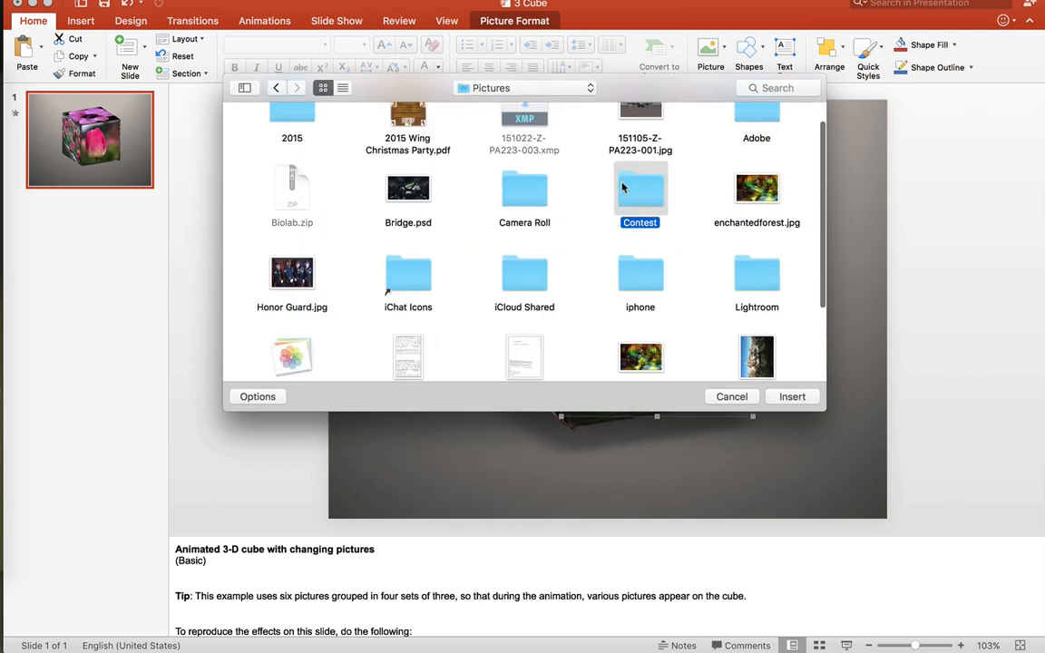
{"action": "double_click", "coordinate": [639, 190]}
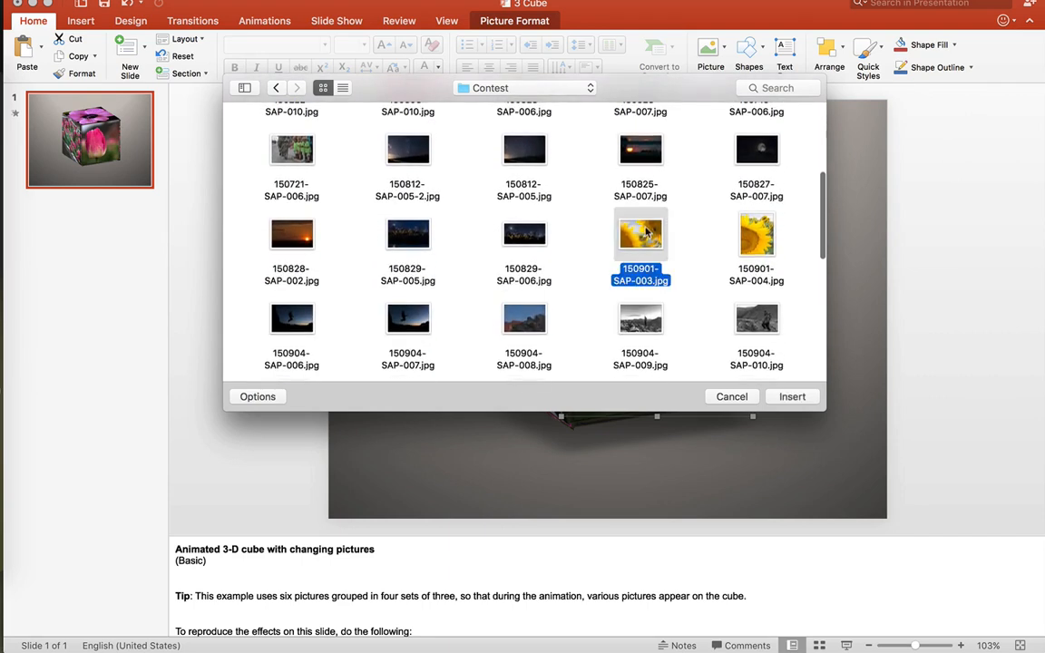
{"action": "left_click", "coordinate": [791, 396]}
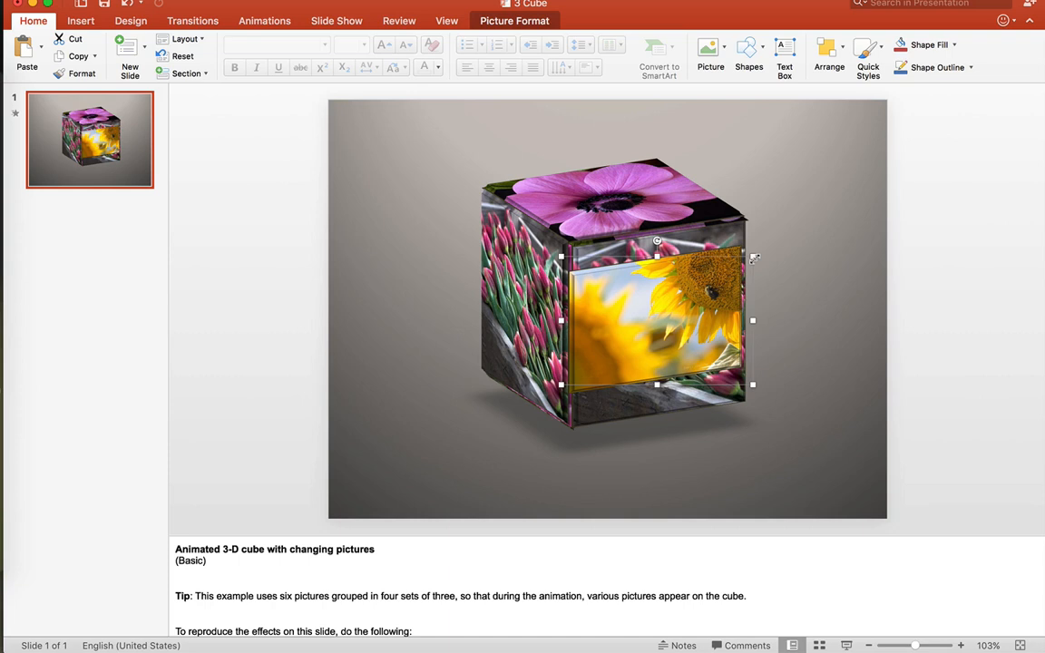
Enlarge the sunflower photo with two corner drags and align it to the cube's front face
{"action": "left_click_drag", "start_coordinate": [754, 258], "coordinate": [781, 227]}
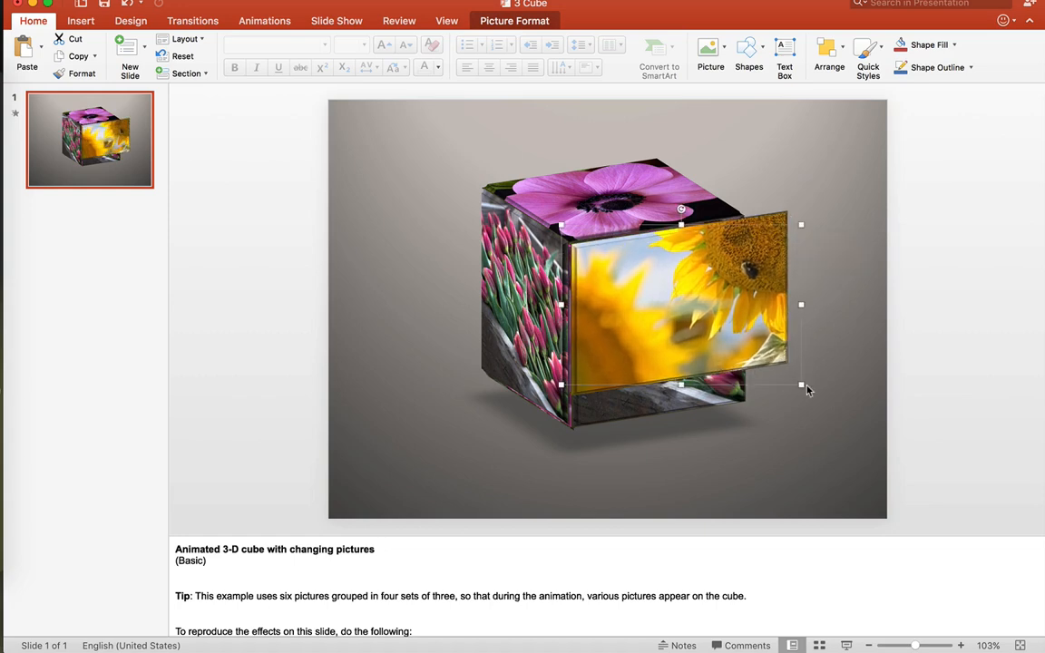
{"action": "left_click_drag", "start_coordinate": [801, 384], "coordinate": [806, 402]}
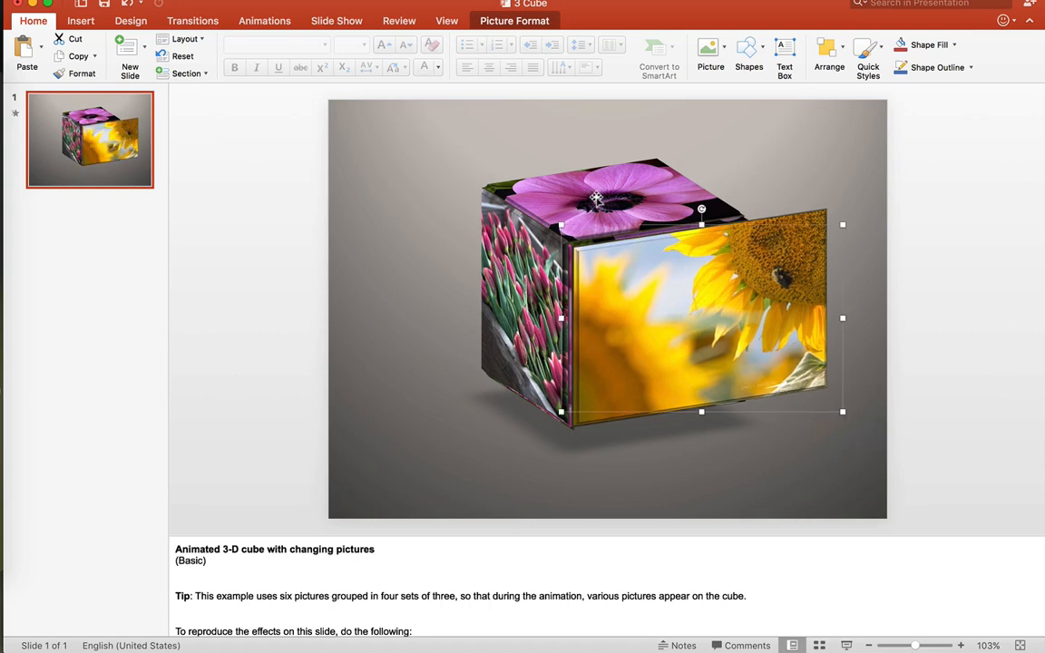
{"action": "mouse_move", "coordinate": [561, 224]}
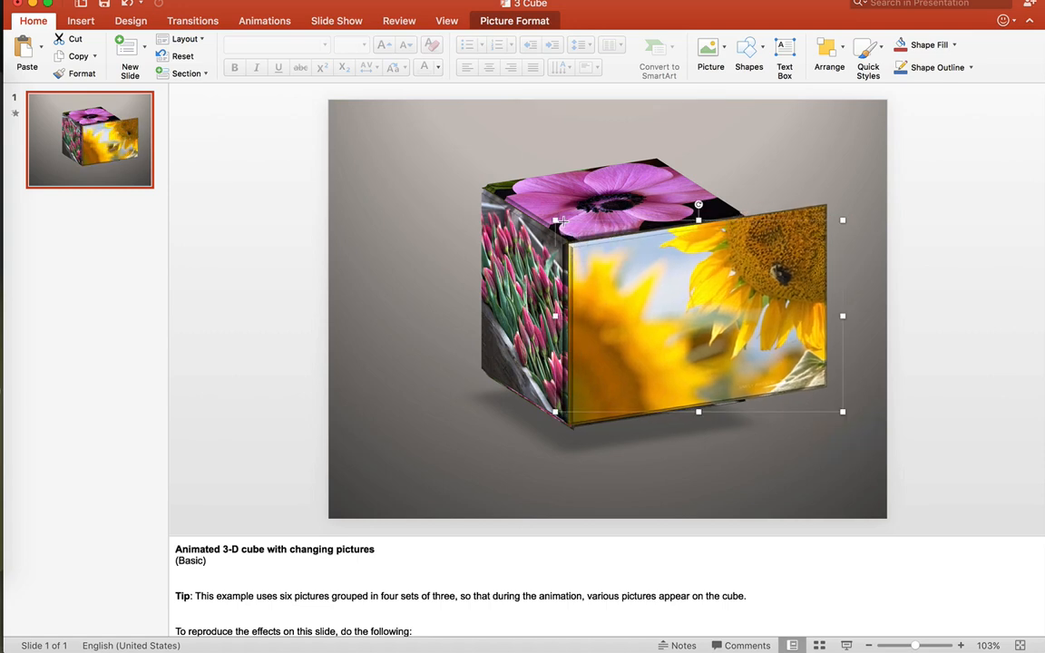
{"action": "left_click_drag", "start_coordinate": [562, 222], "coordinate": [618, 279]}
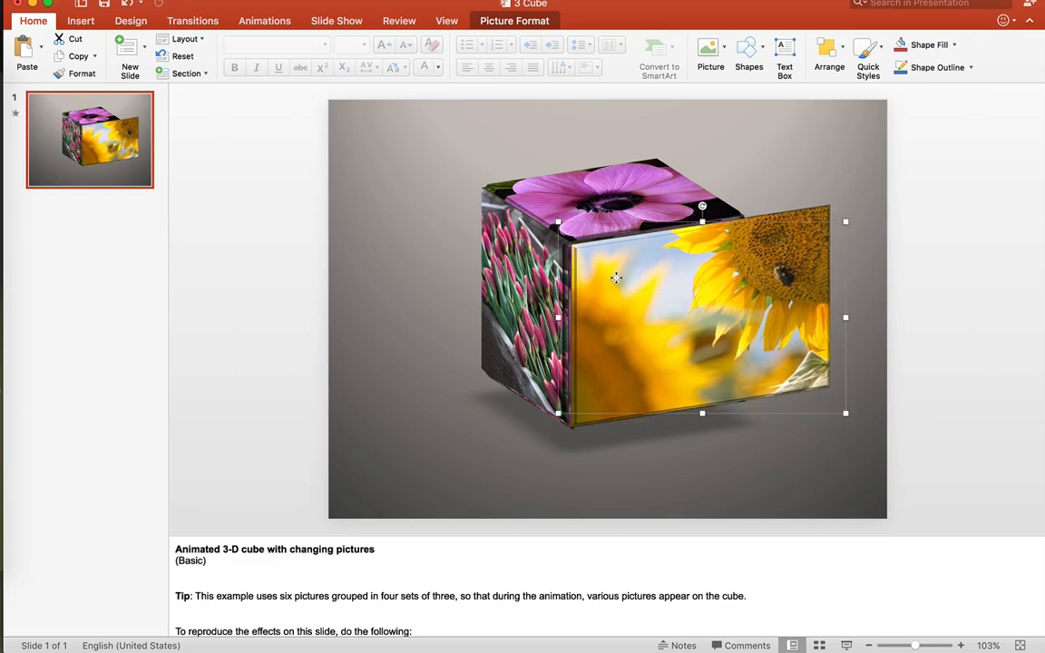
{"action": "left_click", "coordinate": [515, 20]}
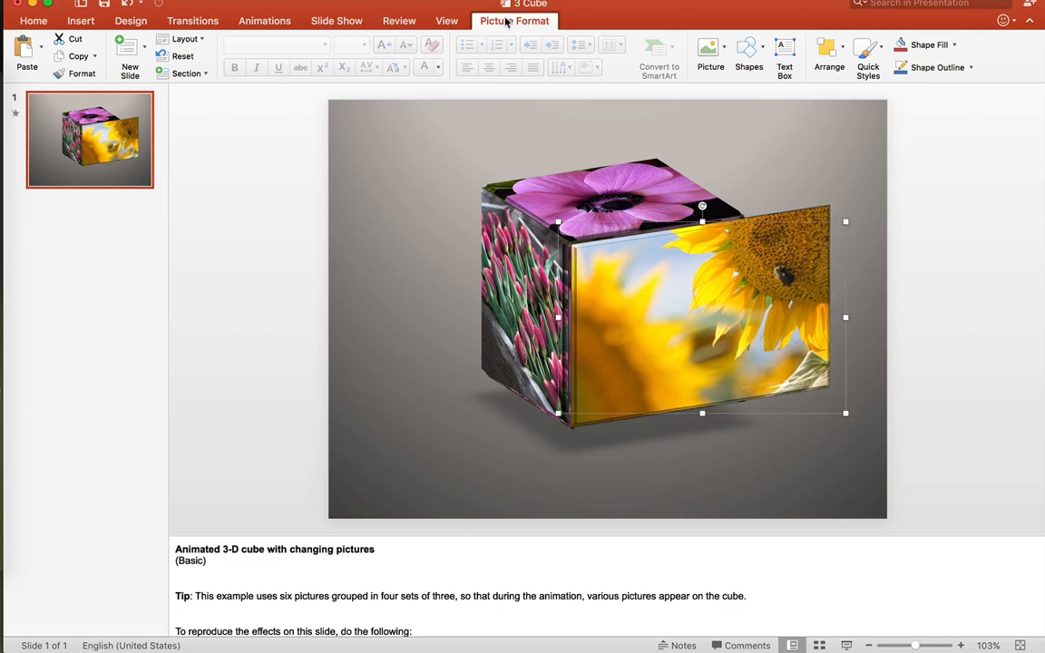
Bring up Picture Format to crop the sunflower photo to the cube face
{"action": "left_click", "coordinate": [515, 20]}
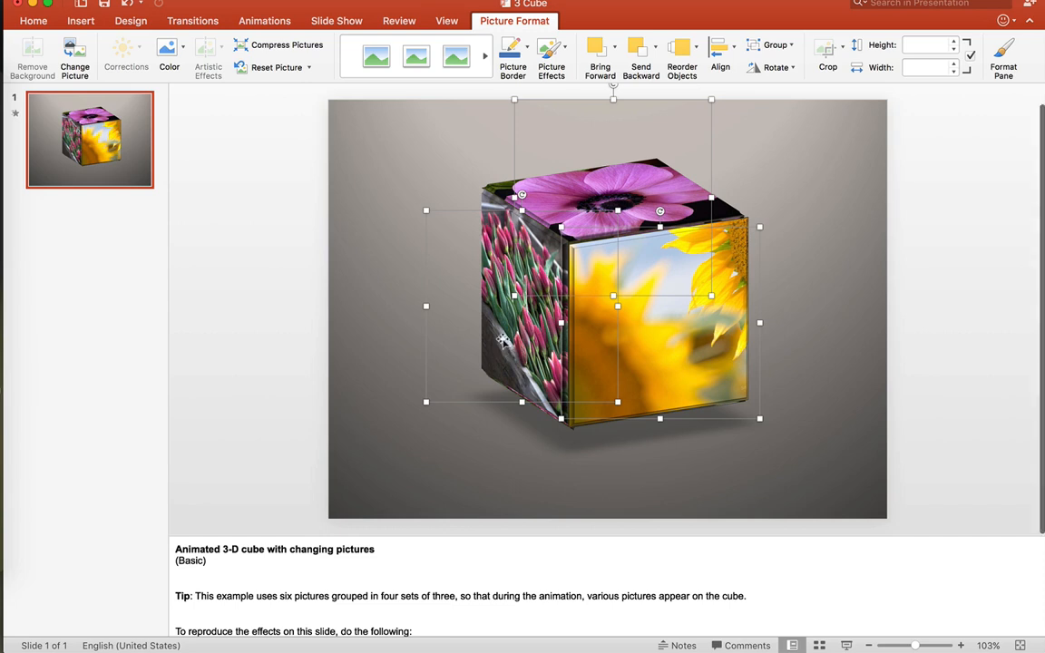
Regroup the sunflower picture with the selected cube pieces using Group > Regroup
{"action": "right_click", "coordinate": [504, 340]}
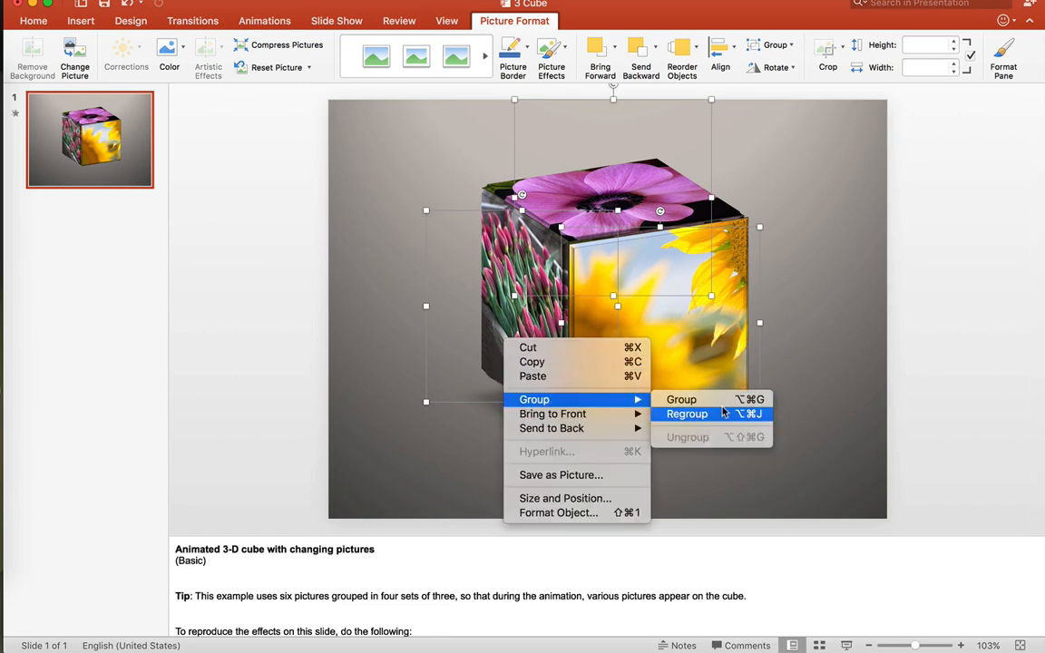
{"action": "left_click", "coordinate": [681, 399]}
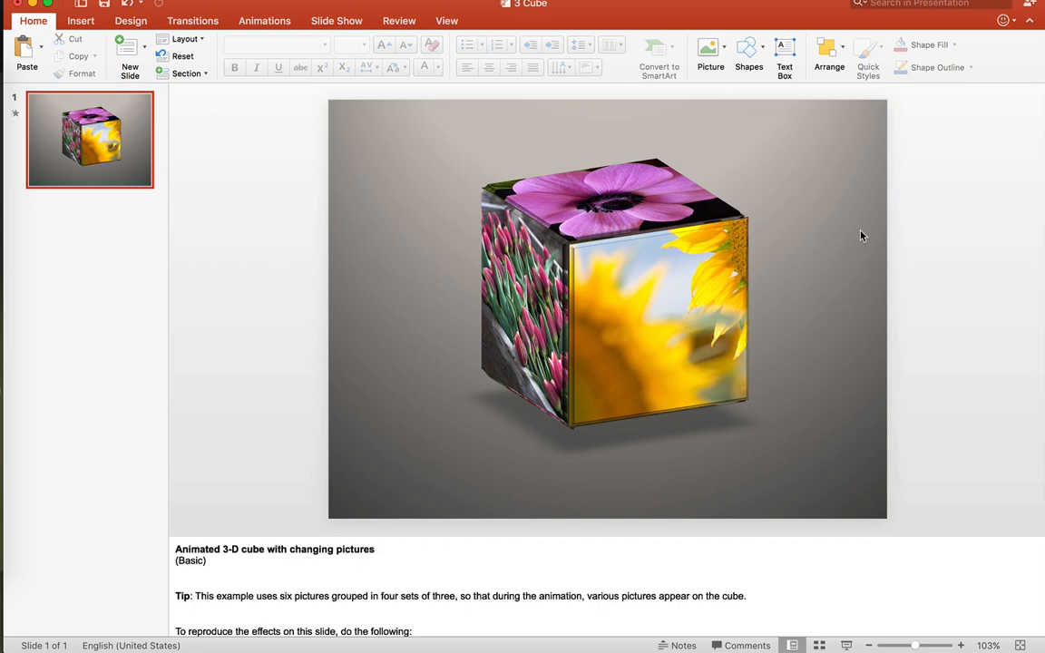
{"action": "mouse_move", "coordinate": [597, 279]}
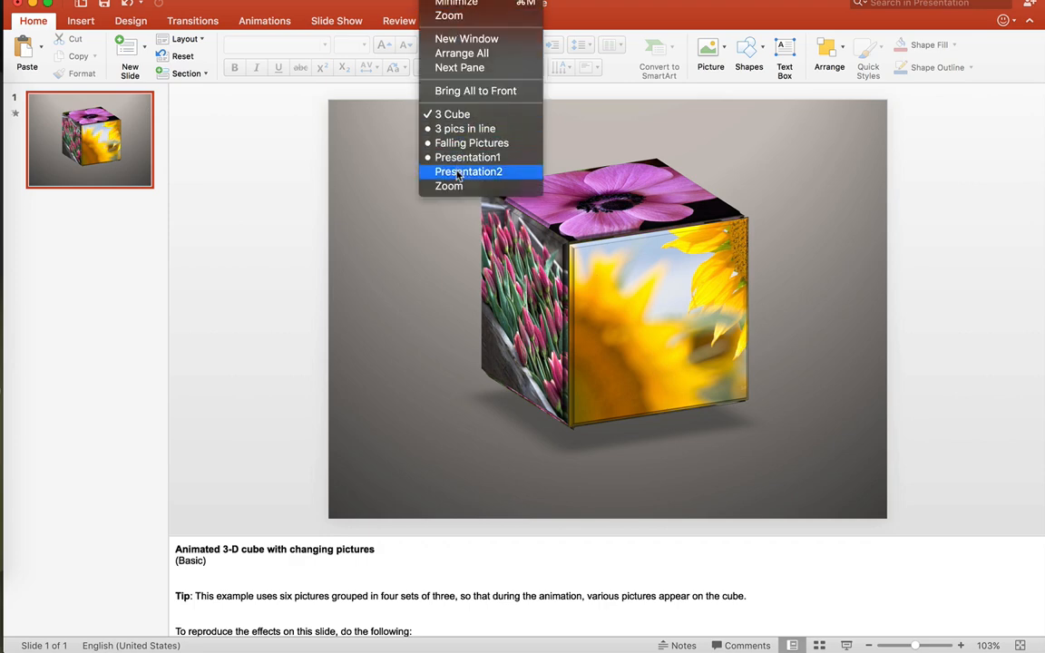
Switch to the 3 Panel presentation window and bring up options for its forest photo
{"action": "left_click", "coordinate": [469, 172]}
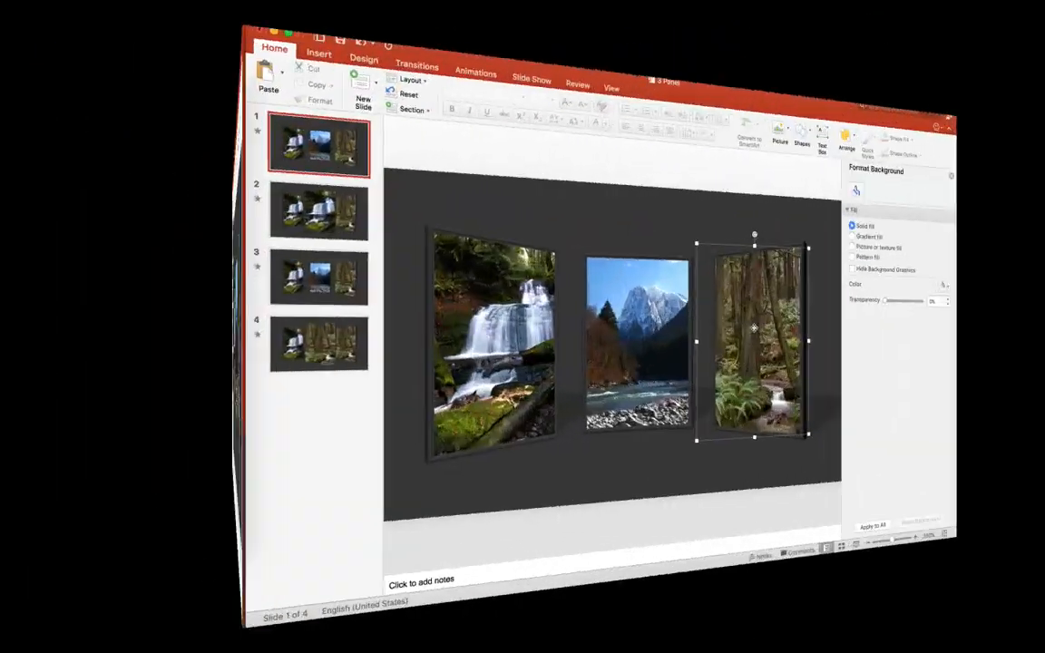
{"action": "right_click", "coordinate": [754, 329]}
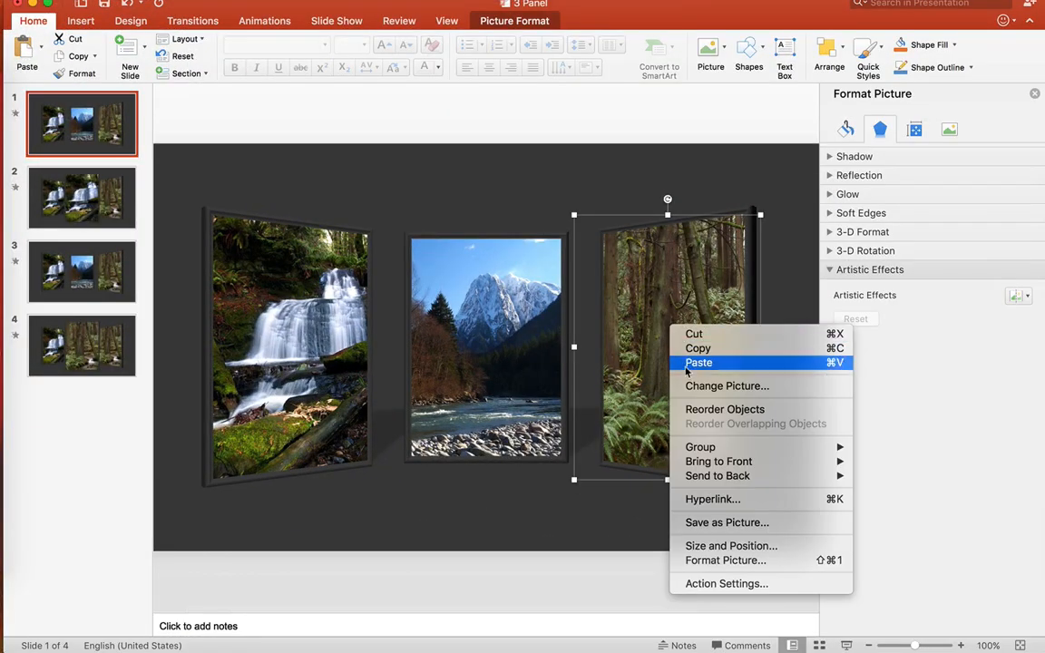
Swap the right panel's forest photo for DSC_1106-Edit.jpg, enlarge it, and shrink the panel to fit
{"action": "left_click", "coordinate": [726, 385]}
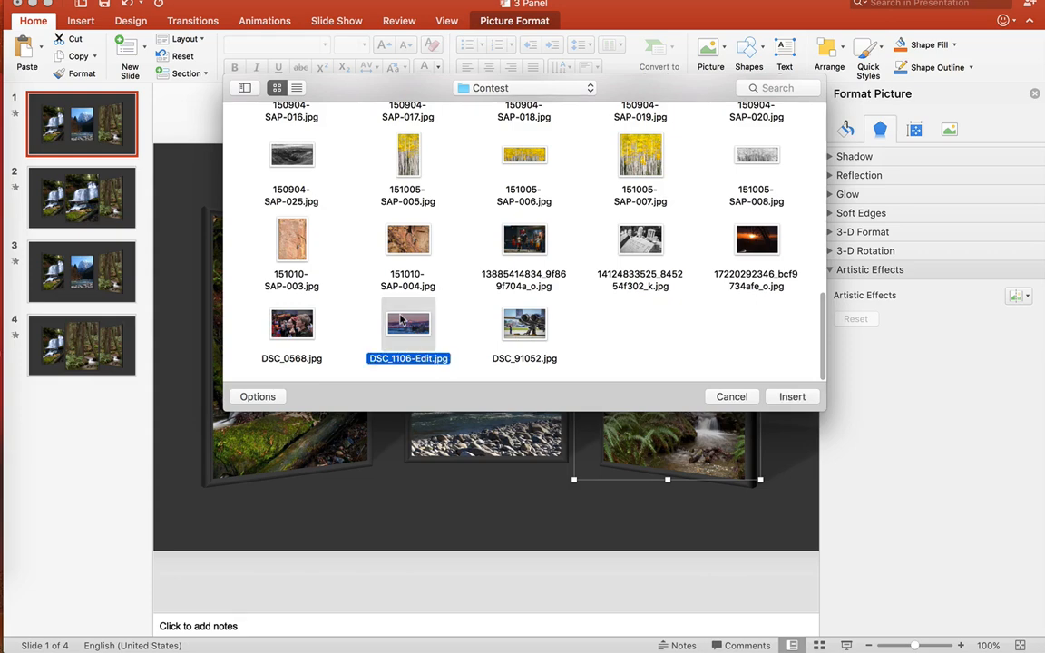
{"action": "left_click", "coordinate": [793, 397]}
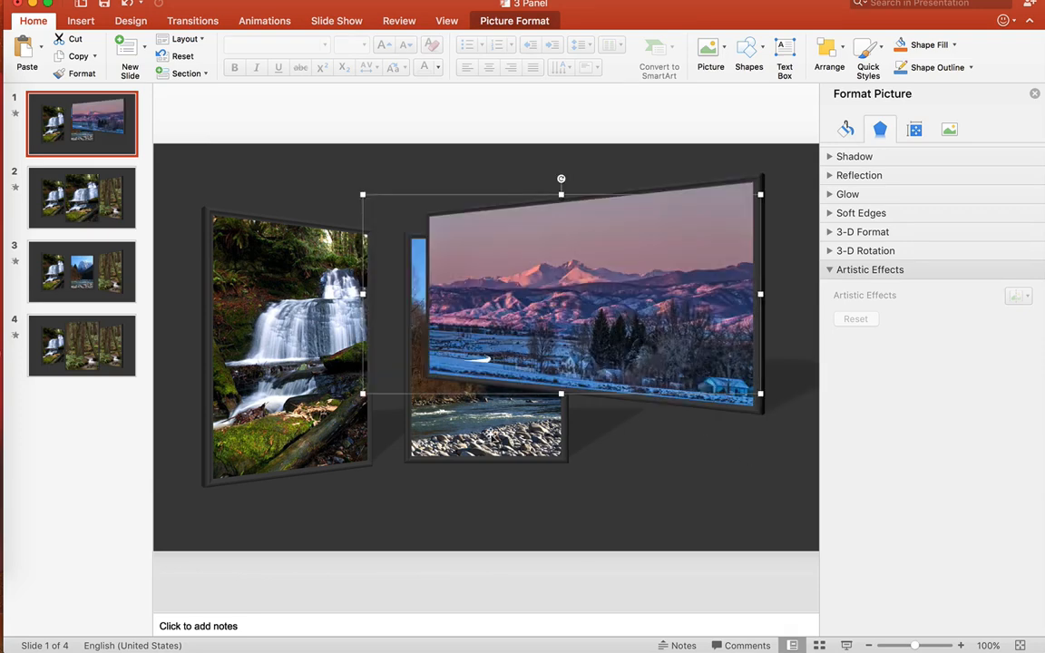
{"action": "left_click_drag", "start_coordinate": [363, 393], "coordinate": [301, 494]}
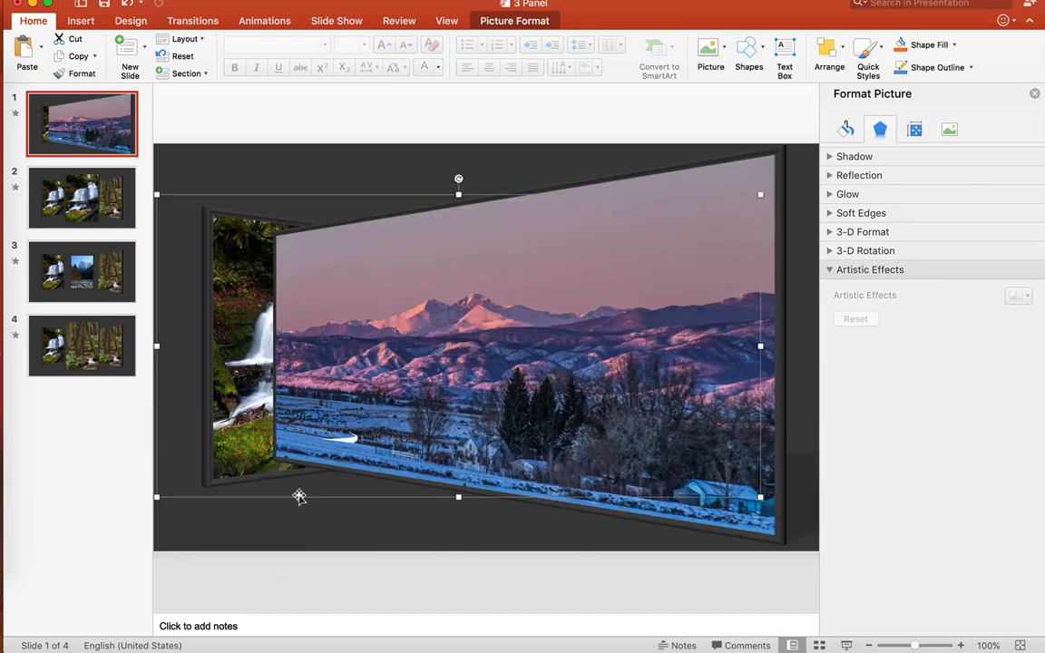
{"action": "mouse_move", "coordinate": [553, 39]}
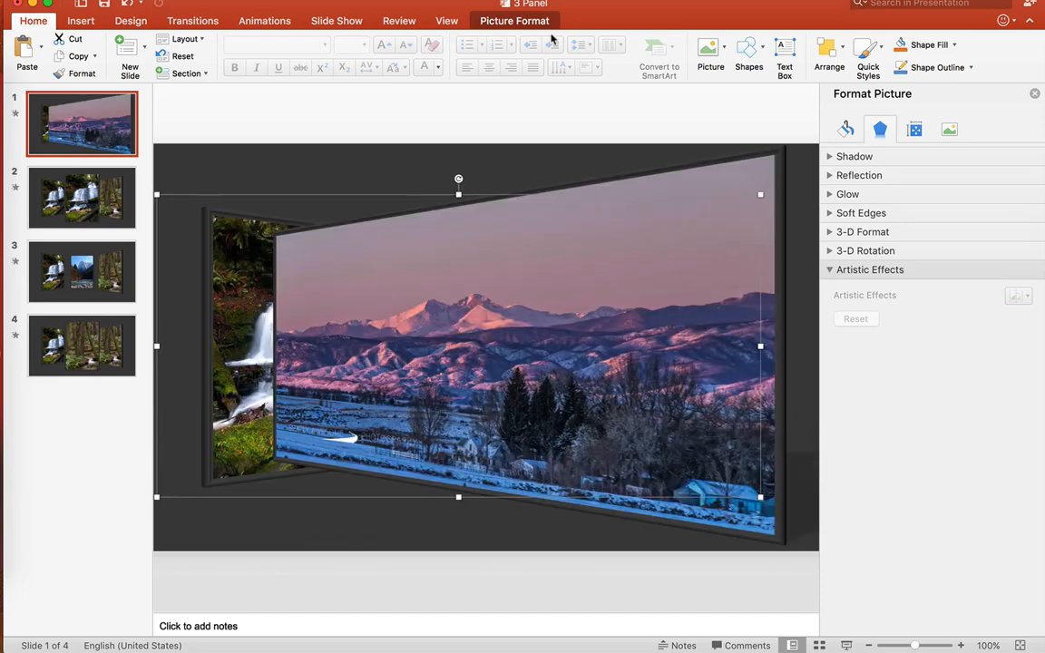
{"action": "left_click", "coordinate": [515, 20]}
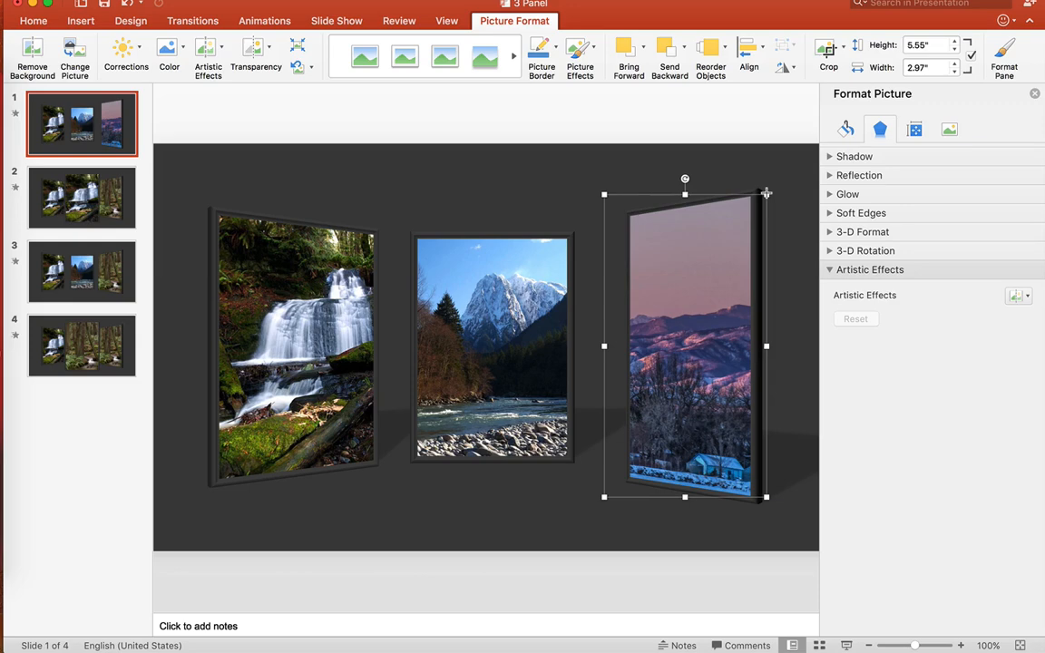
{"action": "left_click_drag", "start_coordinate": [767, 194], "coordinate": [735, 224]}
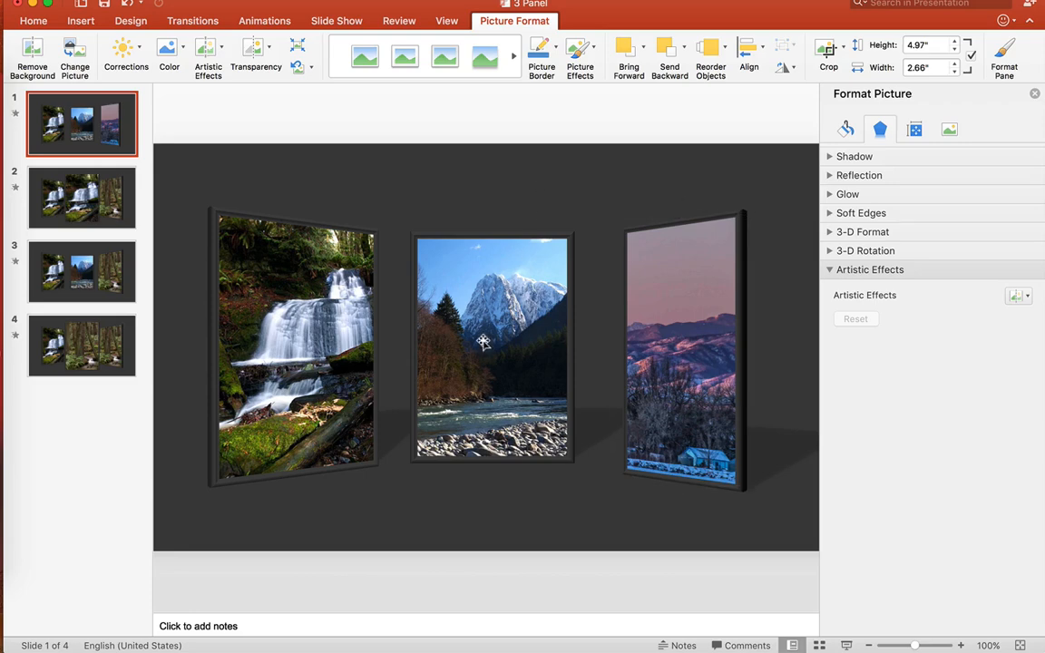
Replace the middle panel's mountain photo with the DSC_1106-Edit.jpg landscape
{"action": "right_click", "coordinate": [492, 345]}
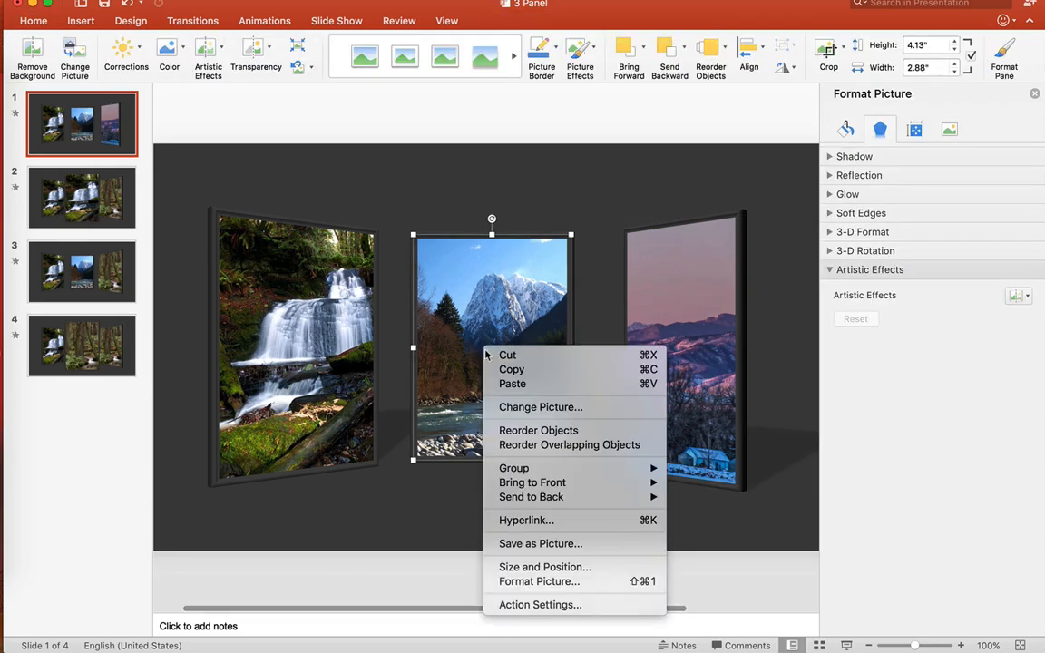
{"action": "left_click", "coordinate": [540, 406]}
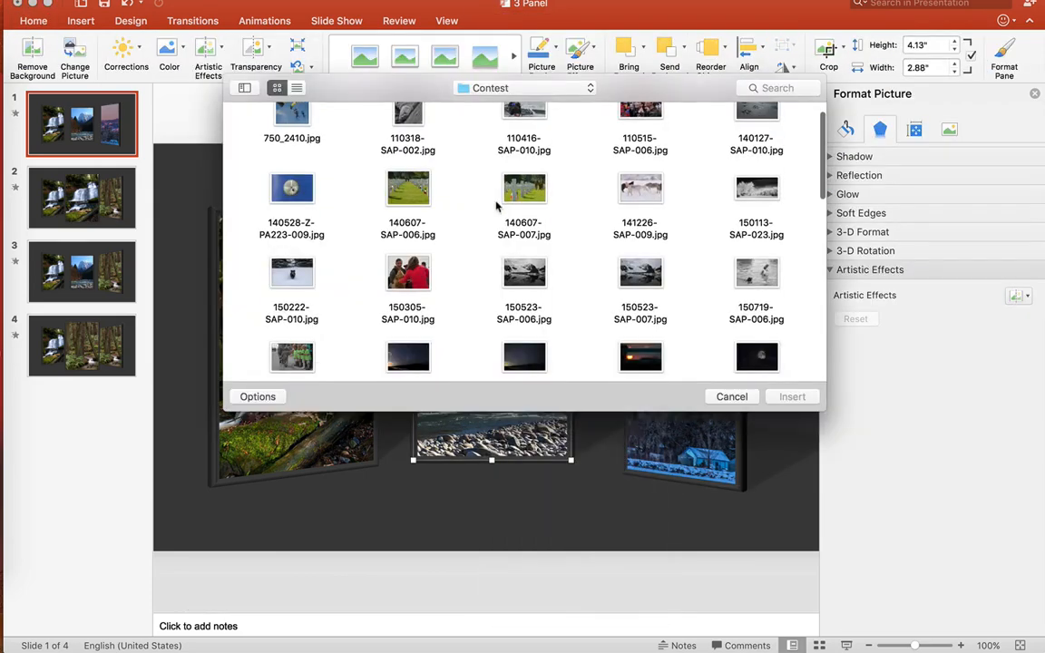
{"action": "scroll", "scroll_direction": "down", "scroll_amount": 3}
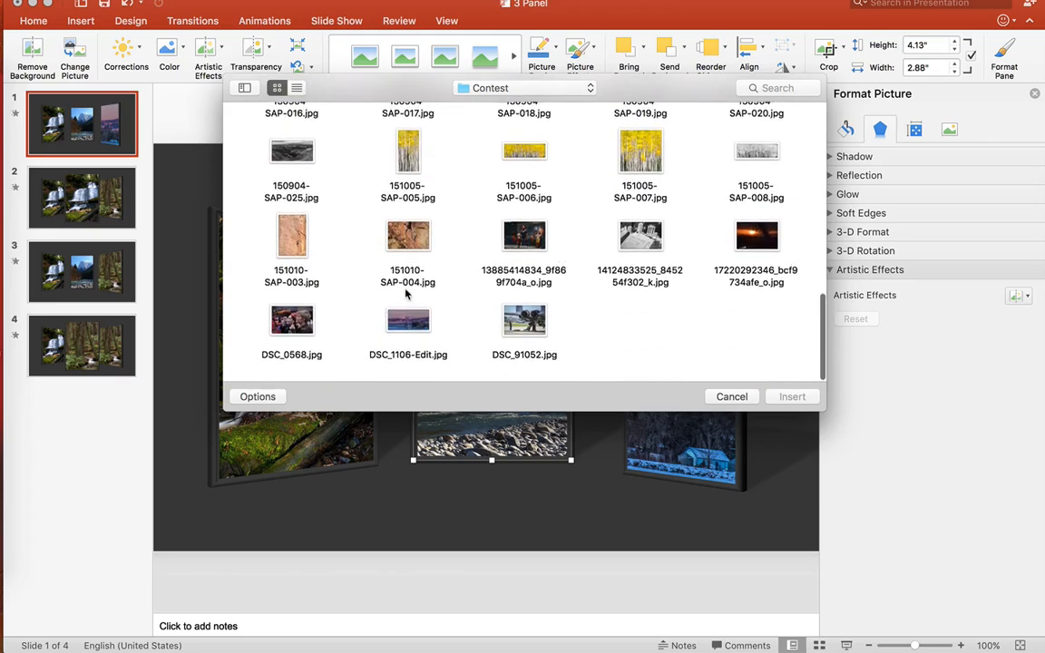
{"action": "left_click", "coordinate": [408, 324]}
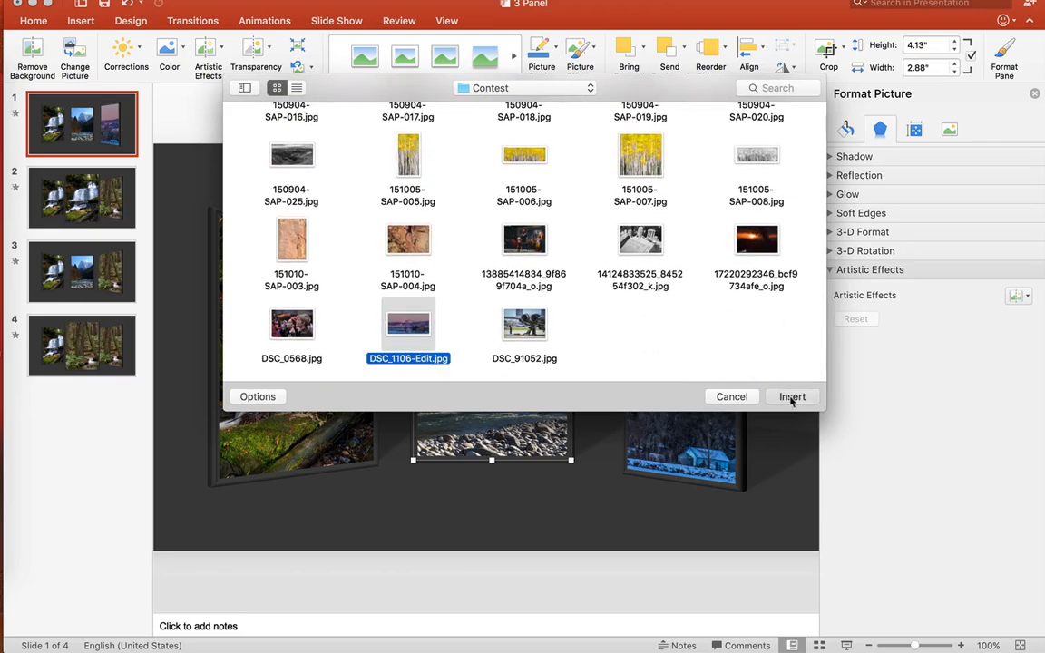
{"action": "left_click", "coordinate": [792, 396]}
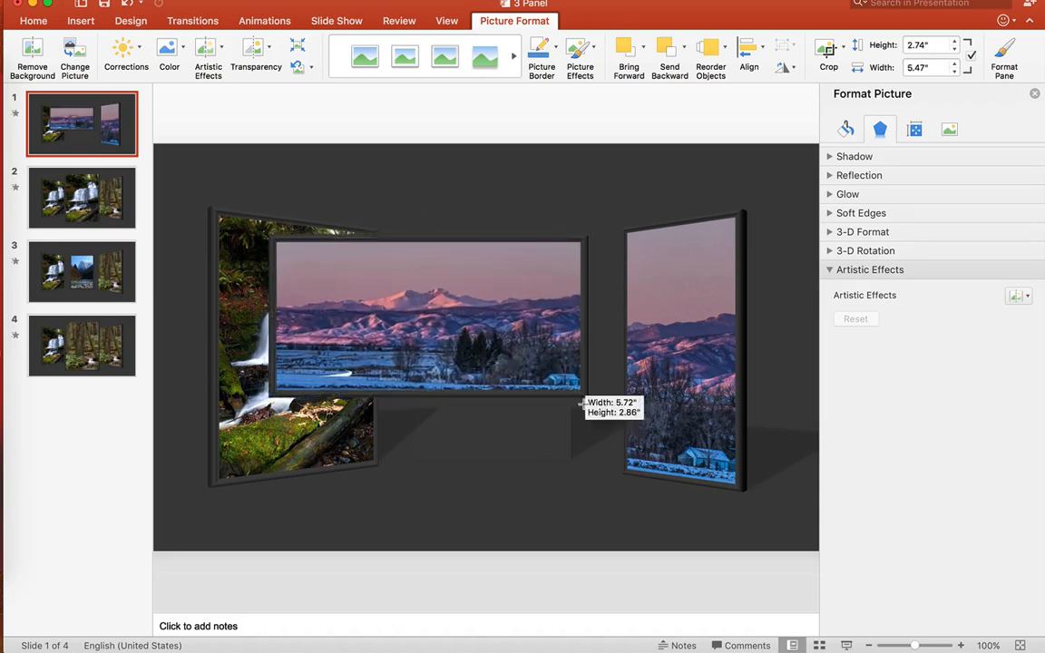
Enlarge the landscape and crop its sides down to the middle panel's width
{"action": "left_click_drag", "start_coordinate": [583, 402], "coordinate": [633, 458]}
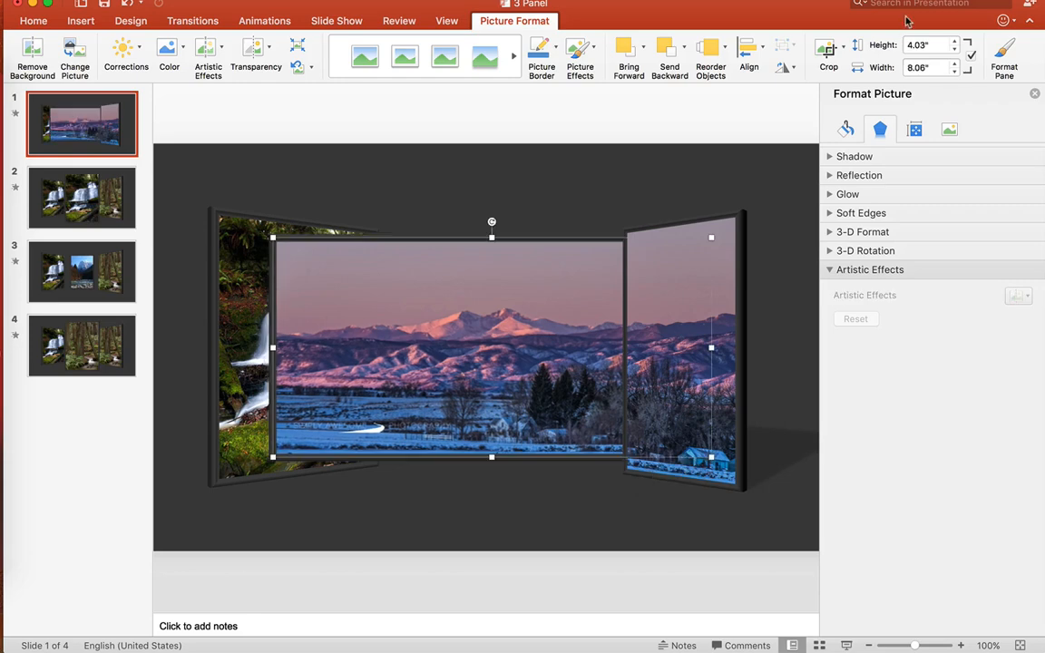
{"action": "left_click", "coordinate": [828, 50]}
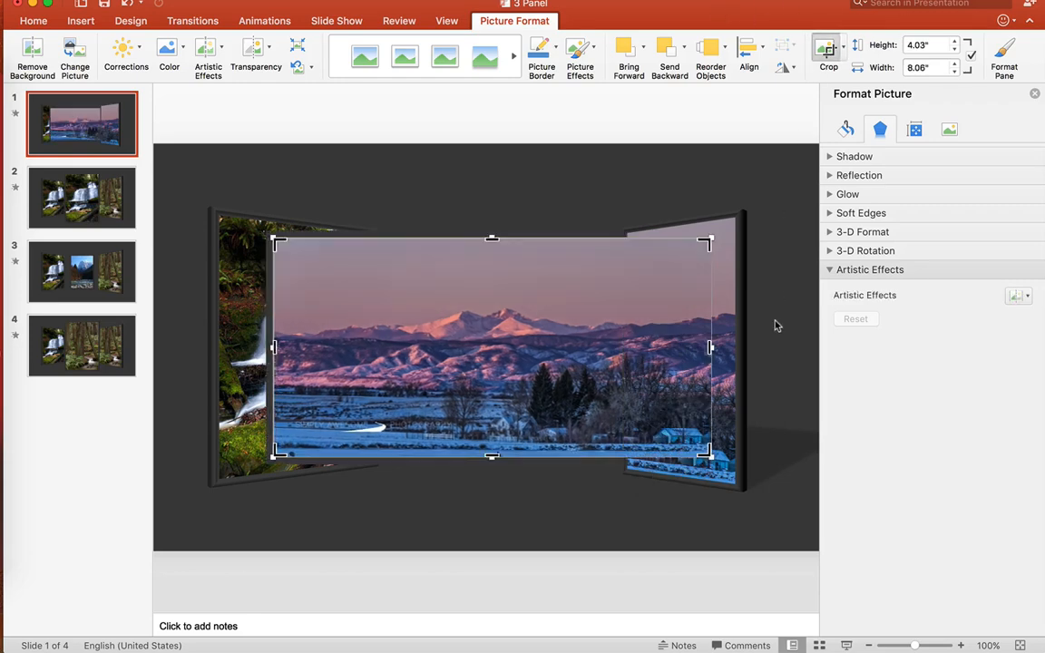
{"action": "left_click_drag", "start_coordinate": [707, 348], "coordinate": [620, 342]}
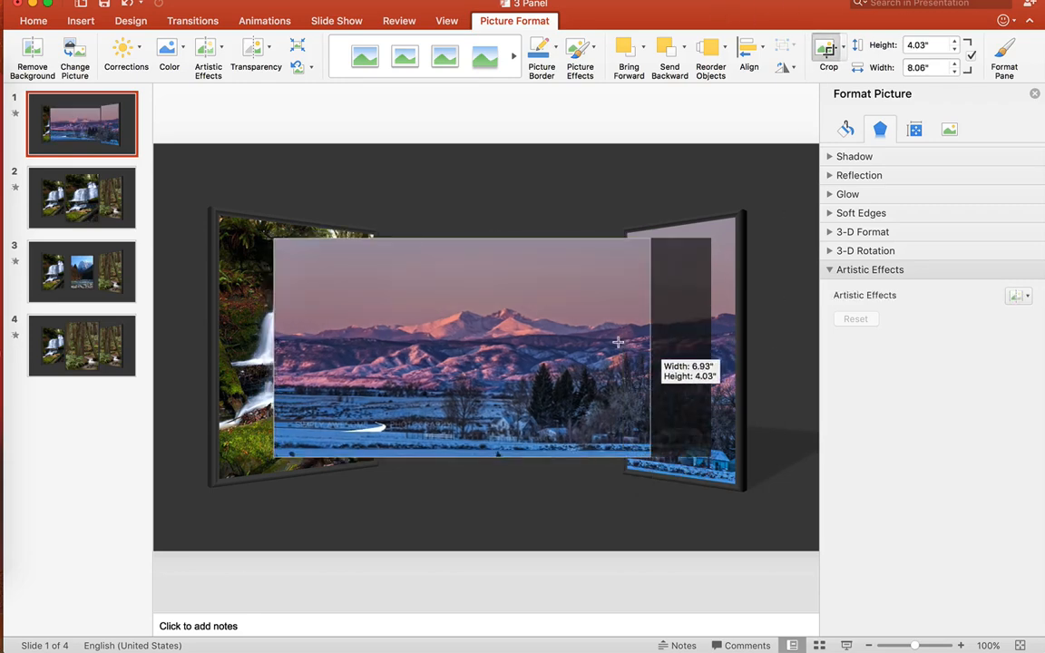
{"action": "left_click_drag", "start_coordinate": [648, 348], "coordinate": [558, 347]}
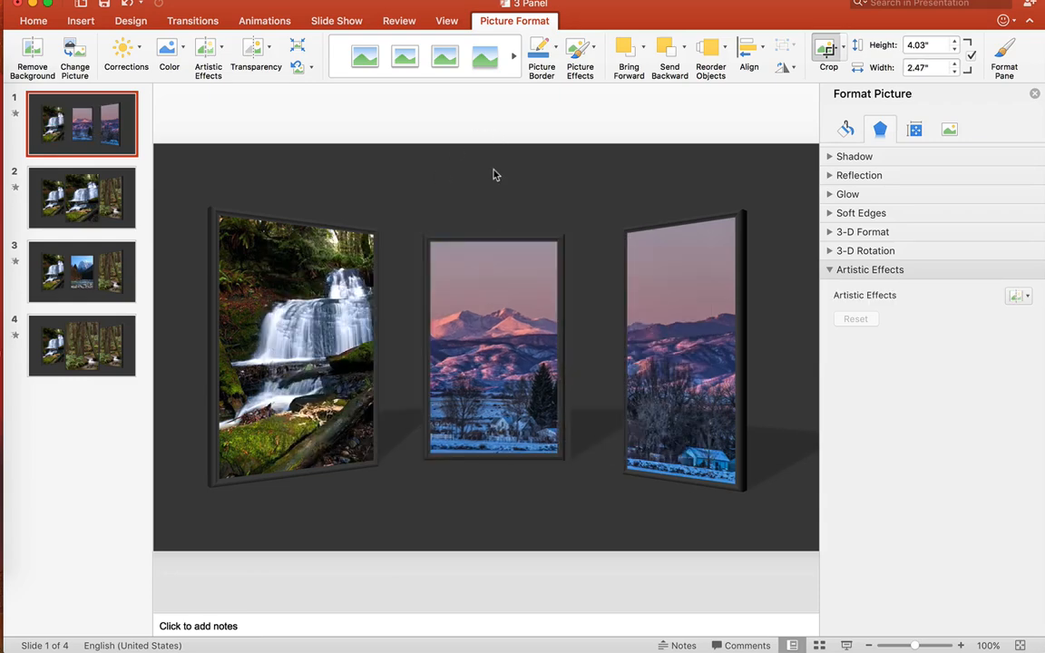
{"action": "left_click", "coordinate": [493, 349]}
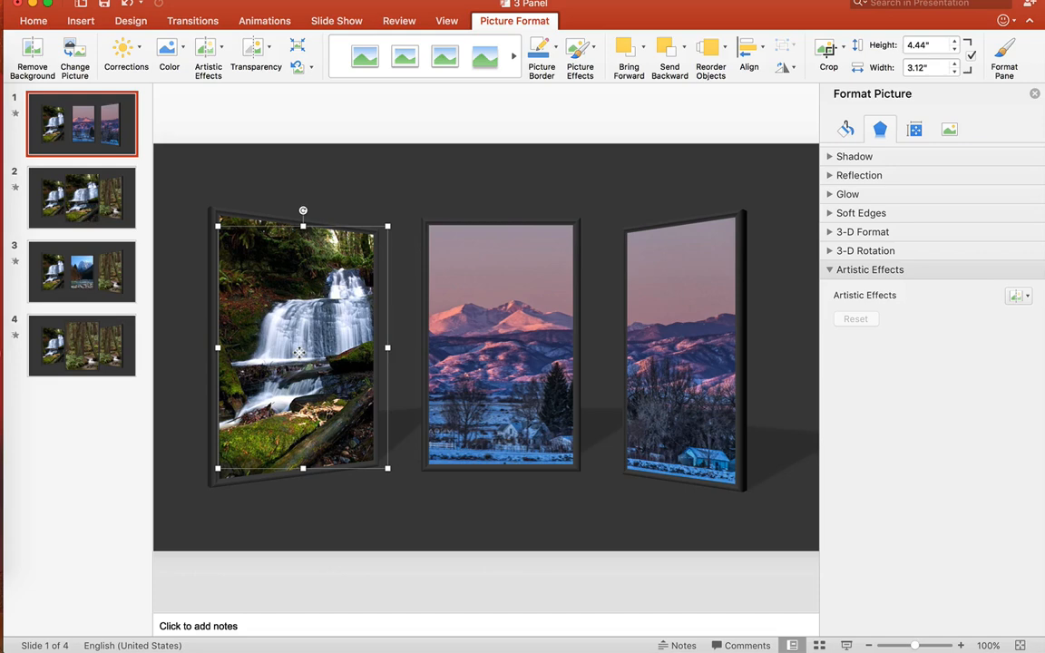
{"action": "mouse_move", "coordinate": [486, 149]}
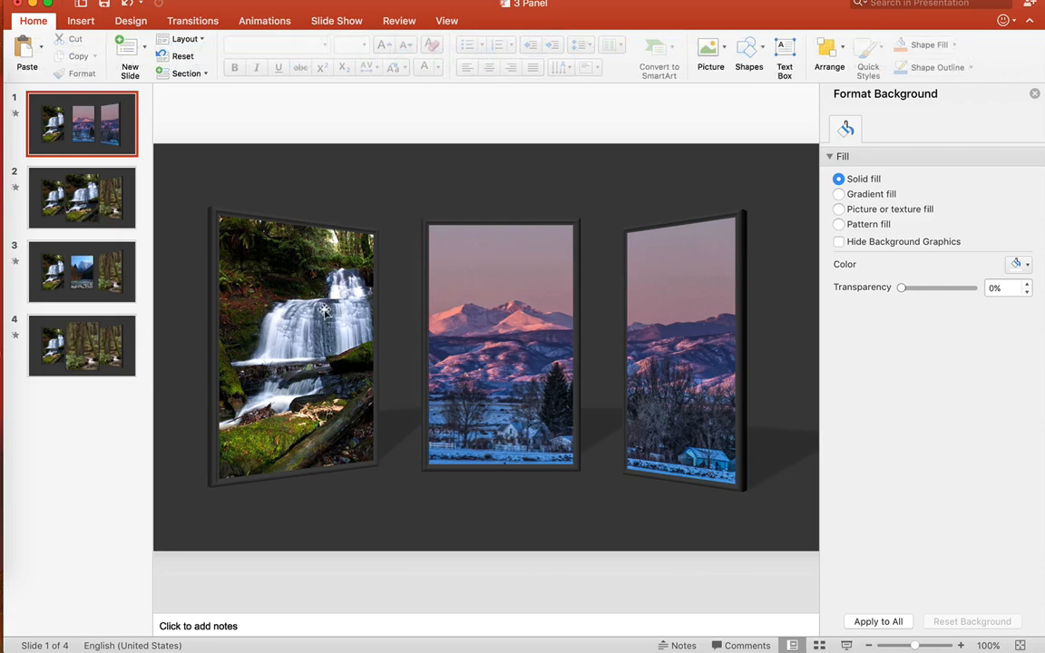
Swap the left waterfall picture for DSC_1106-Edit.jpg, enlarged and shifted so its left portion fills the frame
{"action": "right_click", "coordinate": [303, 344]}
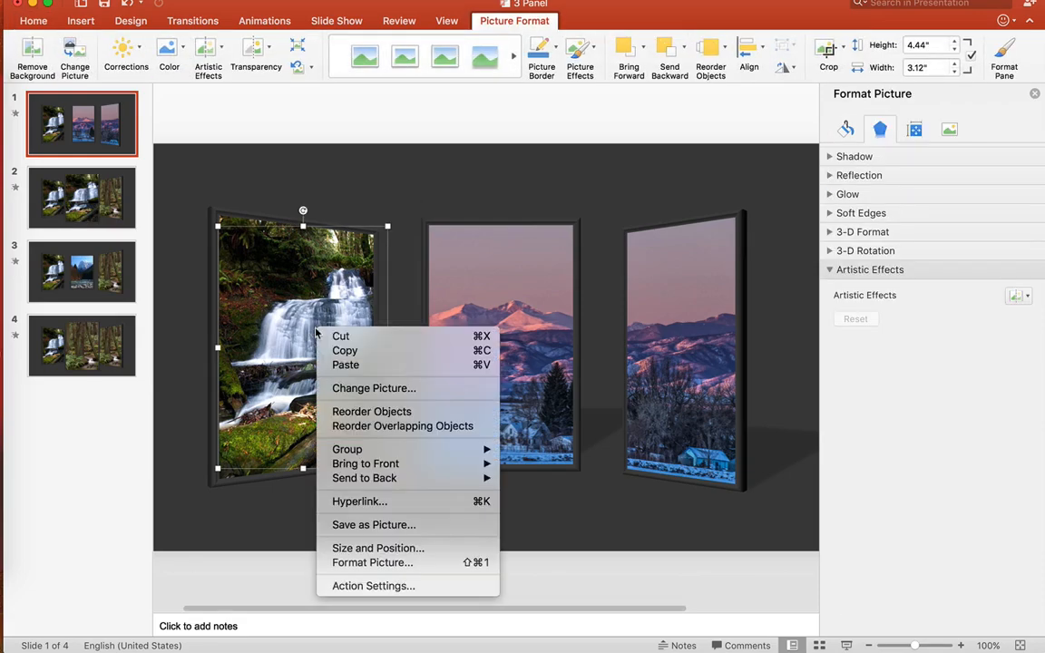
{"action": "left_click", "coordinate": [374, 389]}
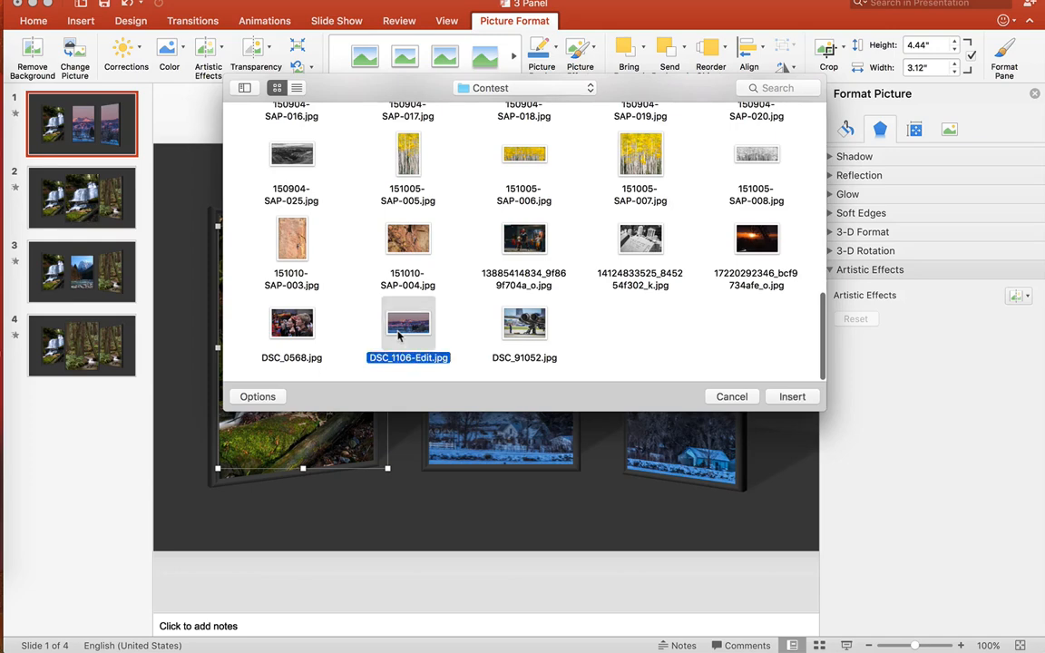
{"action": "left_click", "coordinate": [792, 396]}
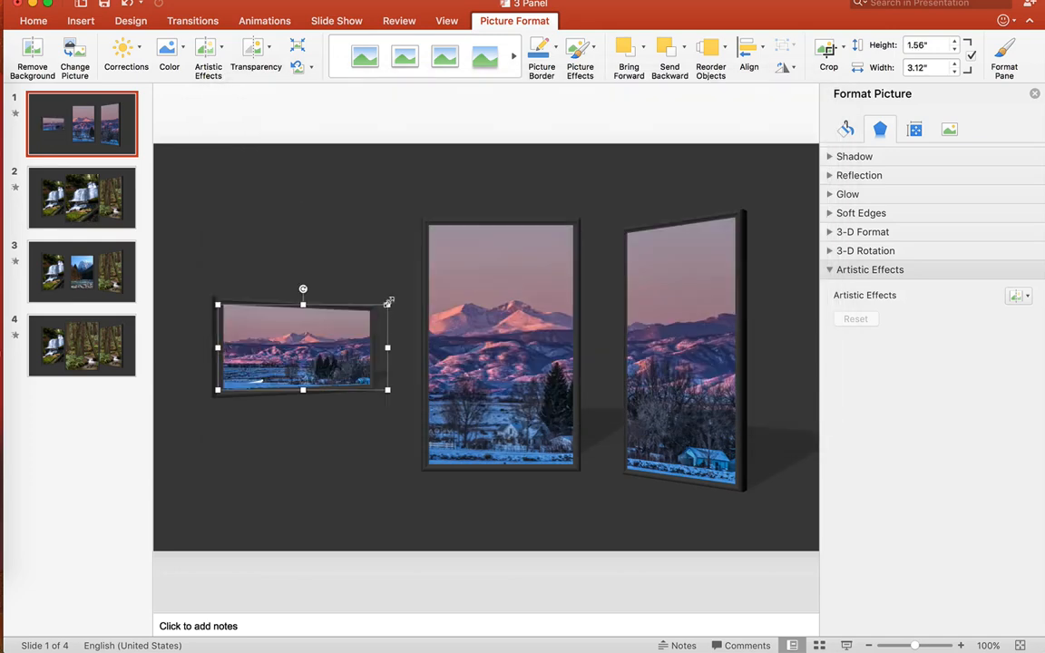
{"action": "left_click_drag", "start_coordinate": [387, 303], "coordinate": [587, 233]}
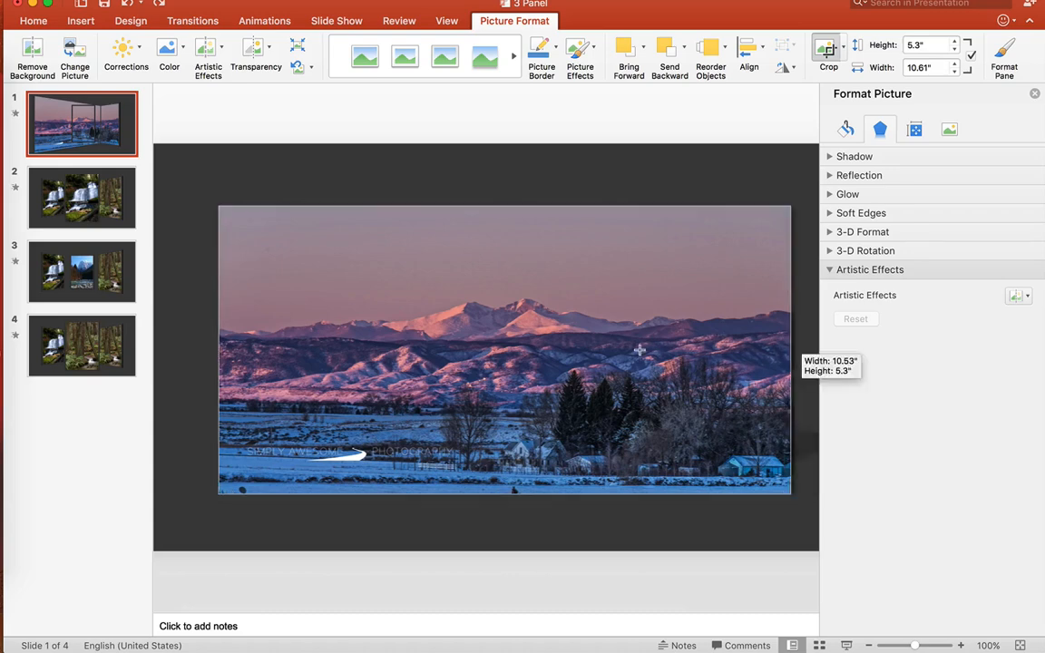
{"action": "left_click_drag", "start_coordinate": [790, 350], "coordinate": [392, 351]}
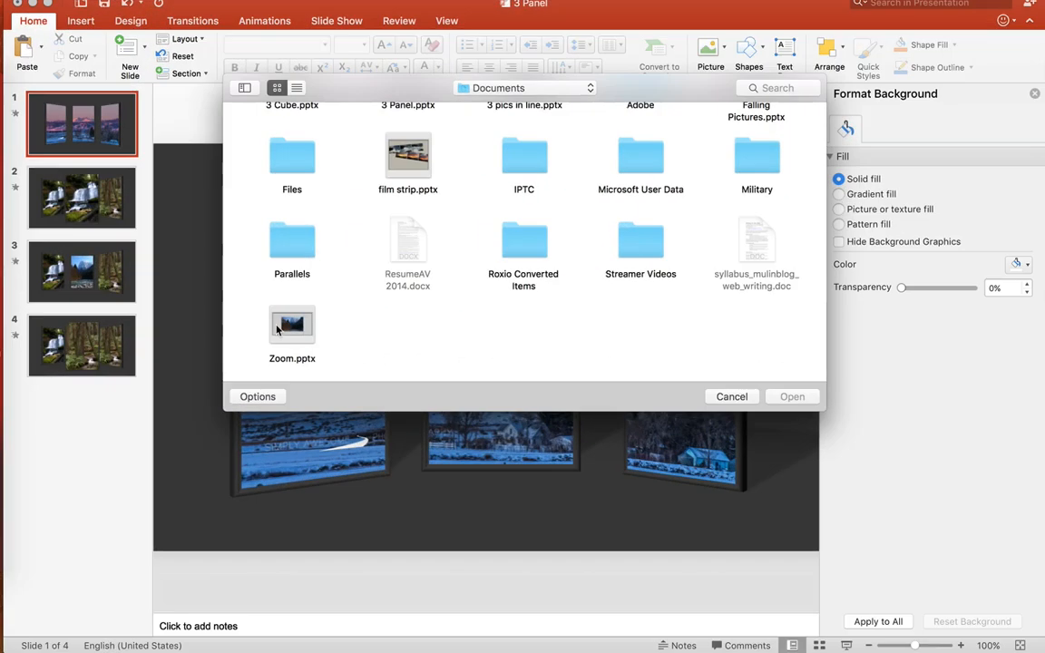
Open Zoom.pptx and choose Change Picture on its mountain river photo
{"action": "double_click", "coordinate": [291, 324]}
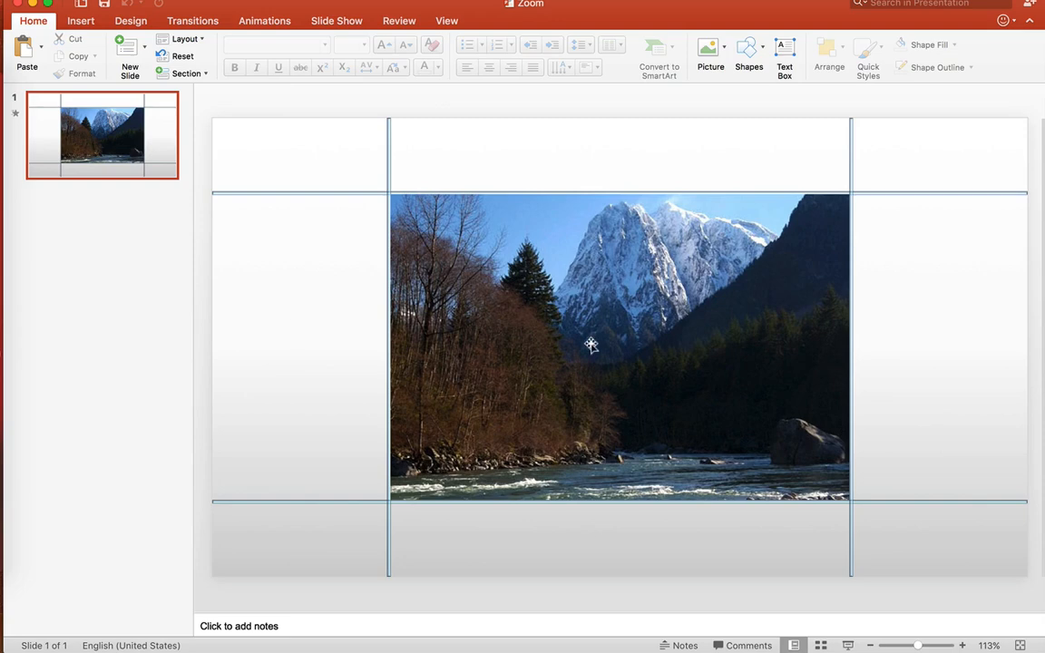
{"action": "left_click", "coordinate": [589, 346]}
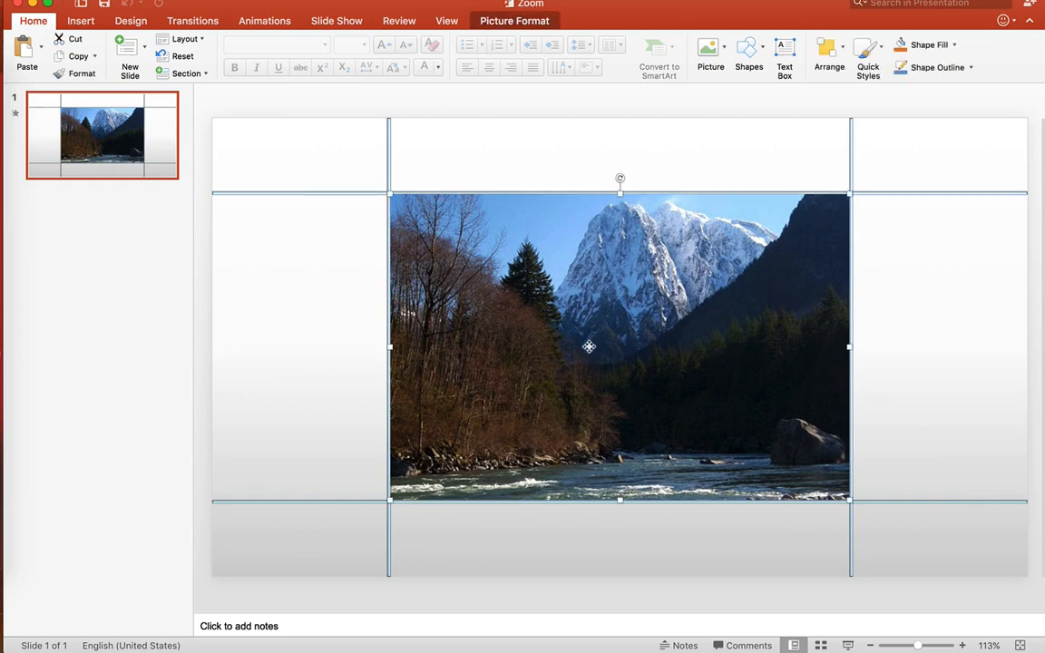
{"action": "right_click", "coordinate": [589, 347]}
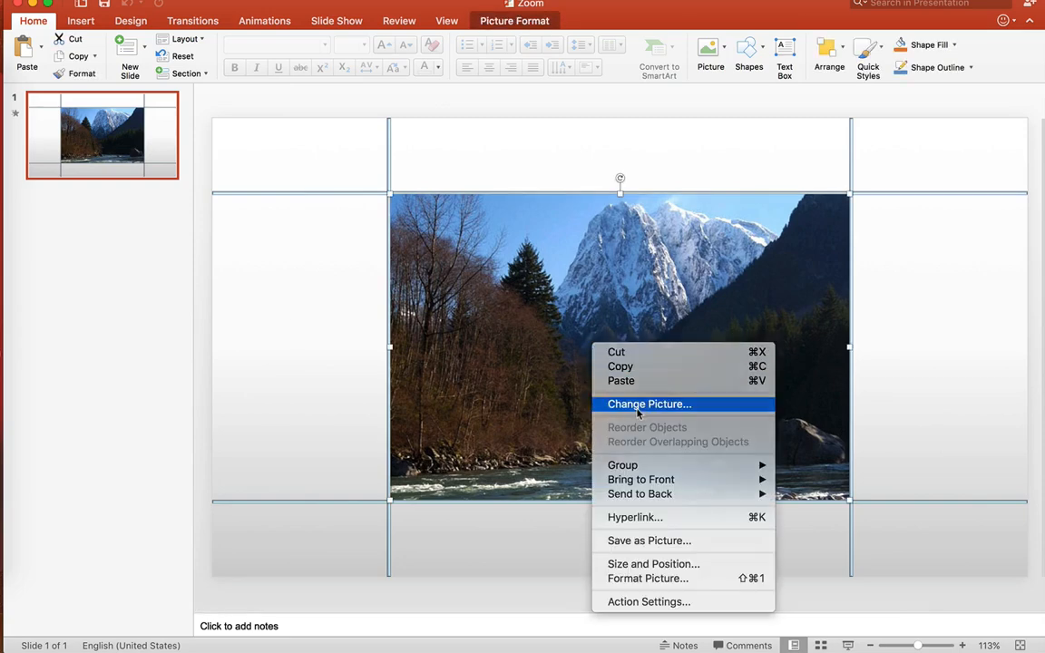
{"action": "left_click", "coordinate": [649, 404]}
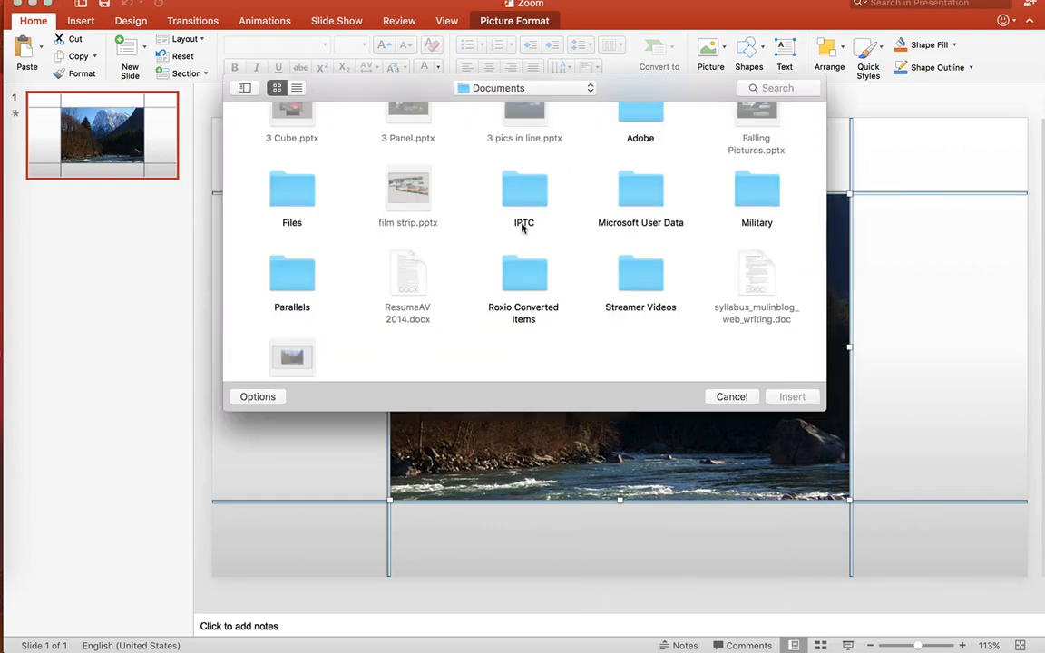
Insert 140607-SAP-007.jpg from the Contest folder as the replacement photo
{"action": "left_click", "coordinate": [524, 88]}
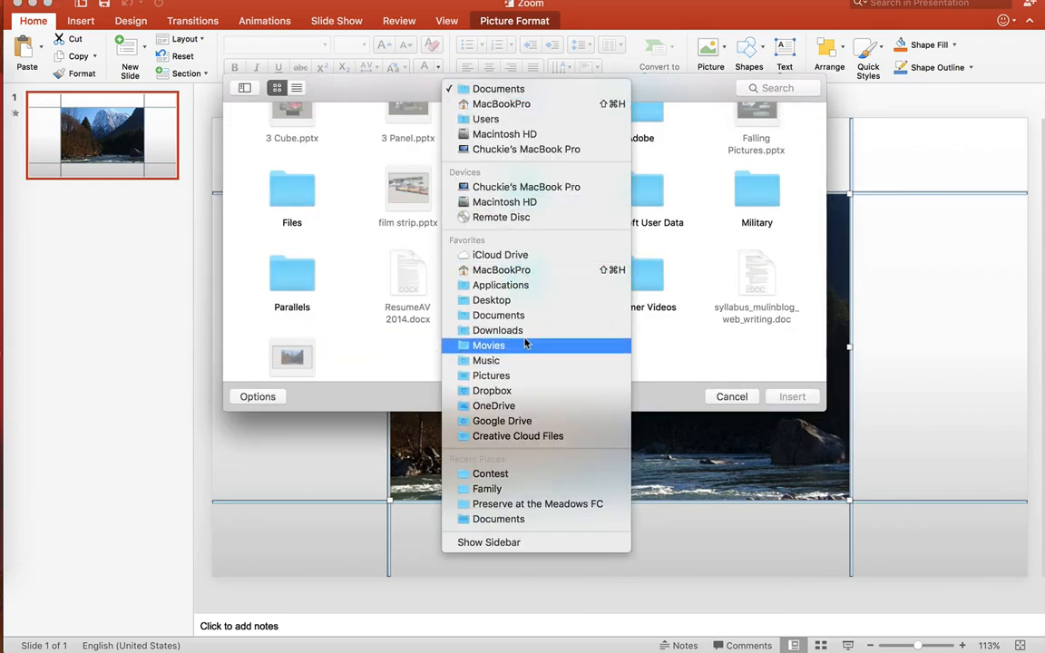
{"action": "left_click", "coordinate": [491, 375]}
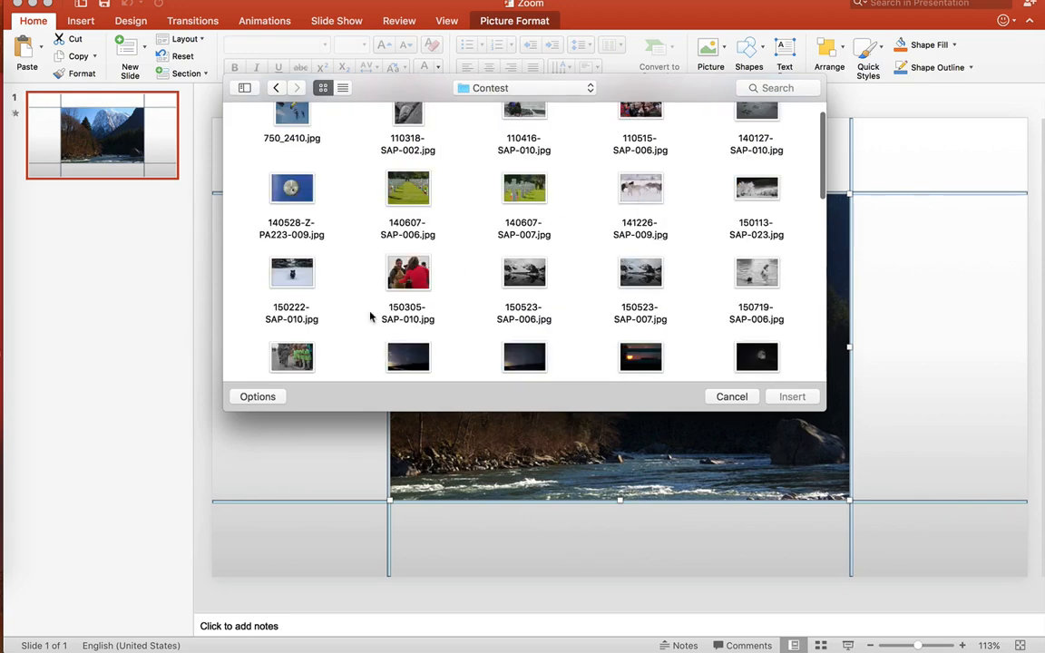
{"action": "left_click", "coordinate": [524, 188]}
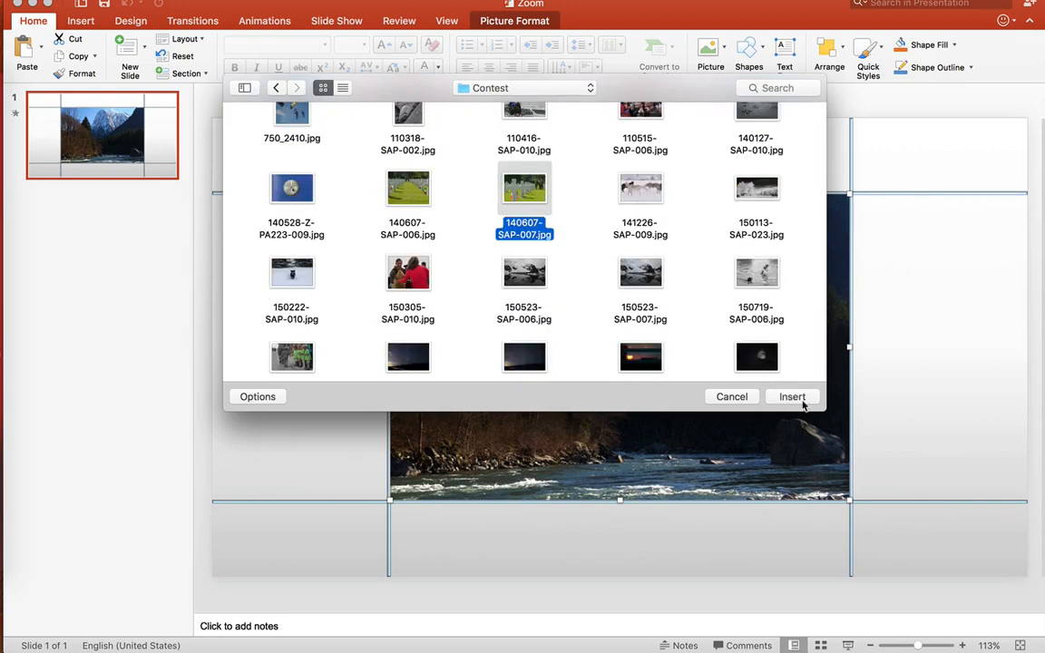
{"action": "left_click", "coordinate": [791, 397]}
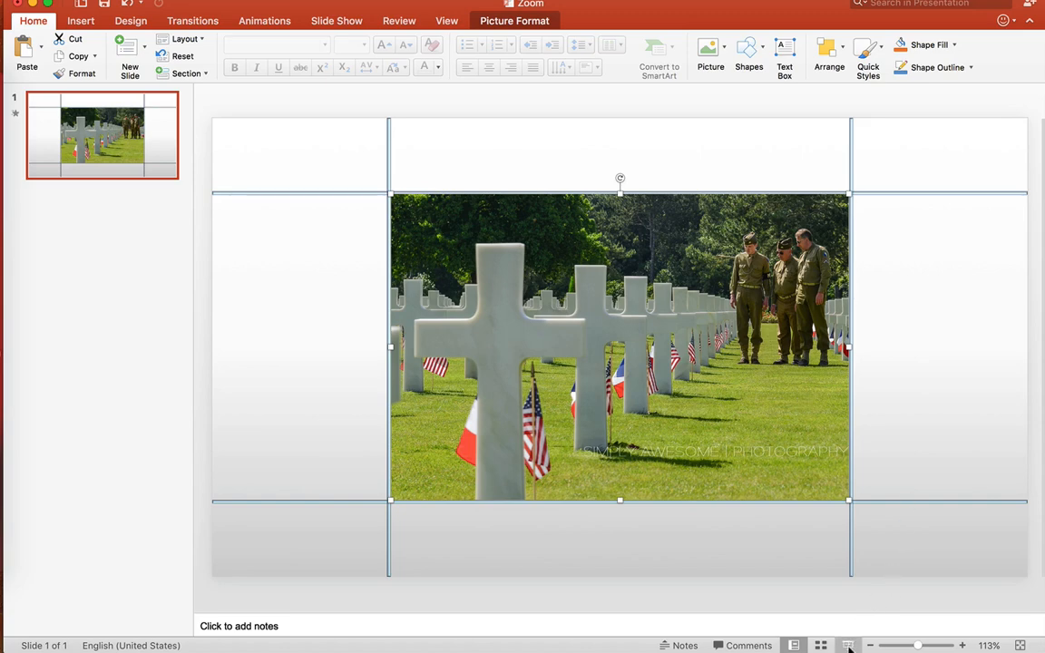
{"action": "mouse_move", "coordinate": [849, 645]}
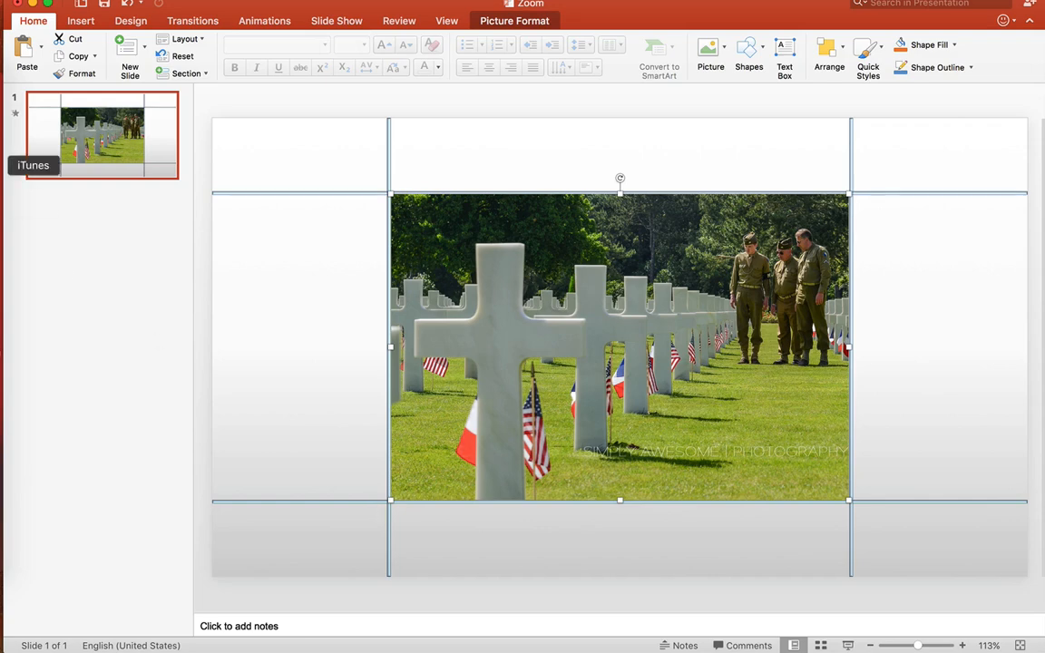
Open File > New from Template and search the templates for 'pic'
{"action": "left_click", "coordinate": [36, 8]}
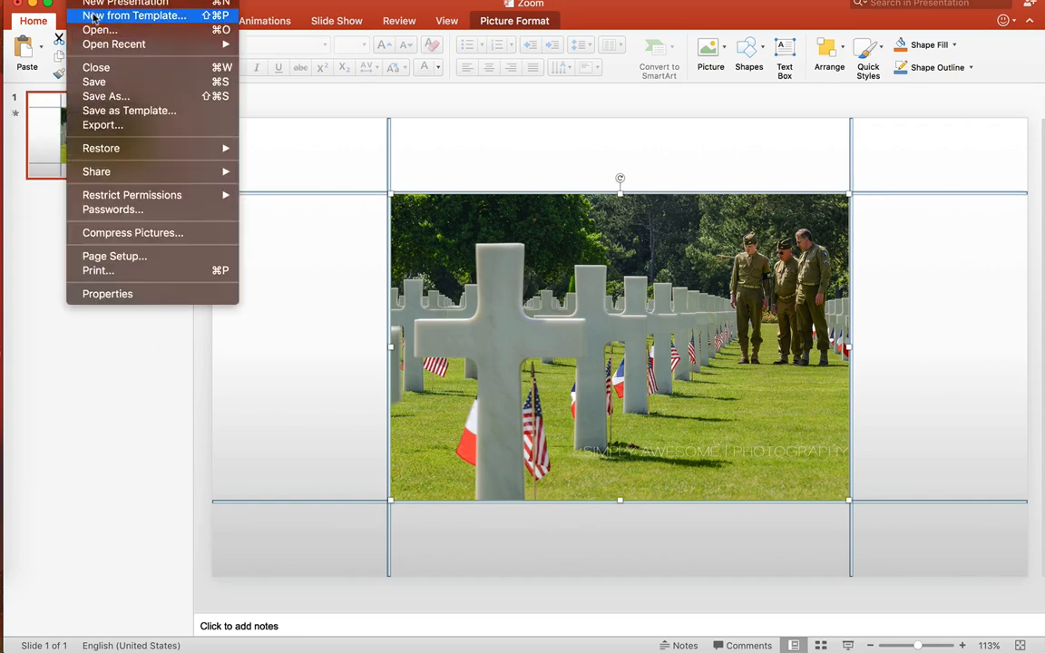
{"action": "left_click", "coordinate": [134, 15]}
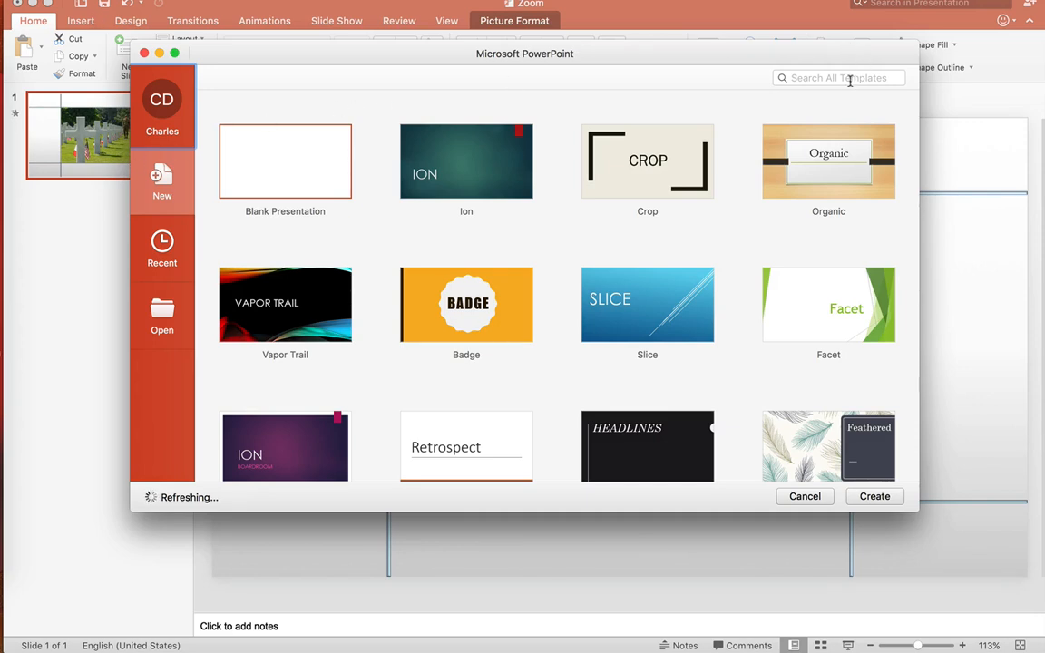
{"action": "type", "text": "pic"}
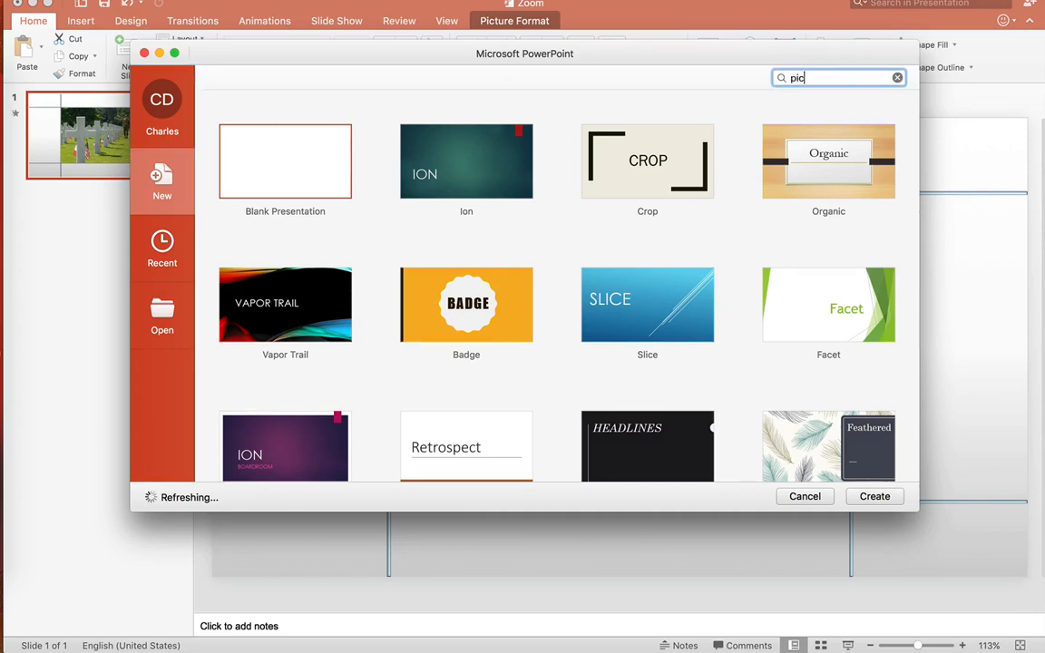